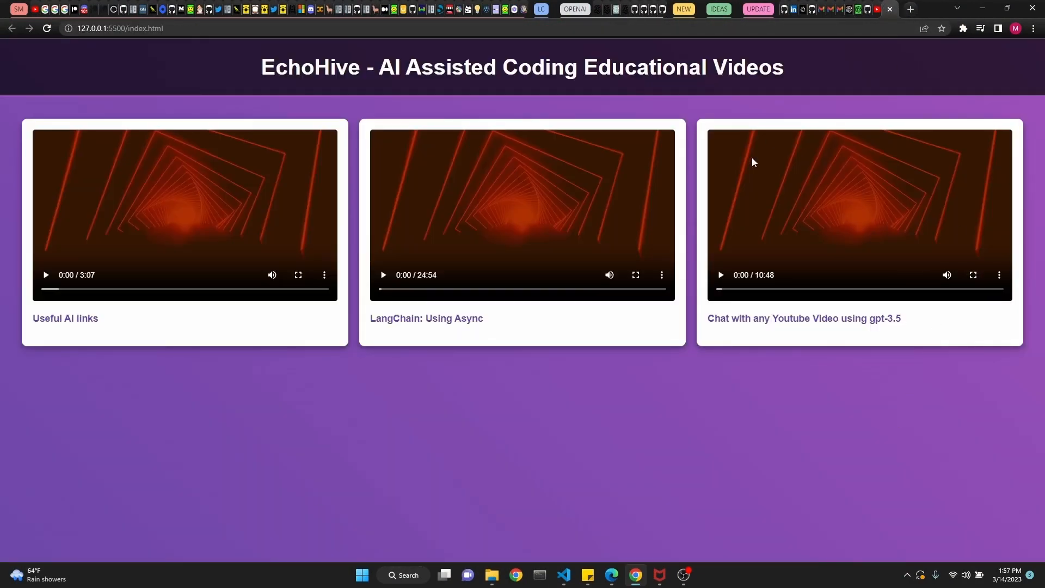
mouse_move(851, 57)
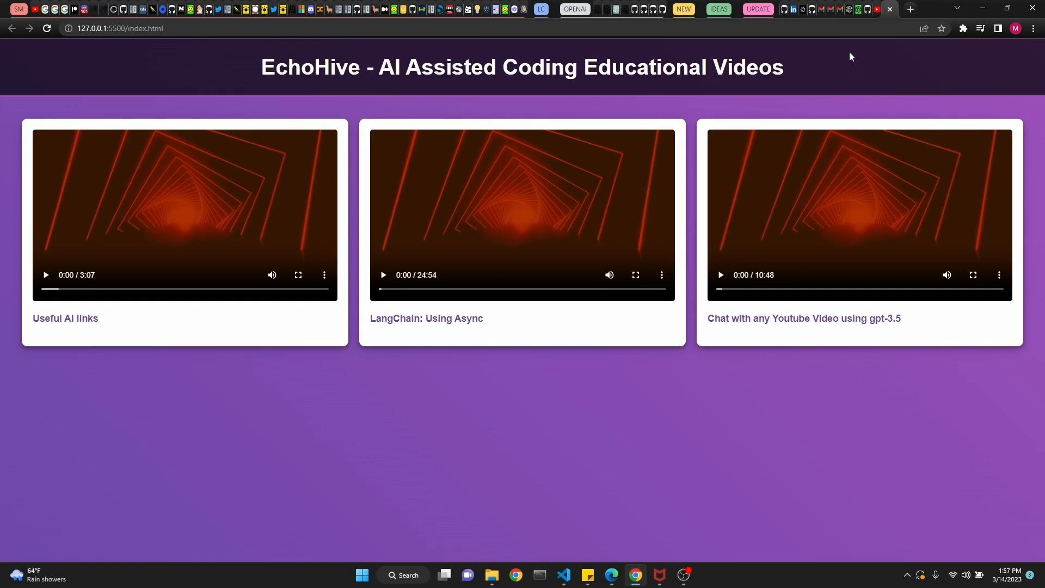
Switch to OpenAI's GPT-4 page and read down through its headline and problem-solving sections
click(575, 9)
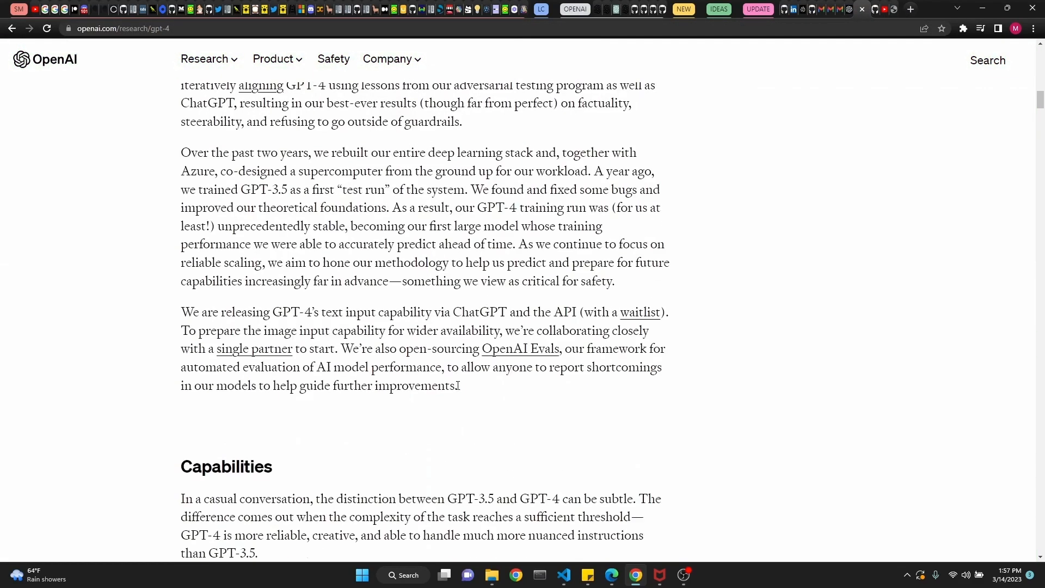
scroll(down, 3)
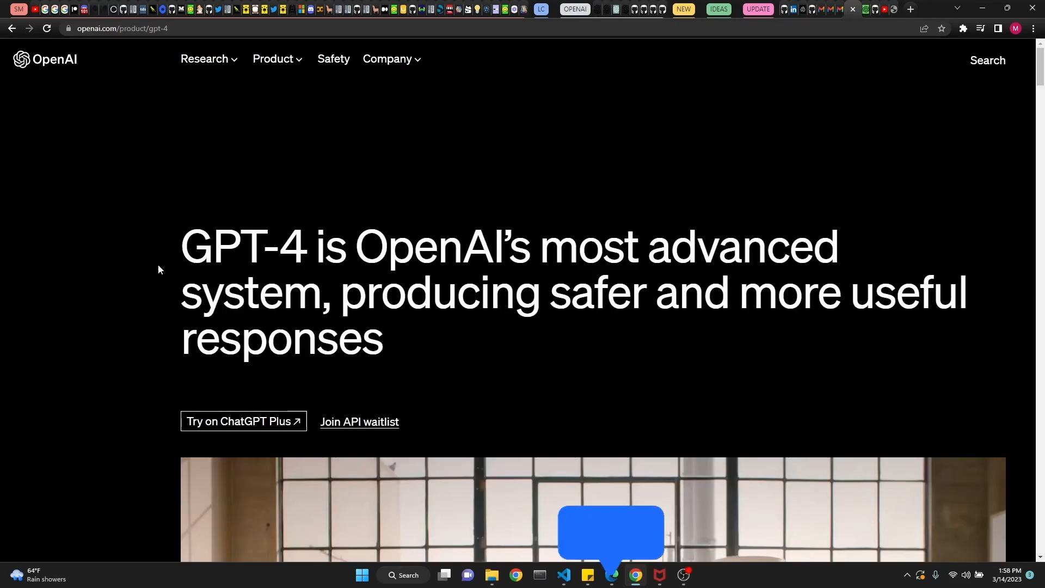
drag(181, 240, 763, 307)
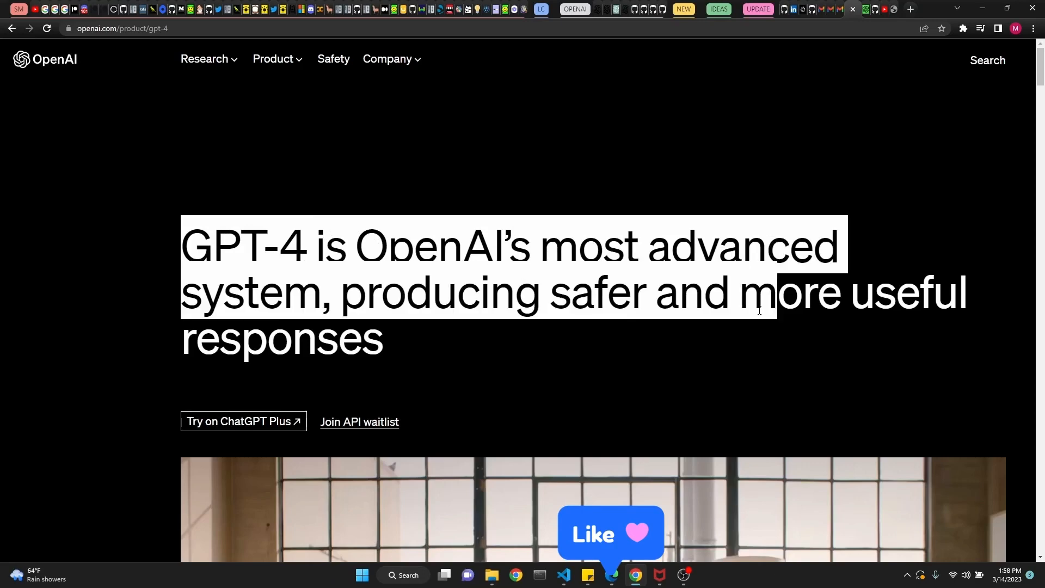
scroll(down, 3)
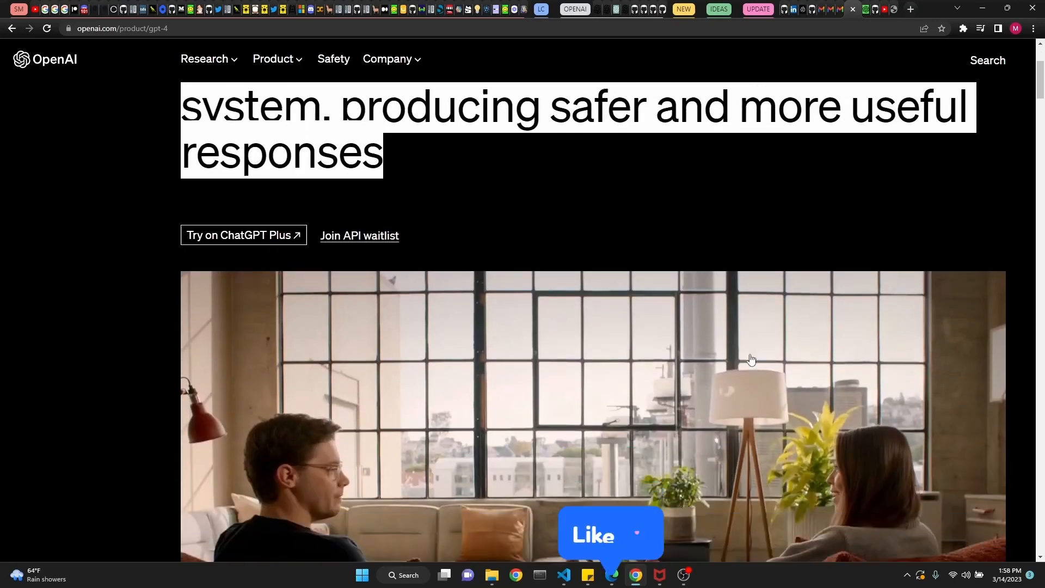
scroll(down, 3)
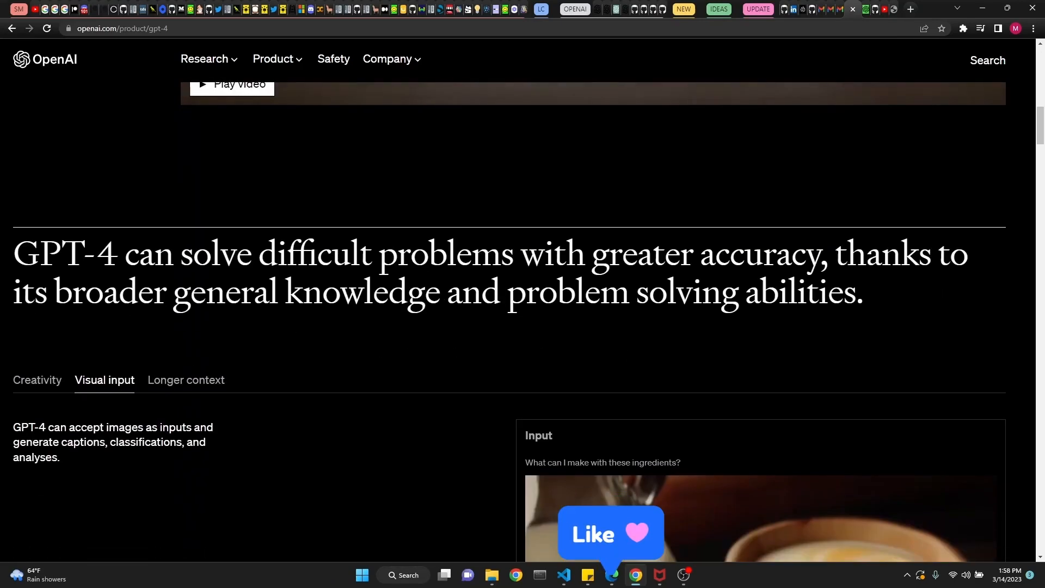
drag(40, 254, 520, 253)
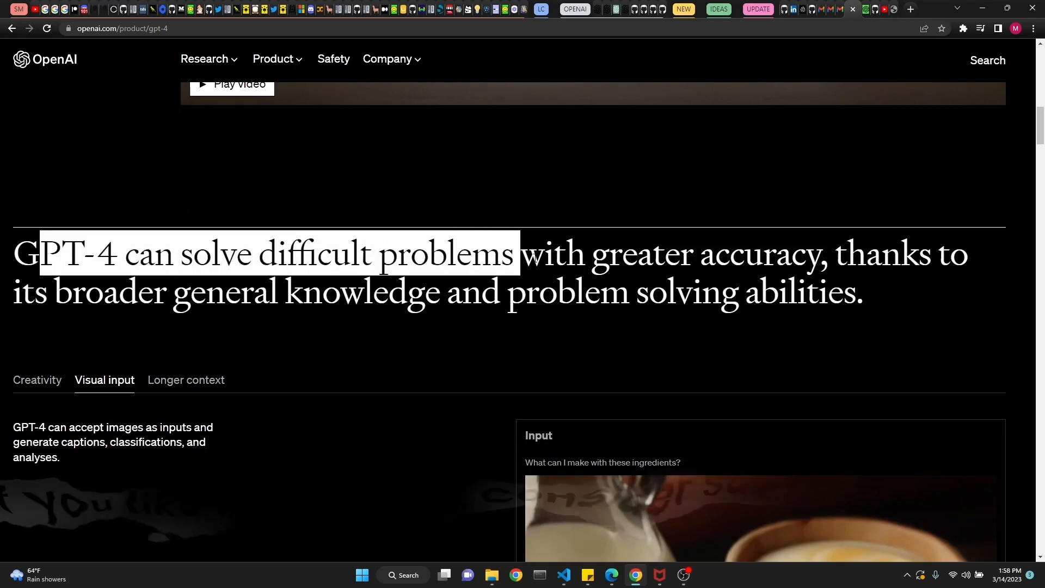
Show the Creativity sample with the Cinderella A-to-Z output
scroll(down, 3)
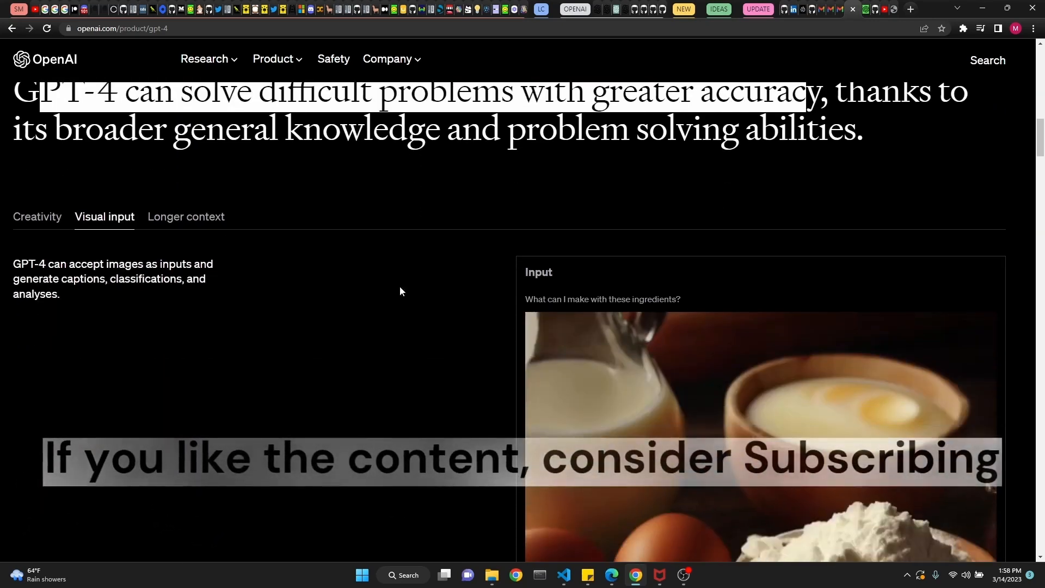
click(37, 217)
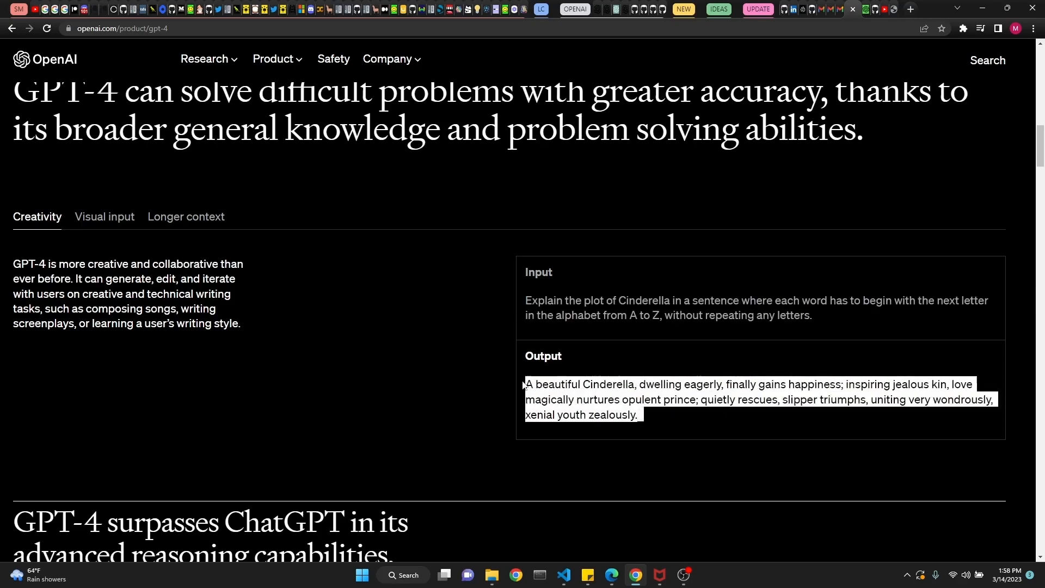
mouse_move(107, 222)
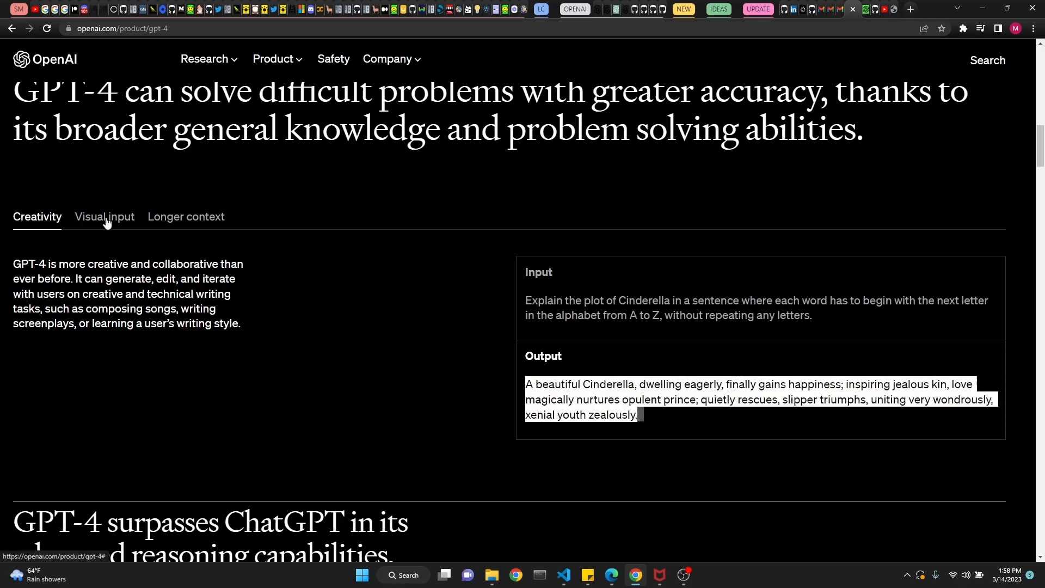
Show the Visual input sample and its list of dishes suggested from the ingredients photo
click(105, 217)
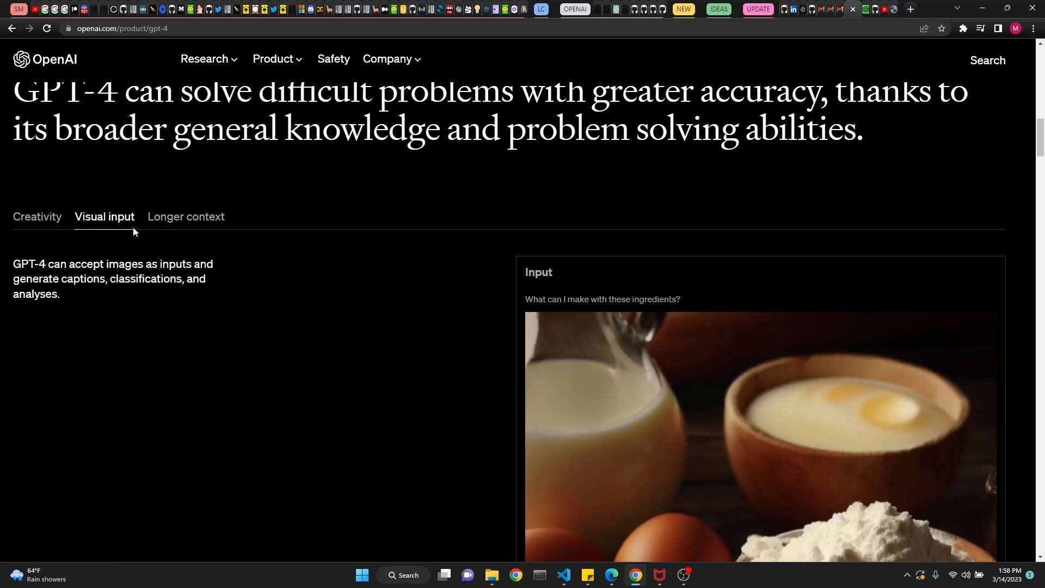
mouse_move(531, 340)
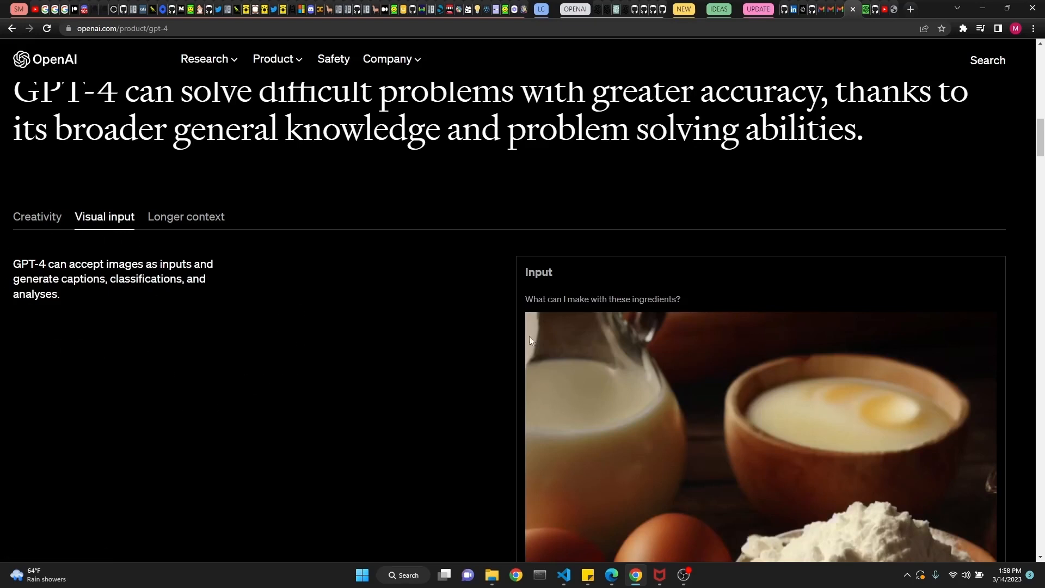
mouse_move(527, 304)
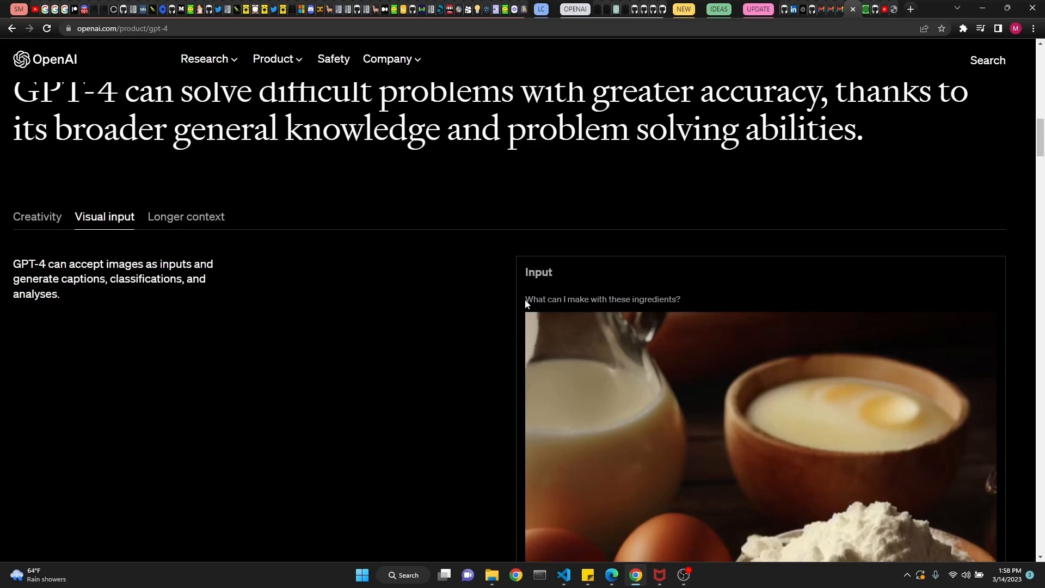
scroll(down, 3)
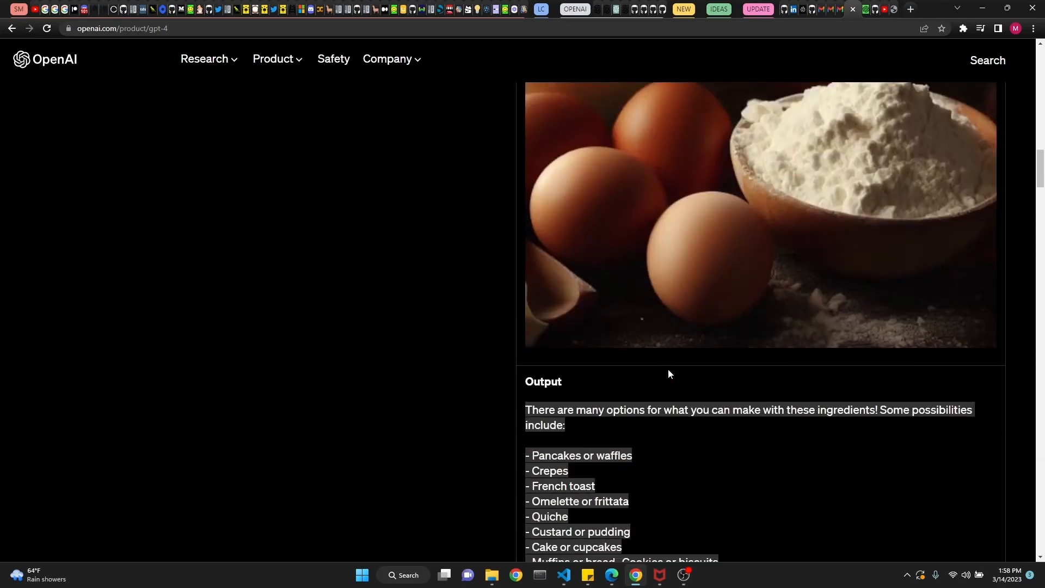
scroll(down, 3)
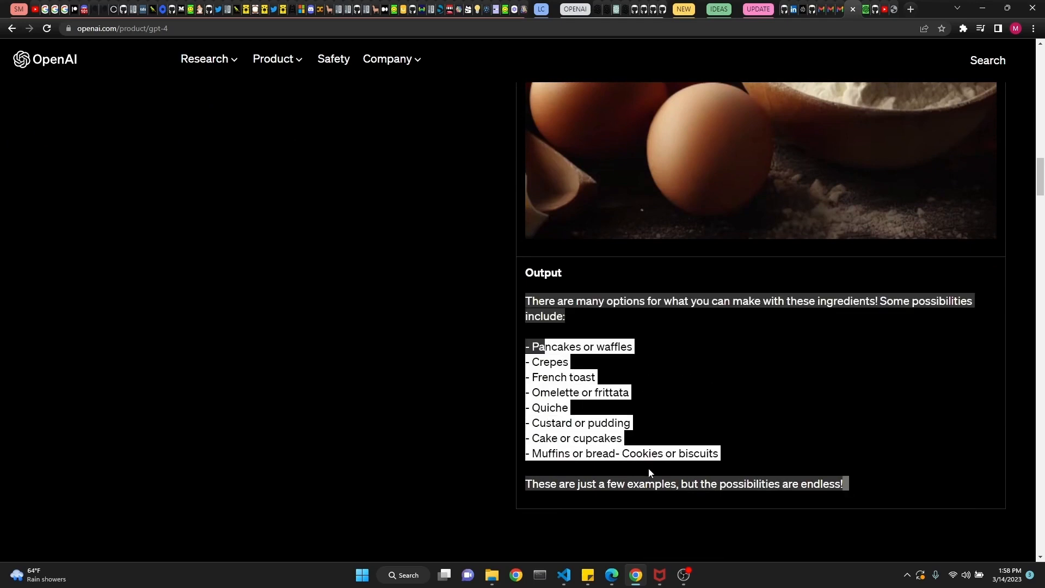
mouse_move(606, 379)
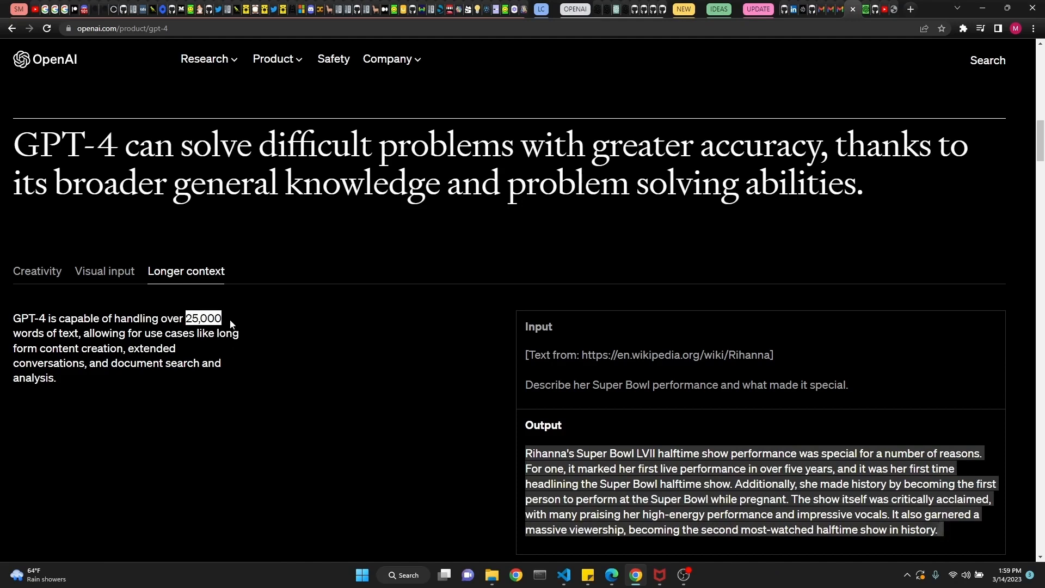
Bring the meeting-scheduling comparison into view and highlight GPT-4's common meeting time answer
scroll(down, 3)
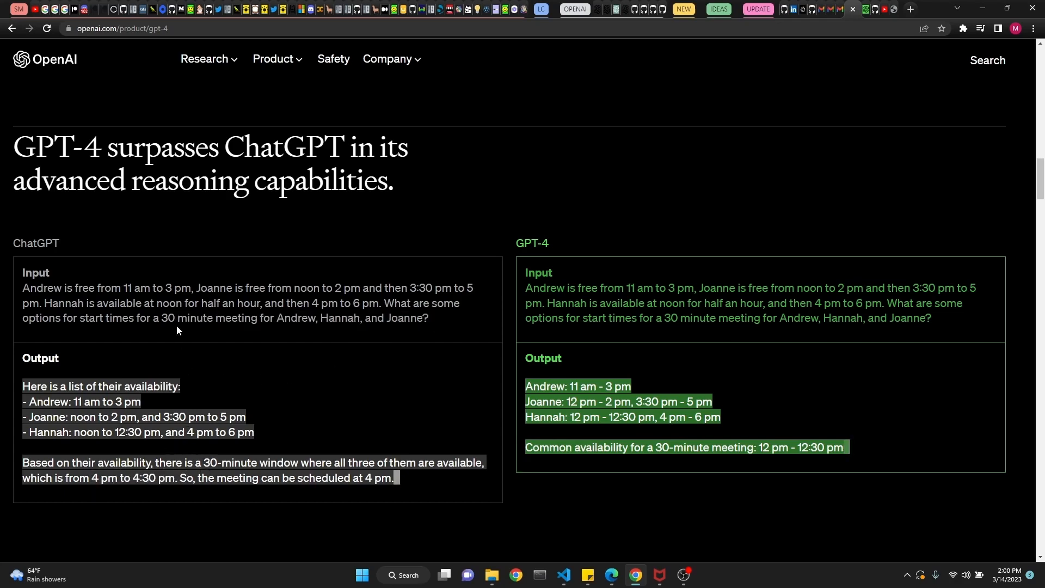
double_click(157, 287)
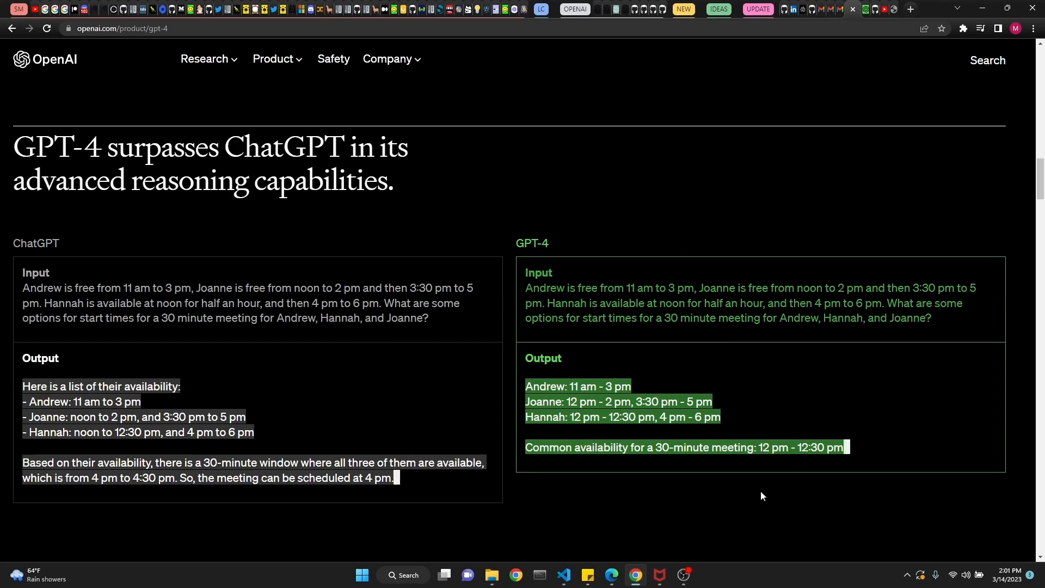
mouse_move(662, 467)
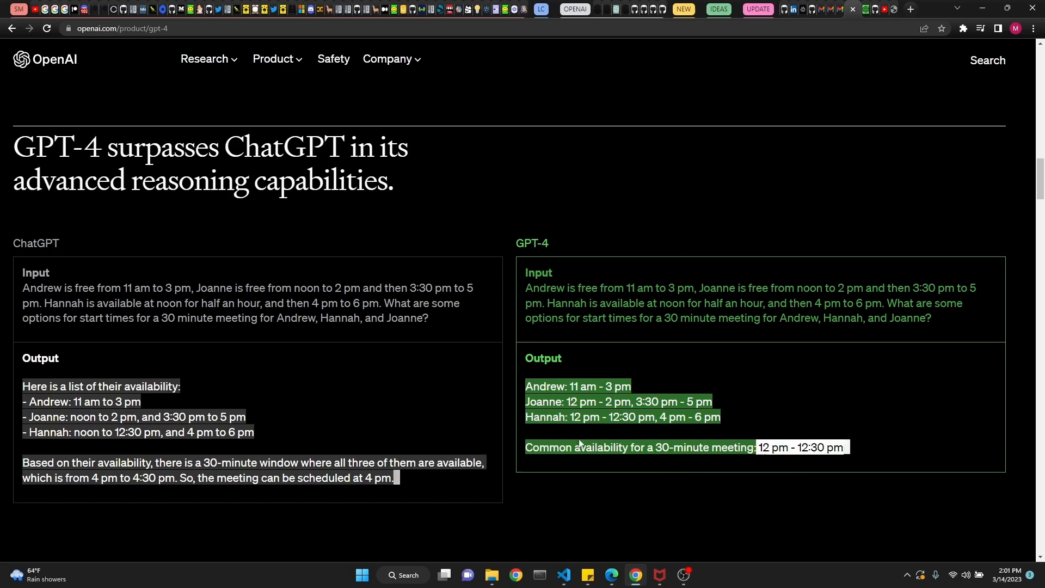
click(607, 9)
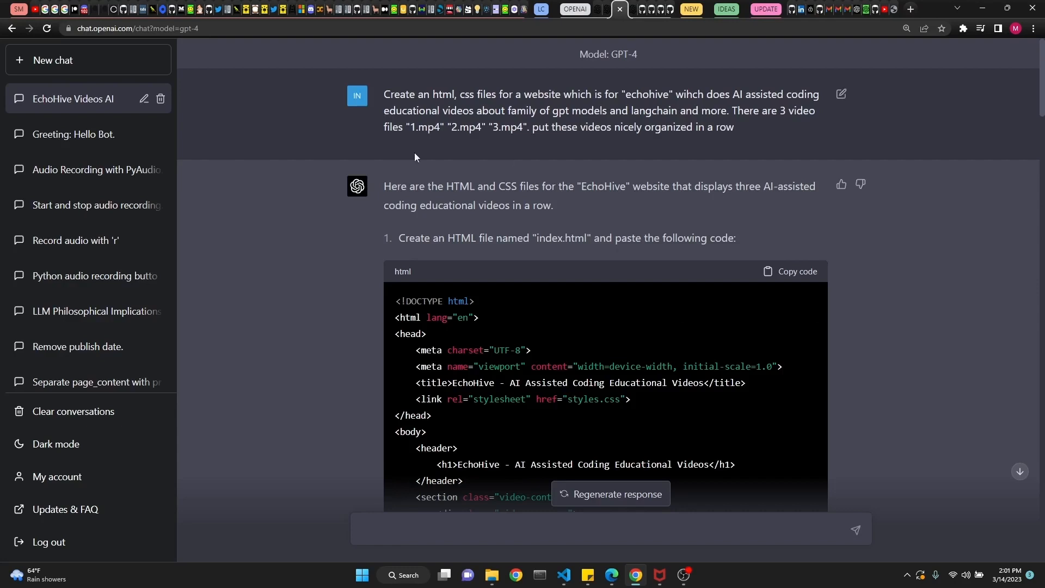
mouse_move(596, 435)
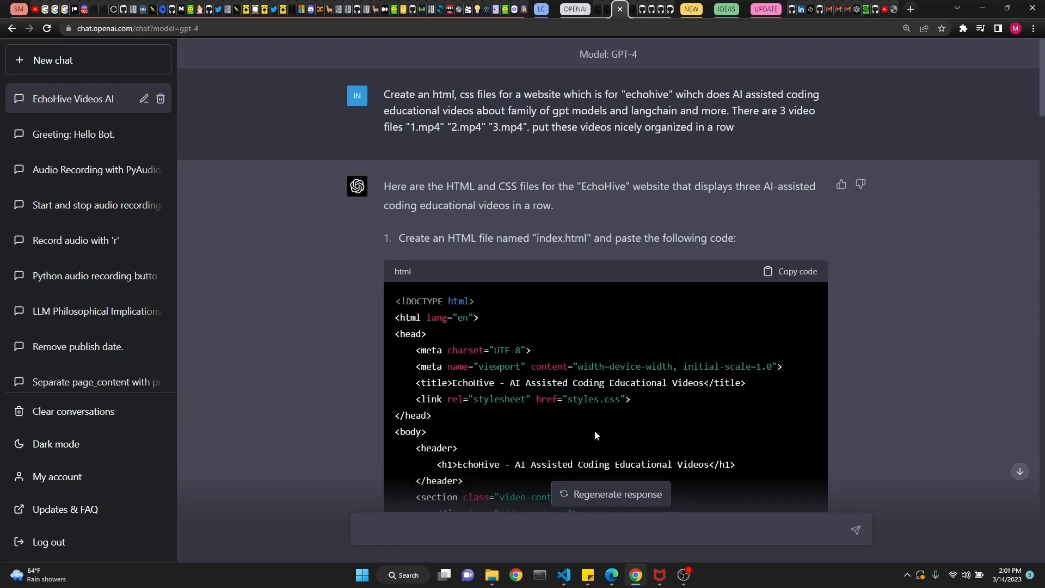
mouse_move(644, 65)
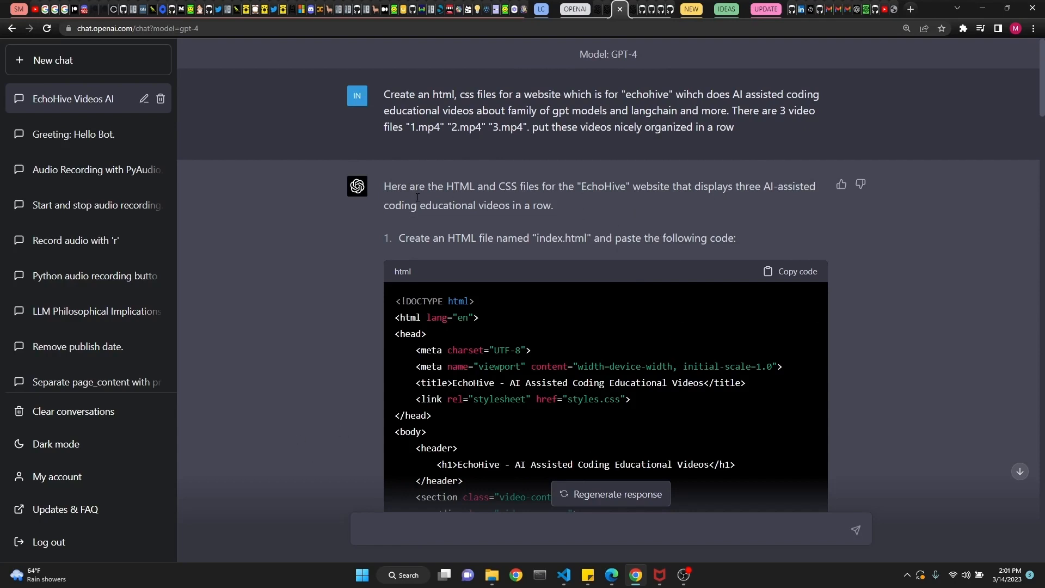
double_click(439, 94)
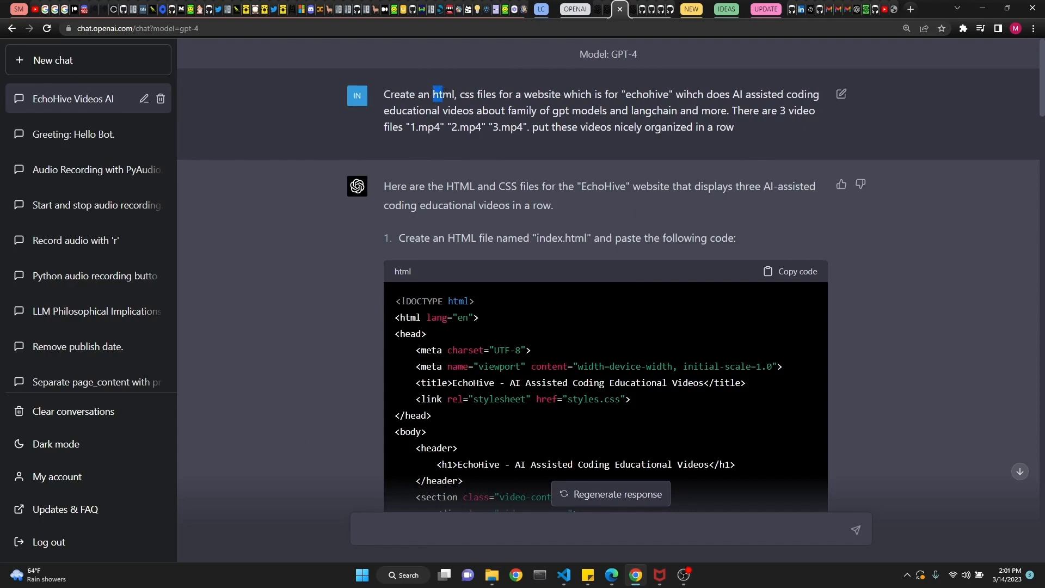
drag(434, 93, 618, 94)
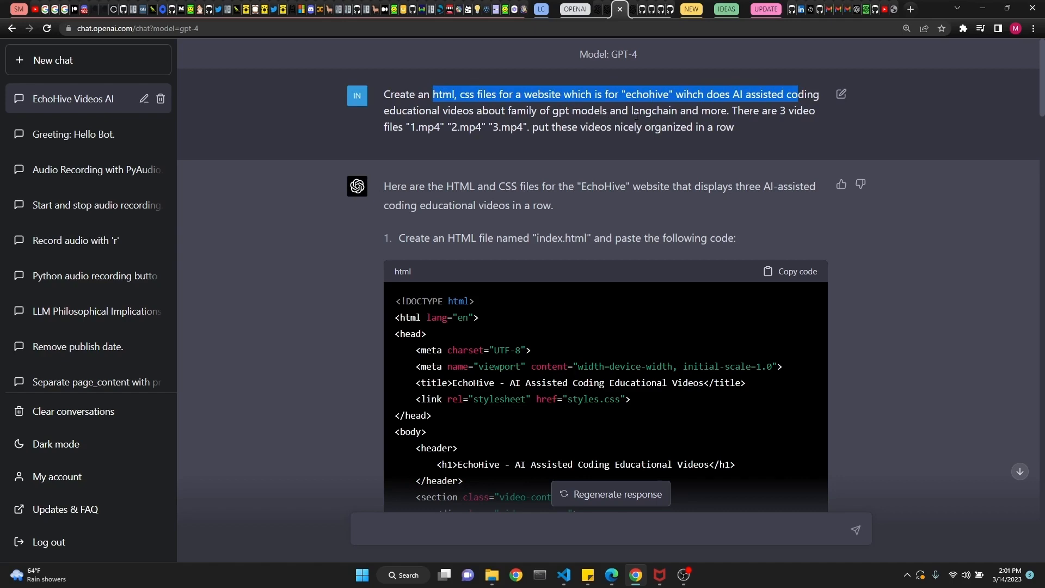
mouse_move(502, 140)
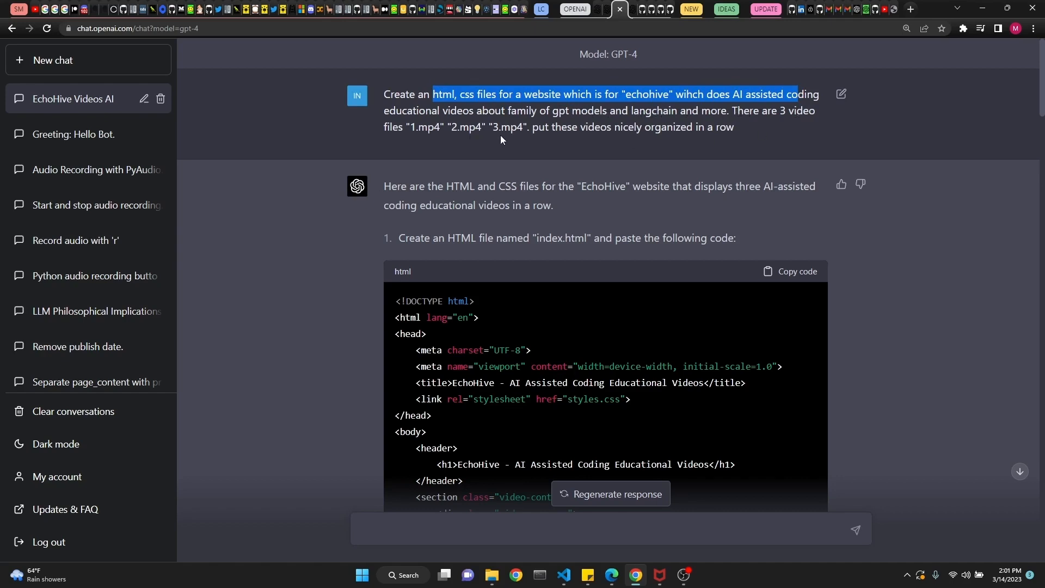
double_click(427, 126)
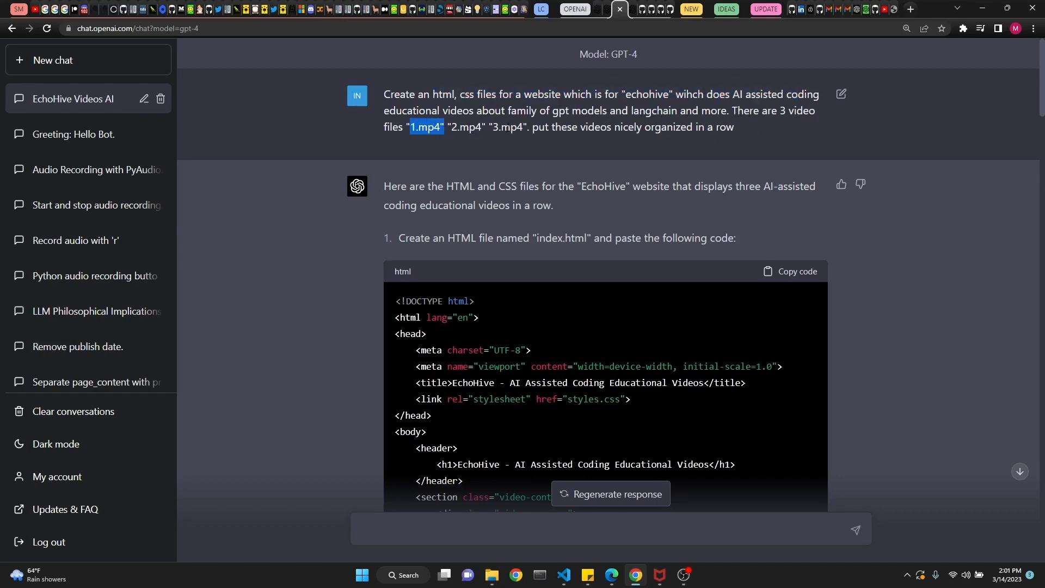
drag(539, 126, 725, 126)
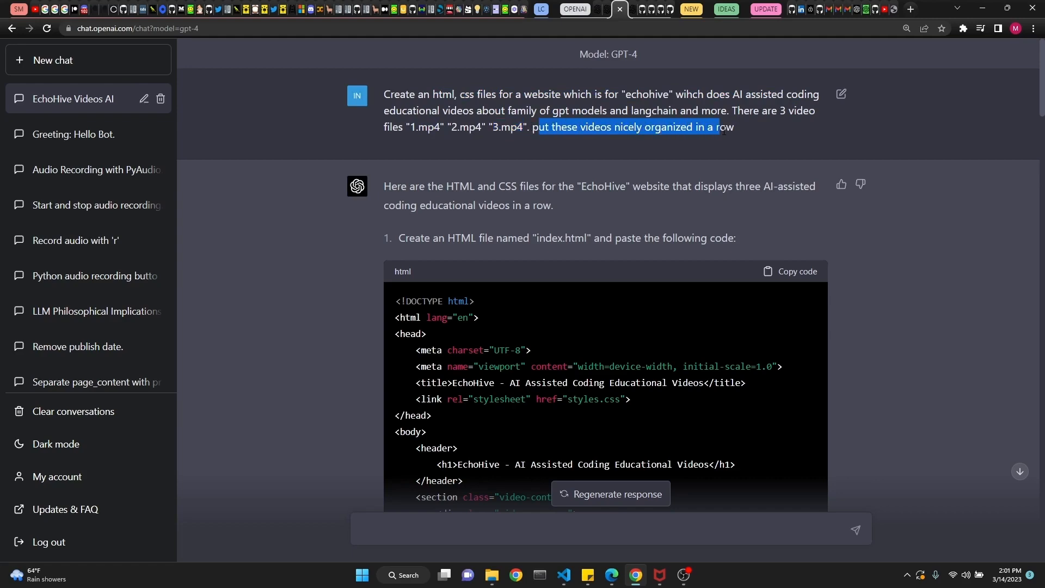
scroll(down, 3)
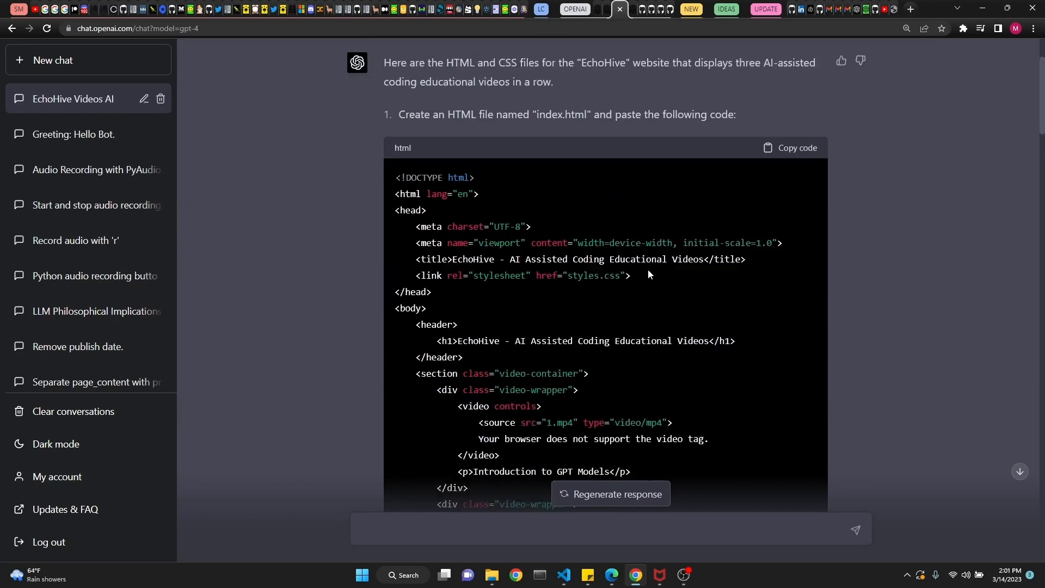
scroll(down, 3)
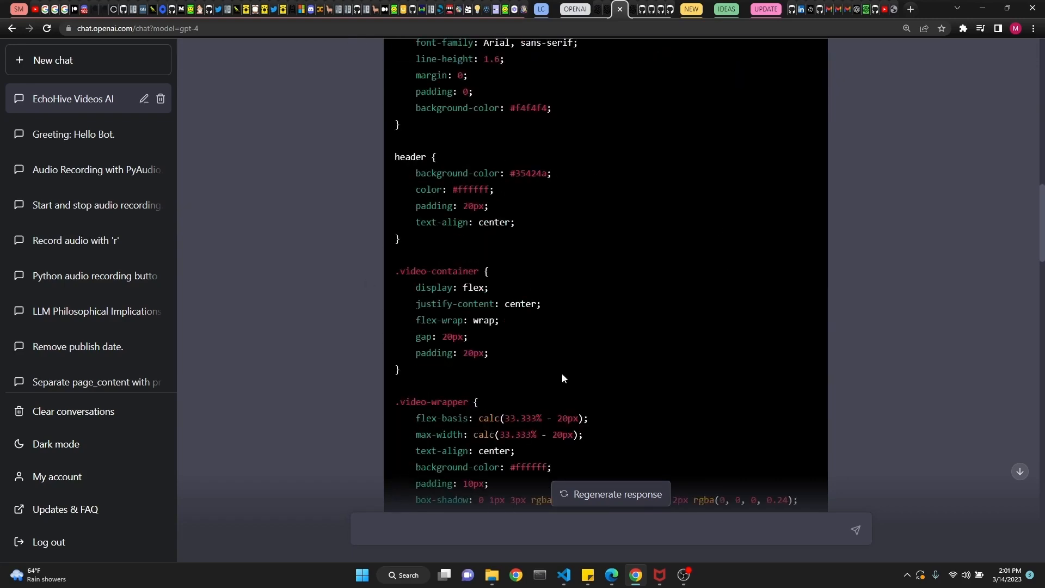
Switch to VS Code, preview 3.mp4, and open index.html with the three captioned video cards
click(563, 574)
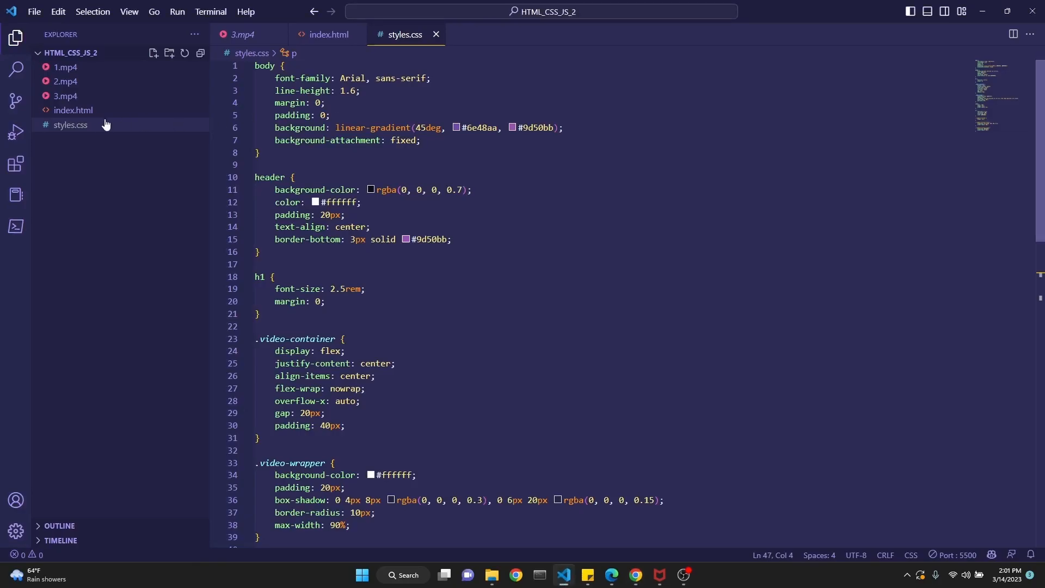
click(66, 96)
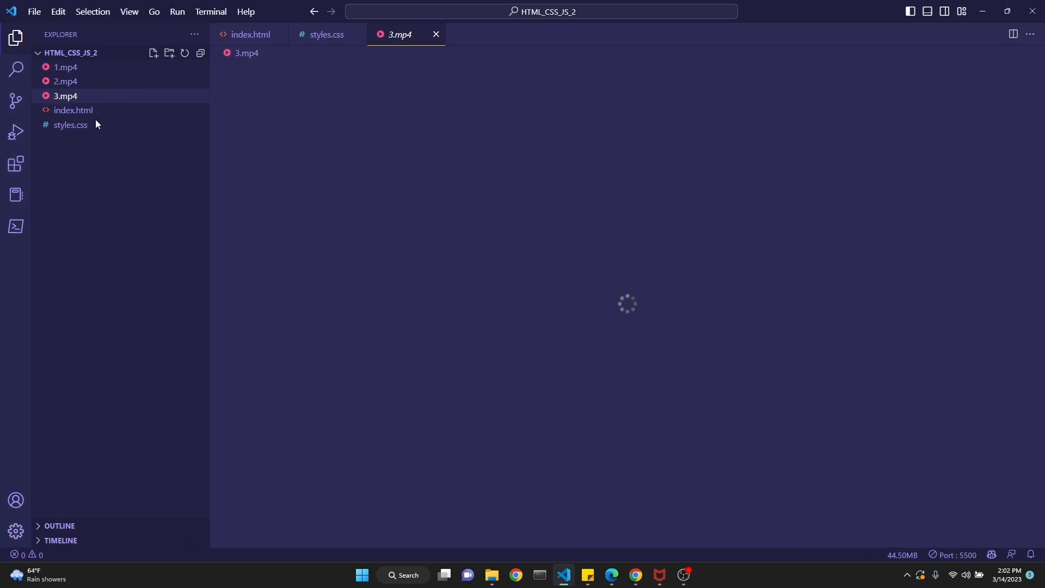
click(74, 110)
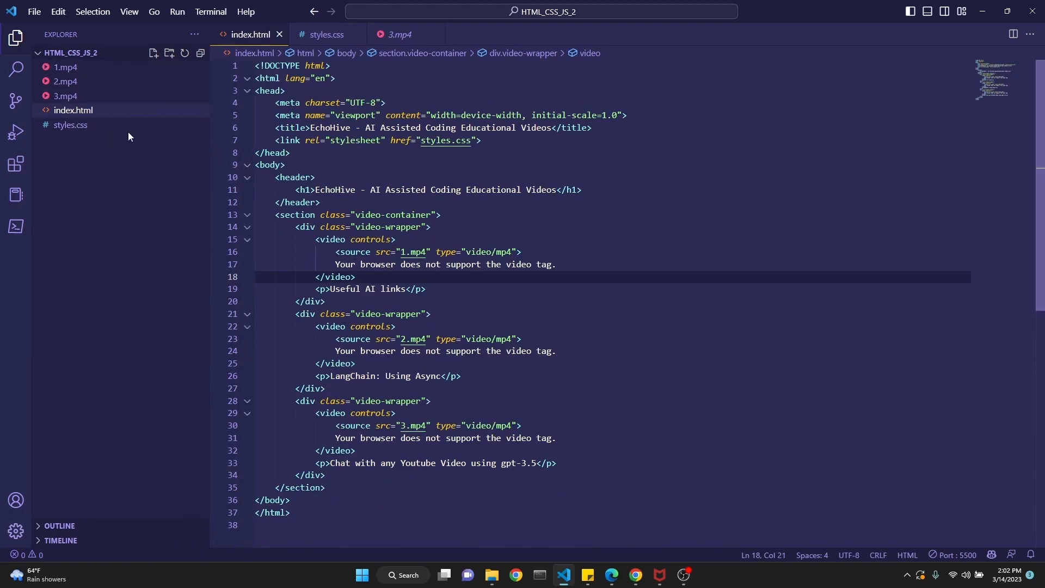
mouse_move(105, 155)
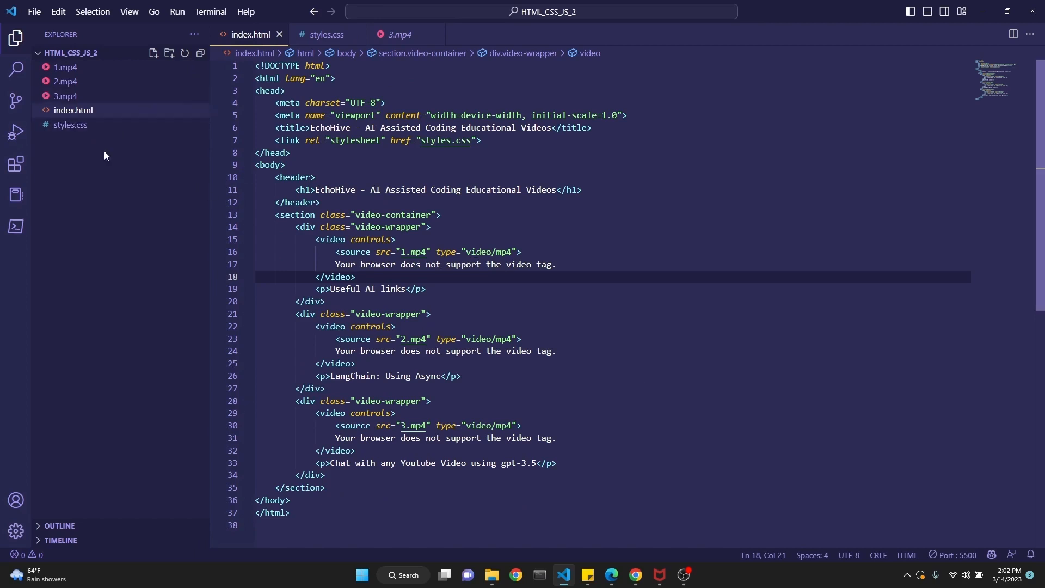
click(327, 34)
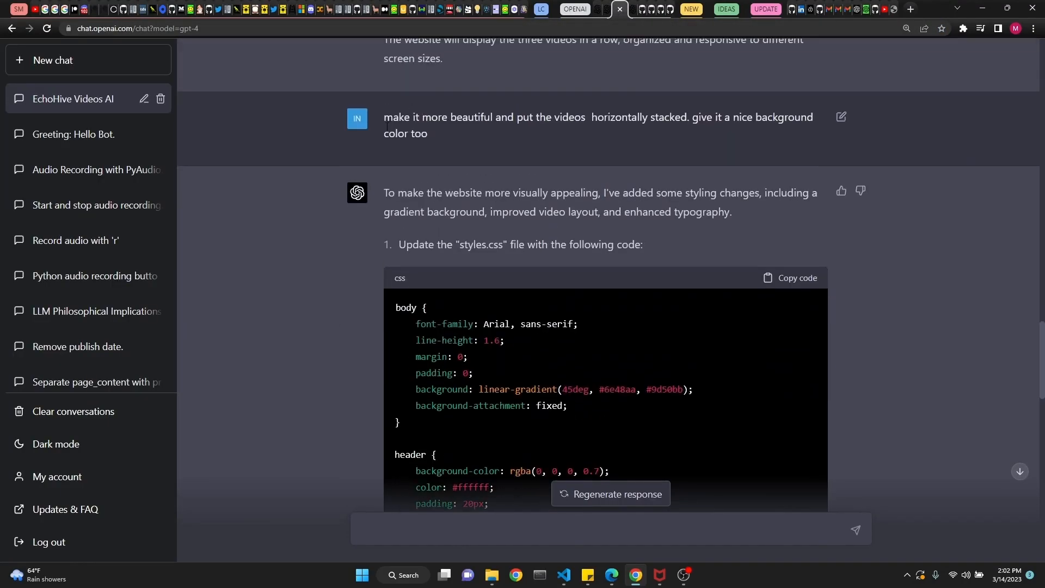
Highlight the prettier-layout prompt, copy GPT-4's updated CSS, and return to VS Code
drag(384, 116, 688, 116)
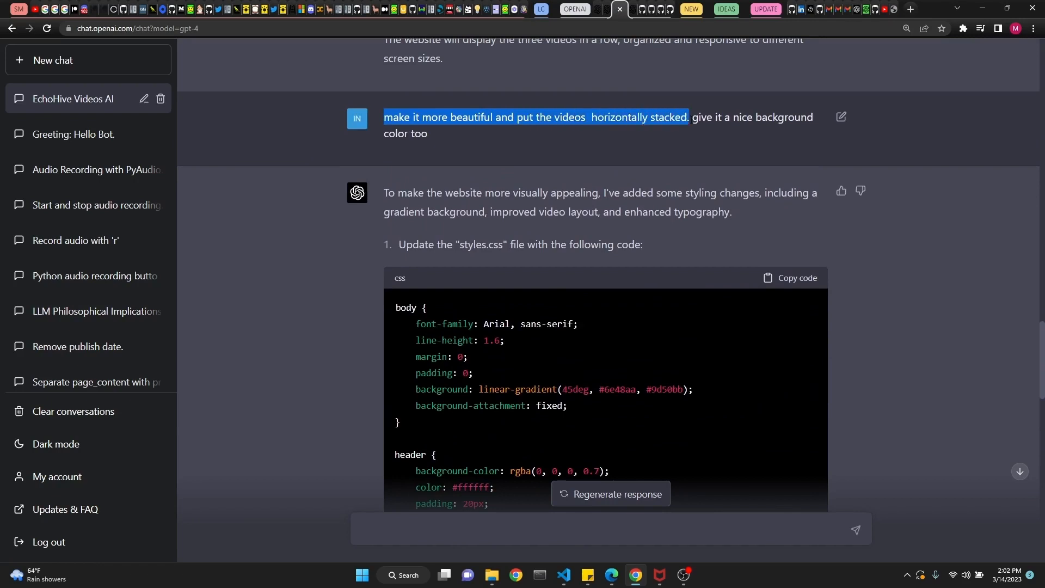
drag(687, 117, 427, 133)
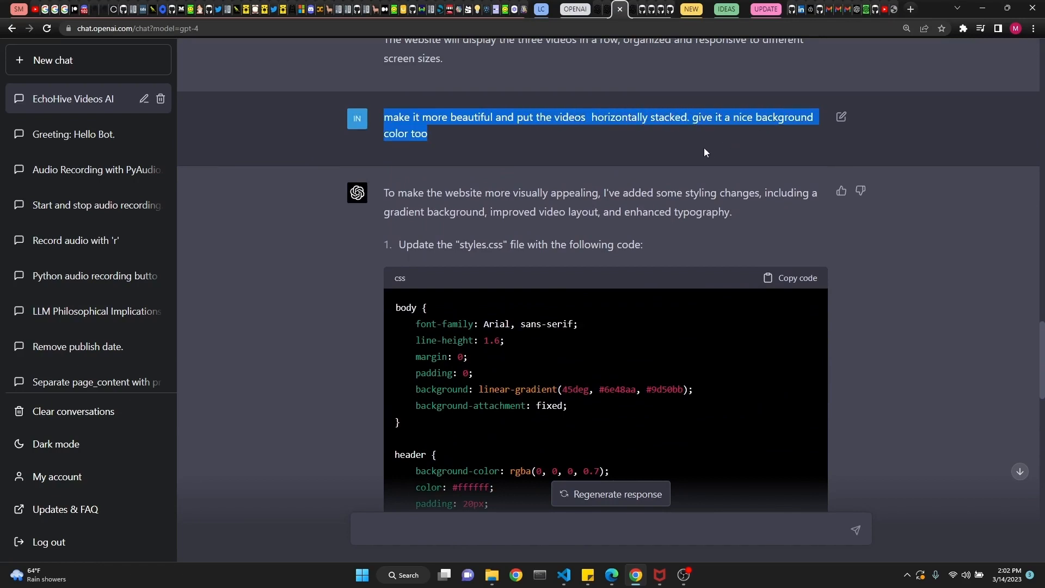
click(790, 277)
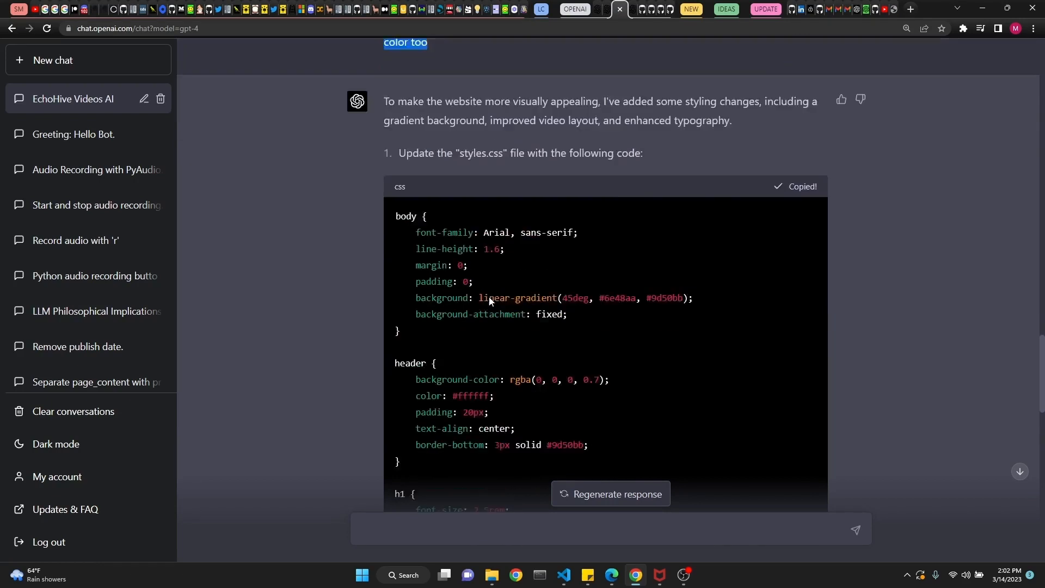
scroll(down, 3)
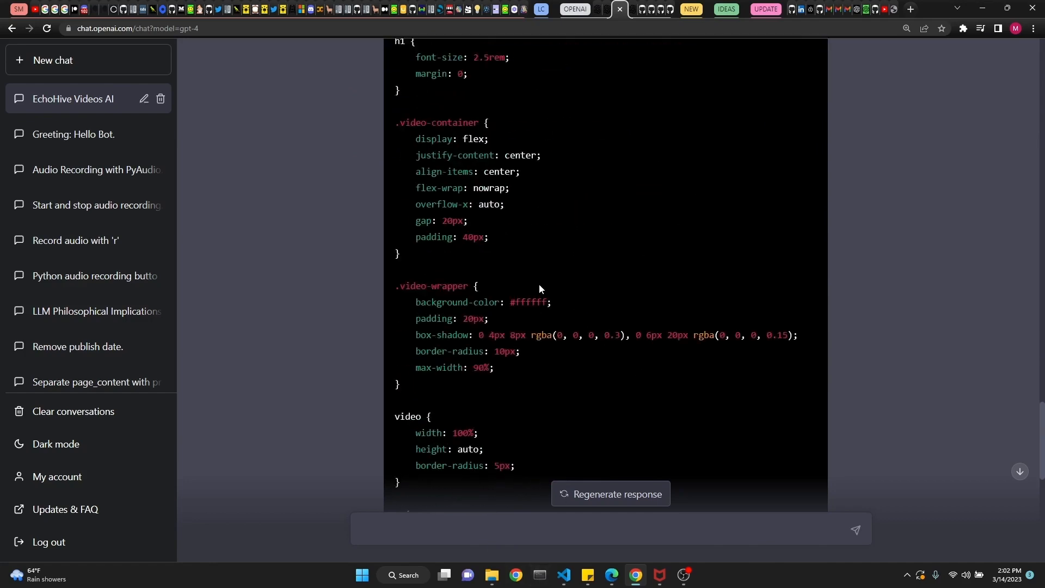
click(563, 575)
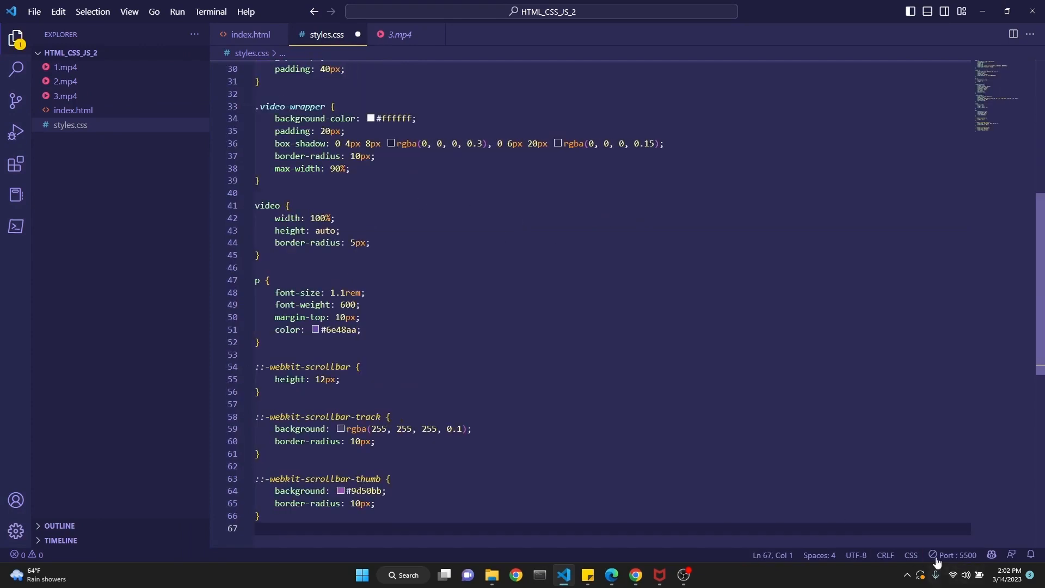
Launch the restyled page in the browser via Live Server on port 5500
click(360, 366)
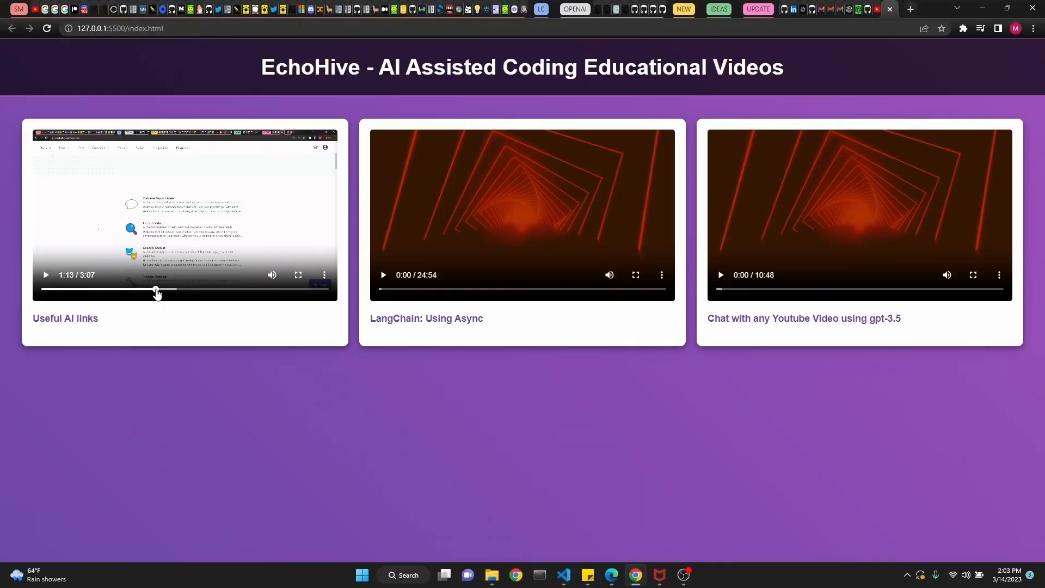
Play and then pause the Useful AI links video on the restyled EchoHive page
click(46, 274)
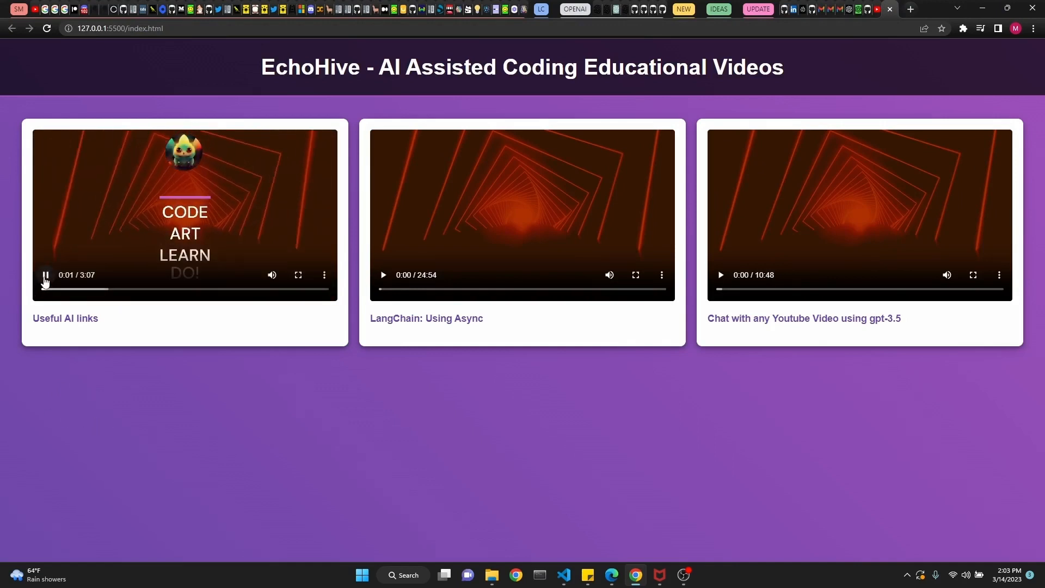
click(45, 275)
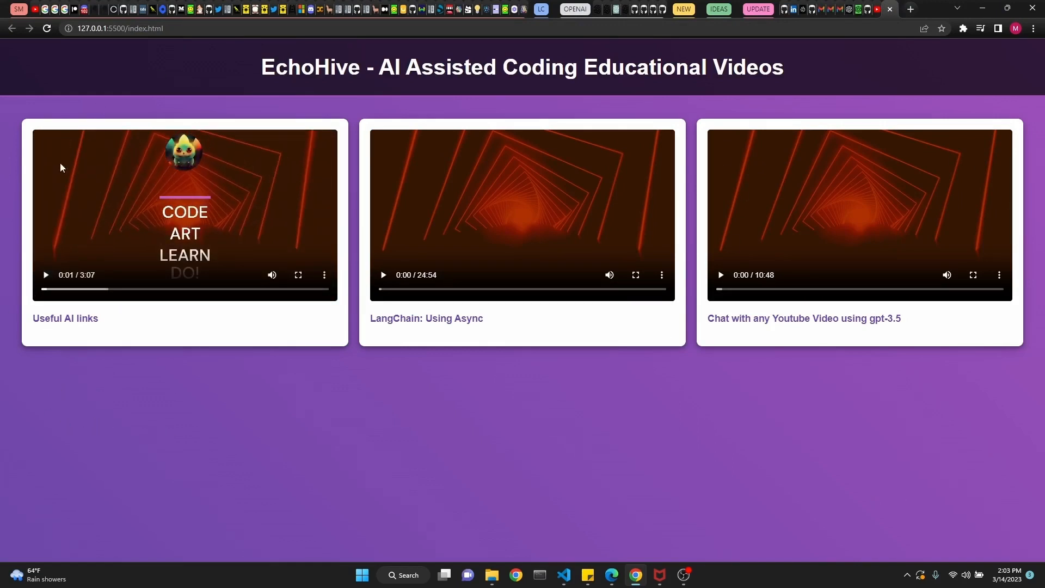
mouse_move(192, 84)
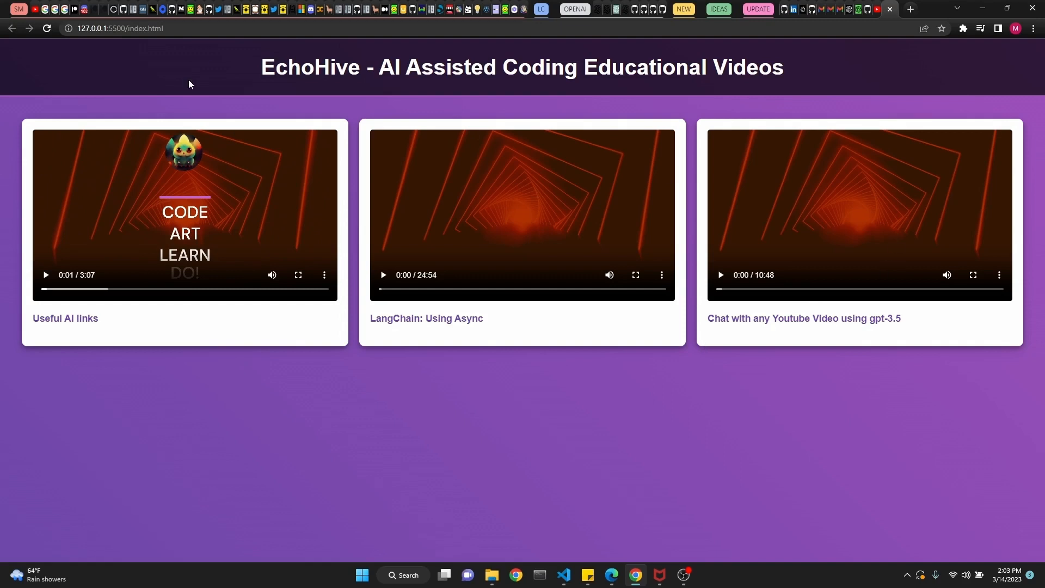
mouse_move(685, 404)
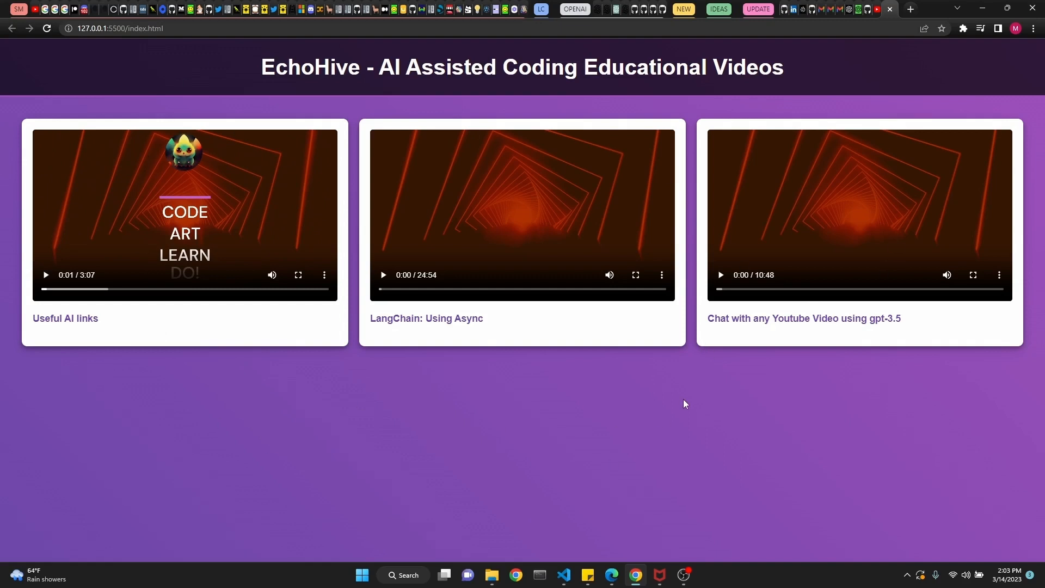
mouse_move(507, 420)
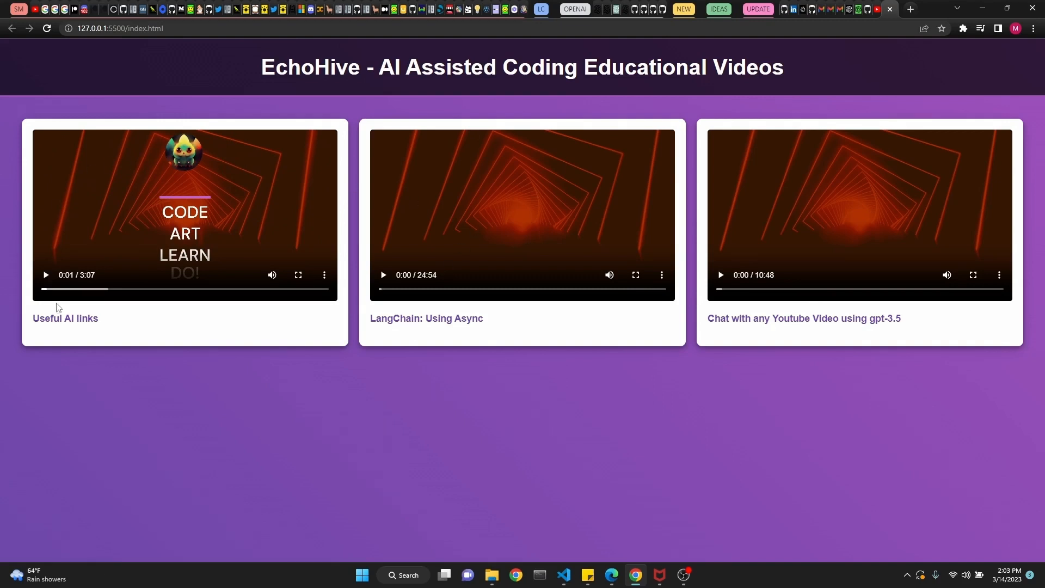
mouse_move(304, 396)
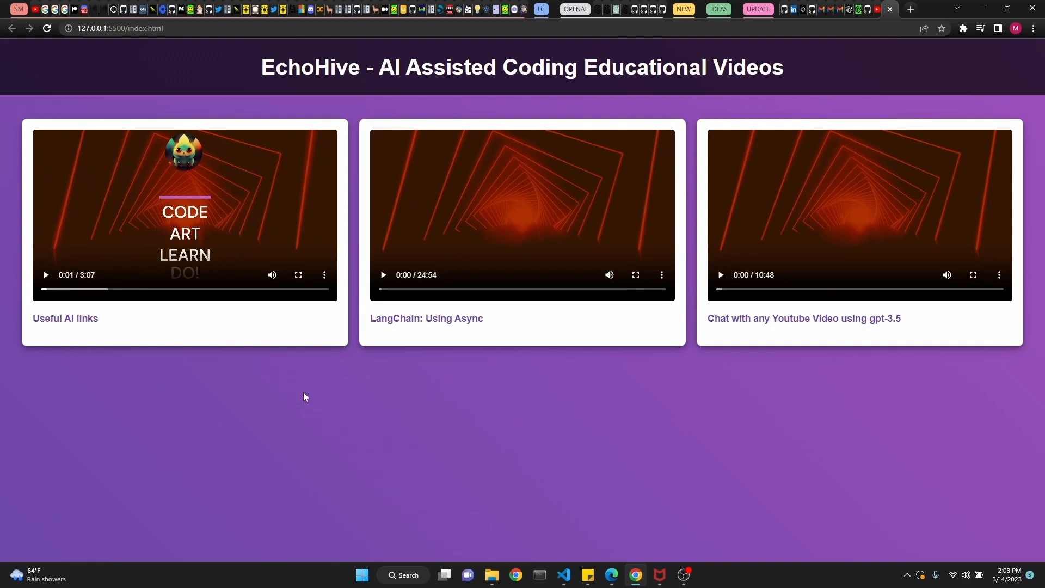
mouse_move(408, 313)
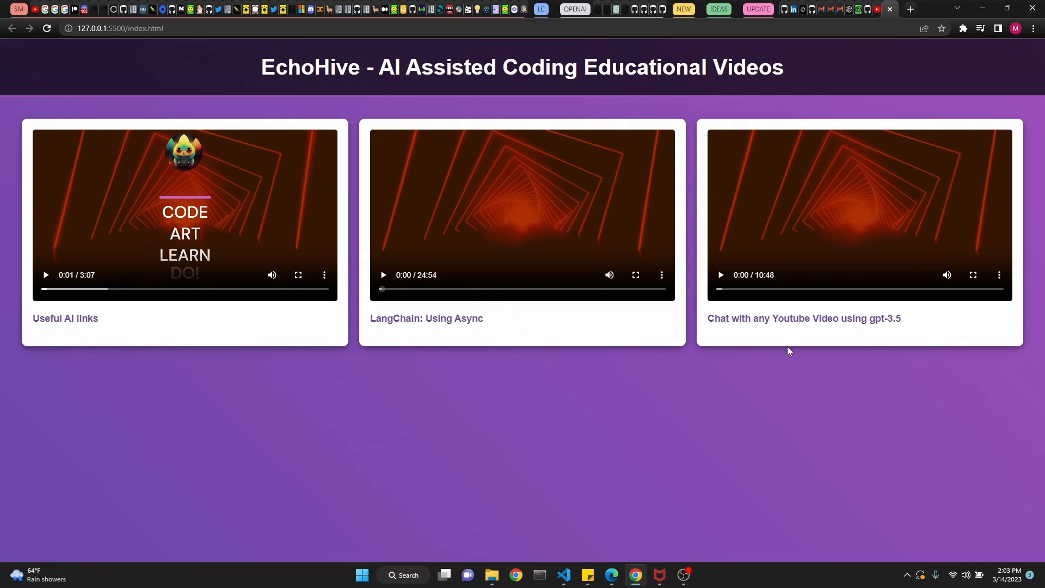
mouse_move(745, 329)
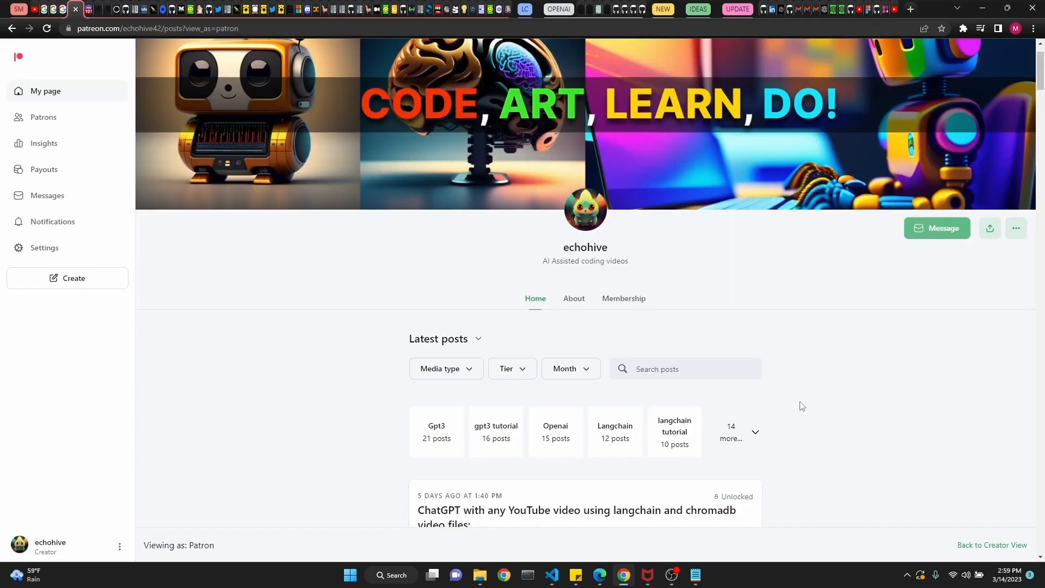
View EchoHive's Patreon membership tiers at $9 and $30 a month
scroll(down, 3)
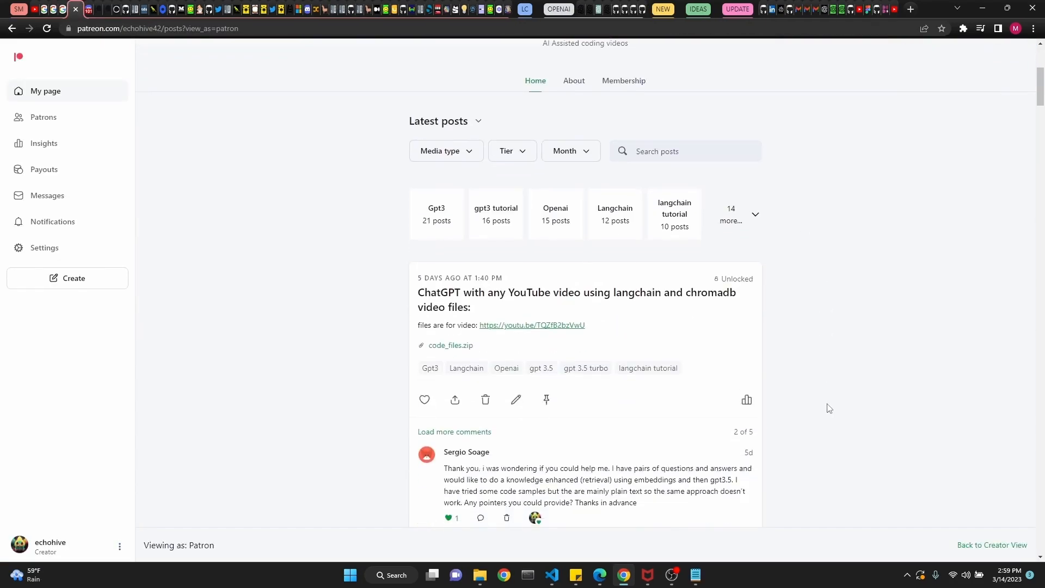
scroll(down, 3)
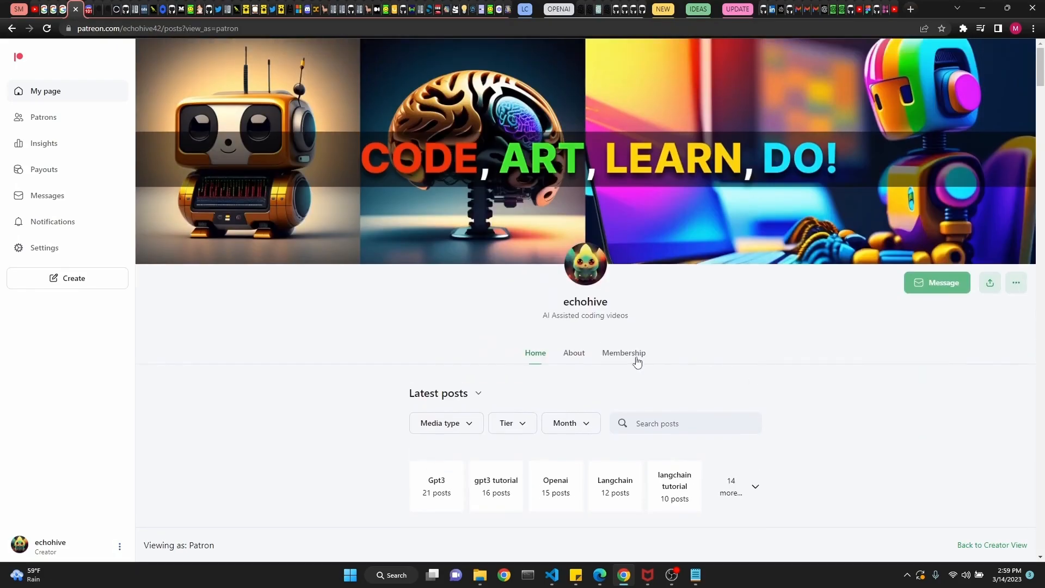
click(623, 353)
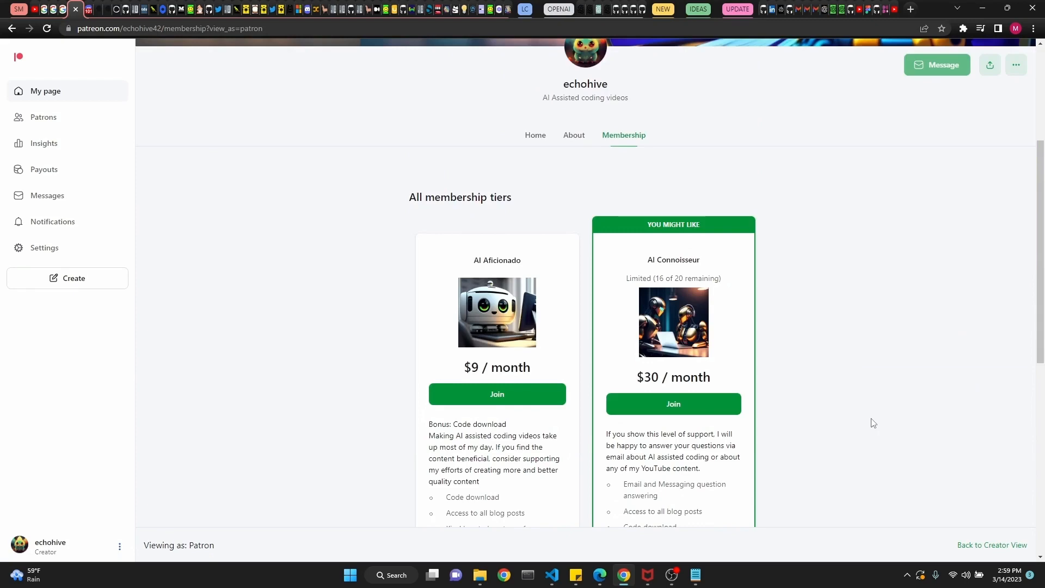
scroll(down, 3)
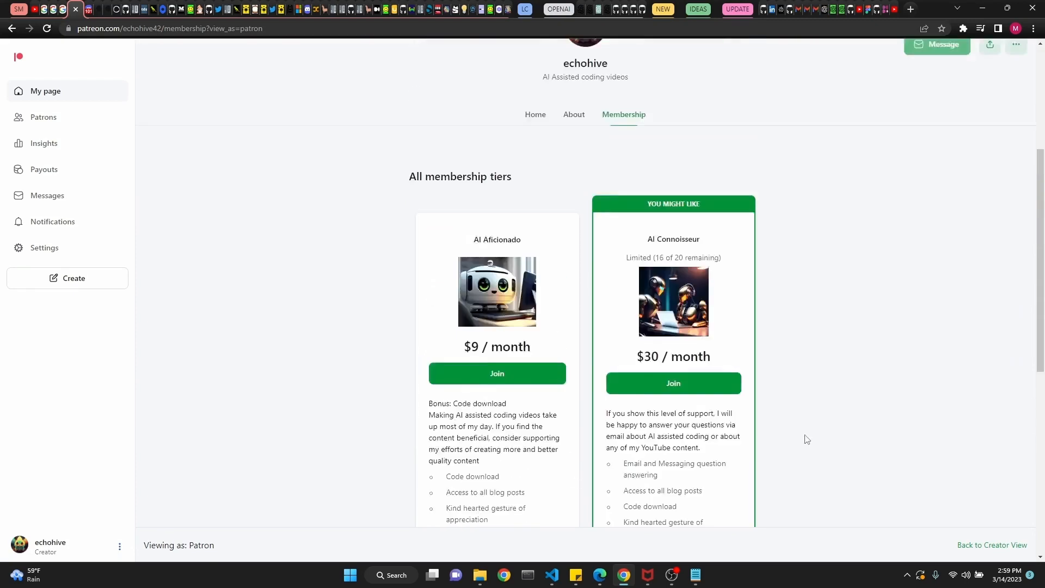
scroll(up, 3)
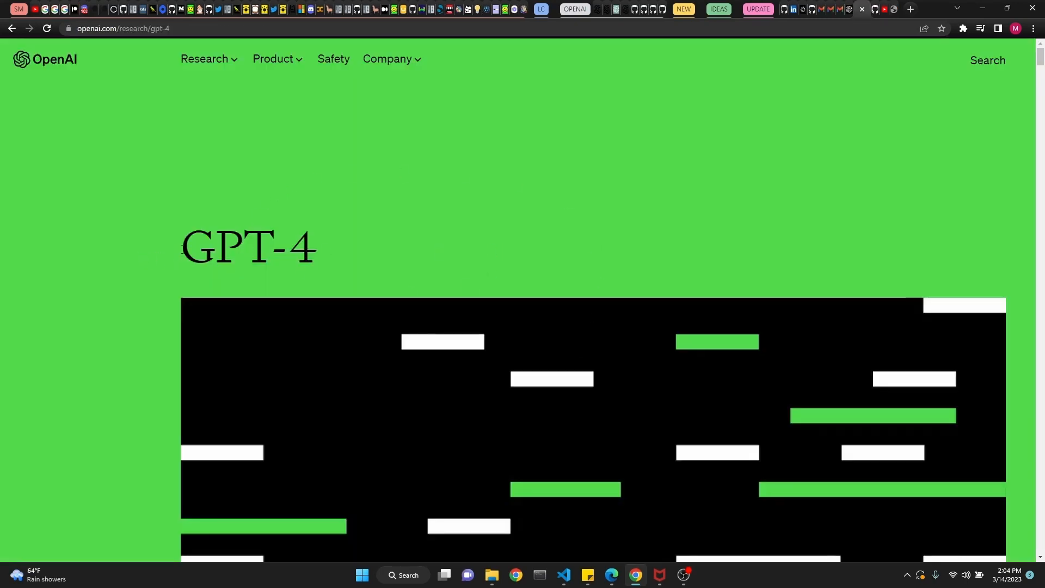
scroll(down, 3)
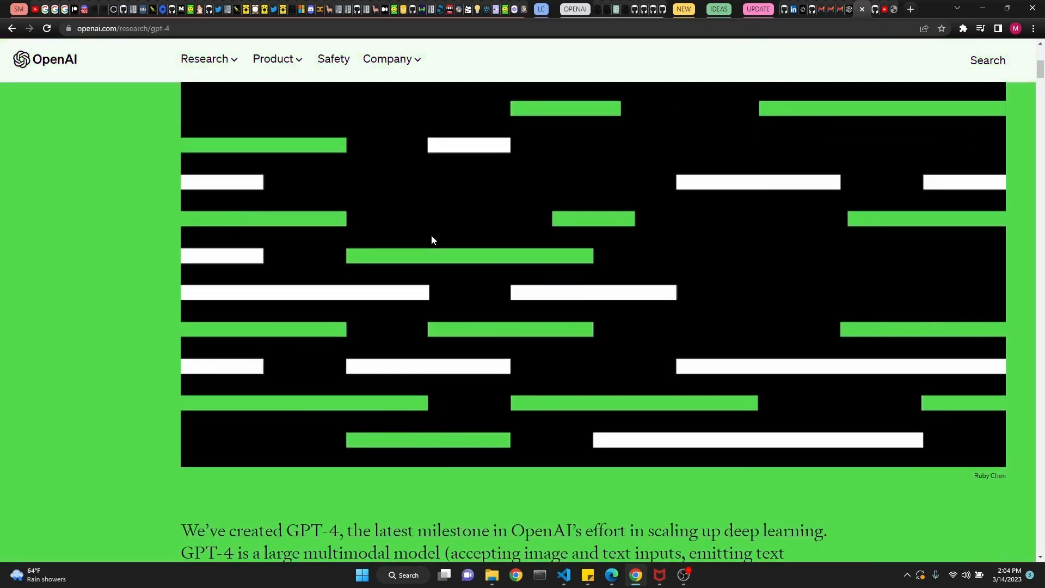
scroll(down, 3)
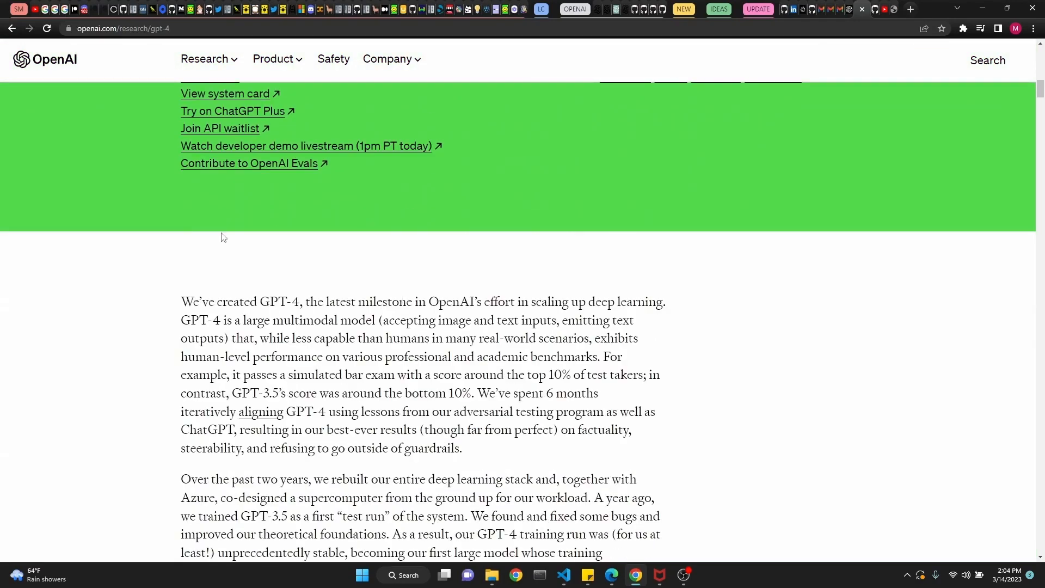
scroll(down, 3)
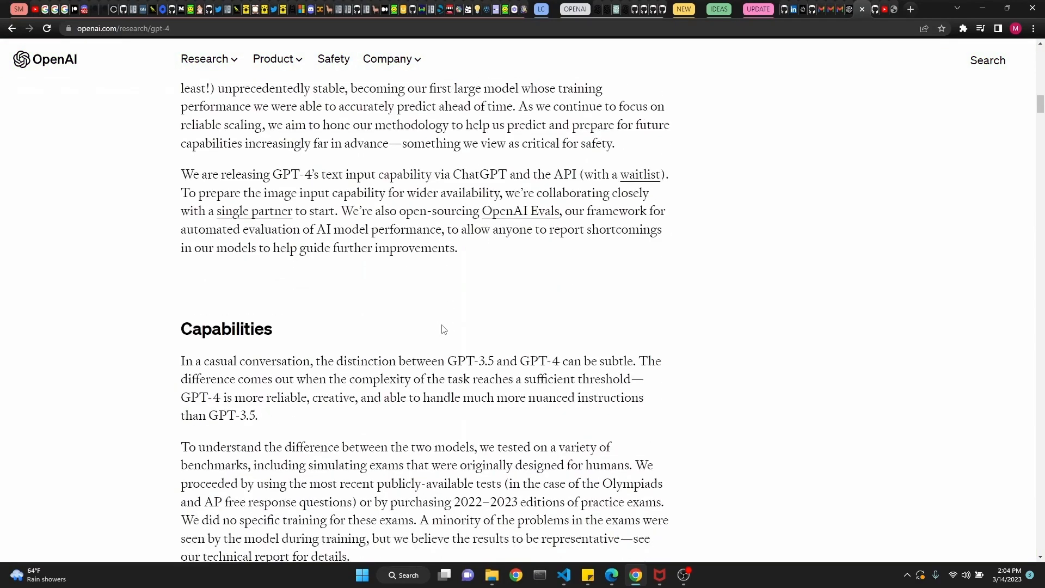
scroll(down, 3)
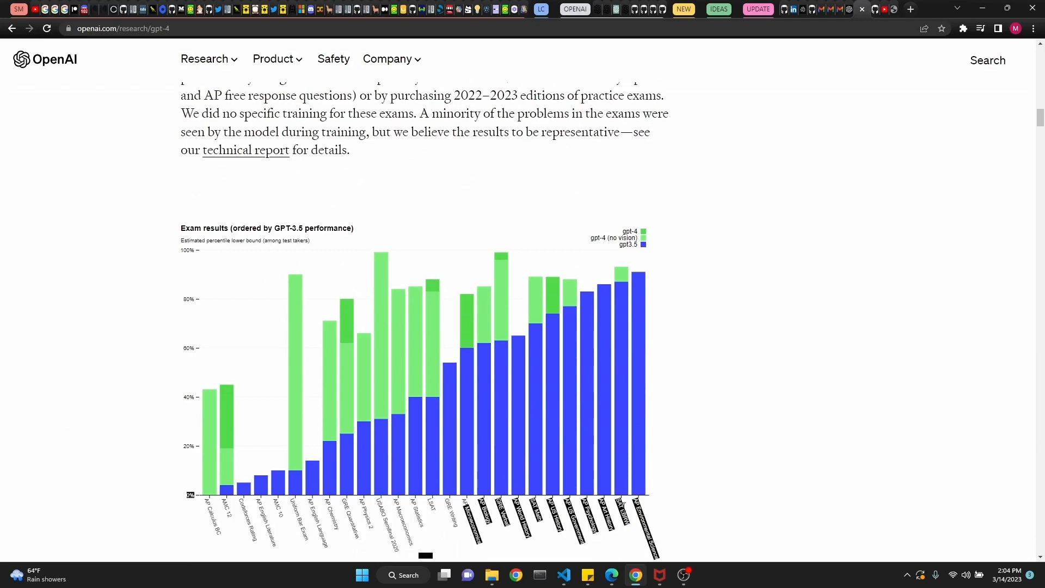
scroll(down, 3)
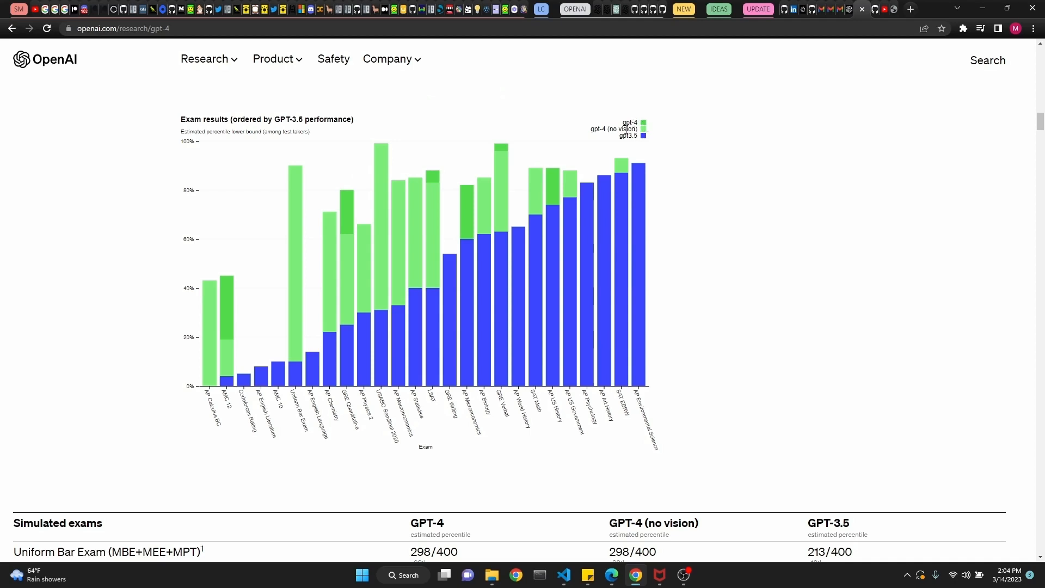
mouse_move(708, 229)
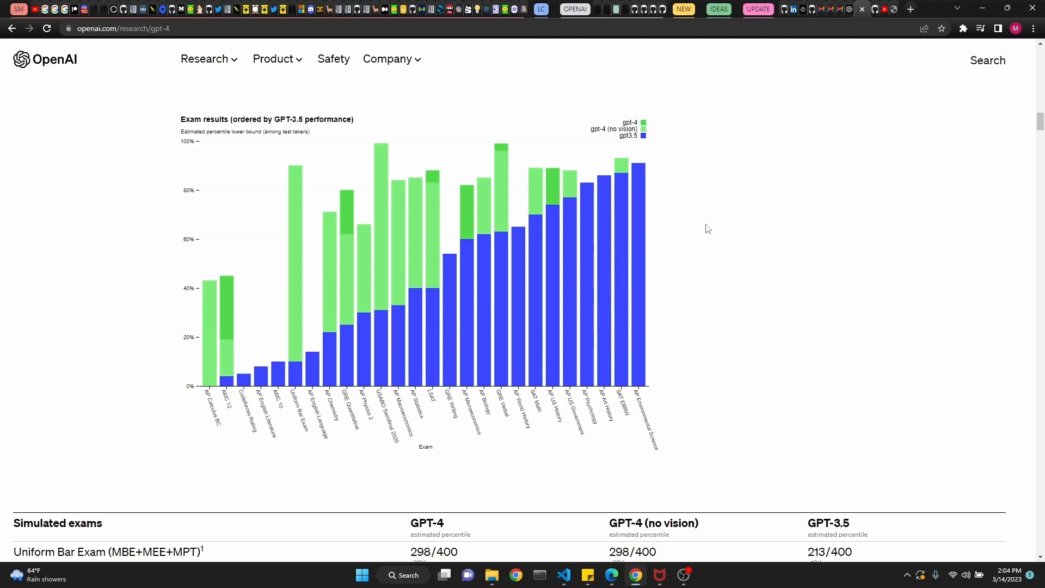
mouse_move(709, 222)
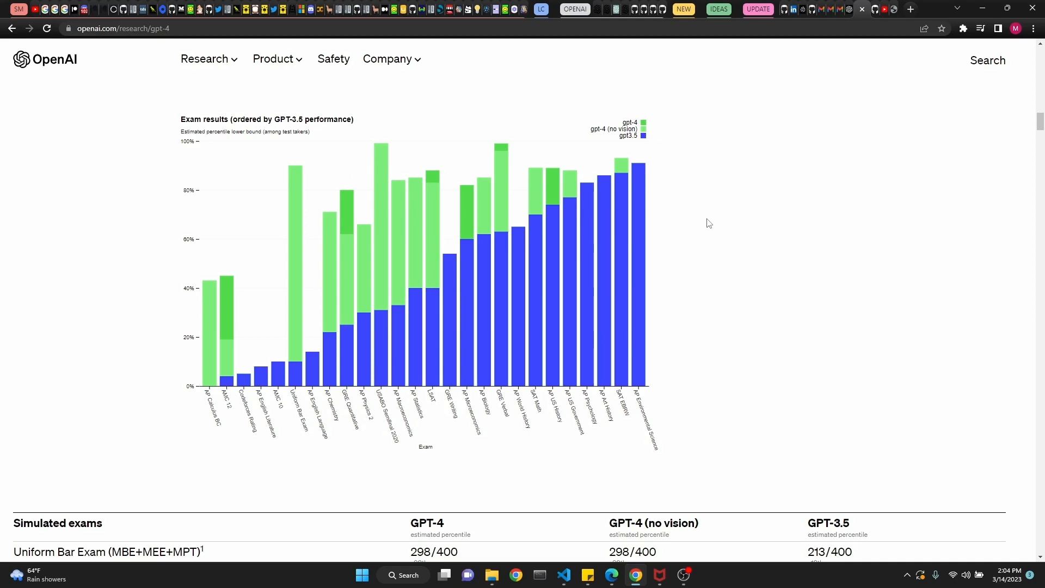
mouse_move(727, 215)
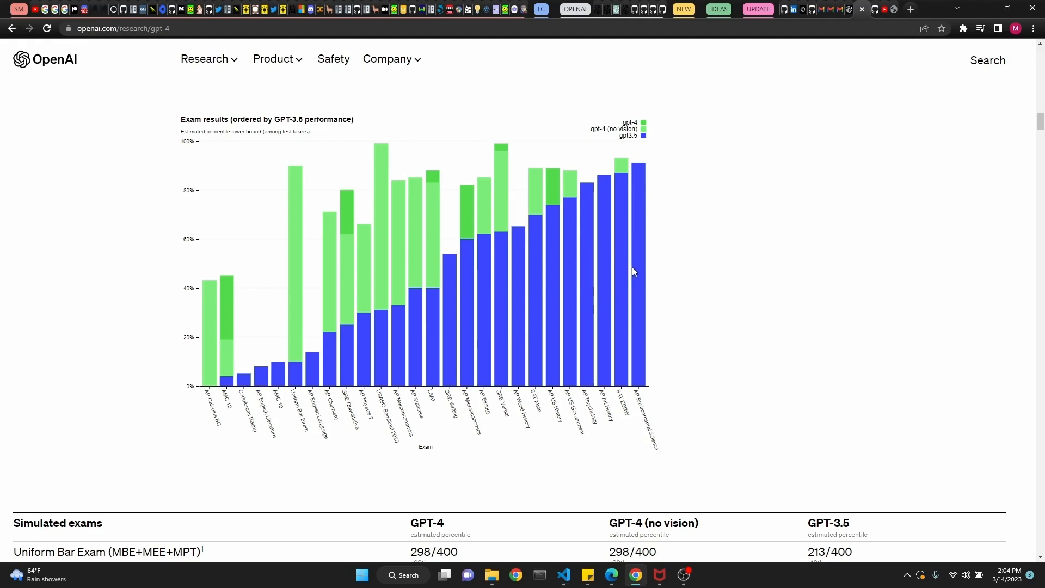
mouse_move(245, 383)
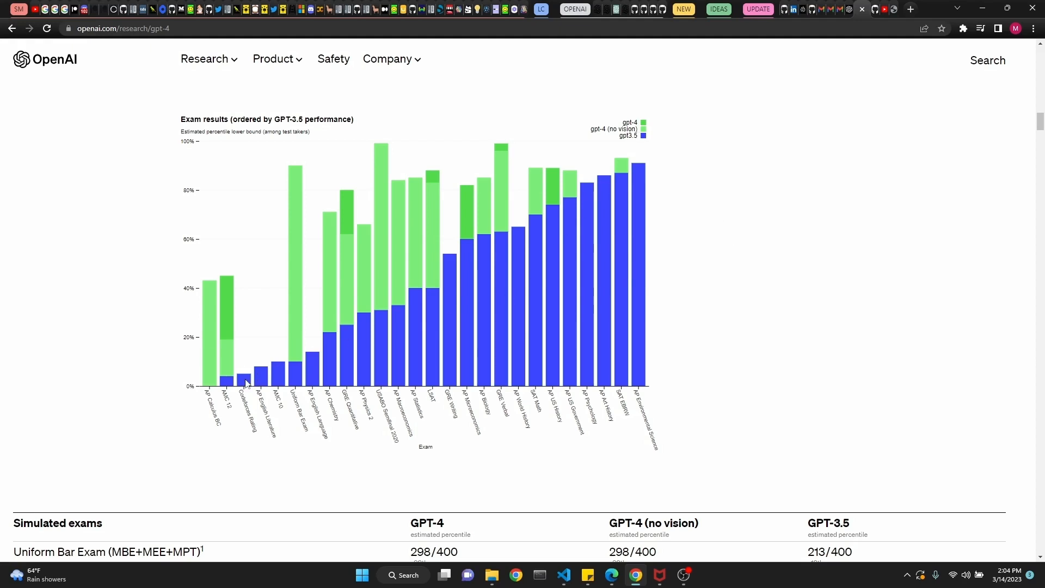
mouse_move(648, 164)
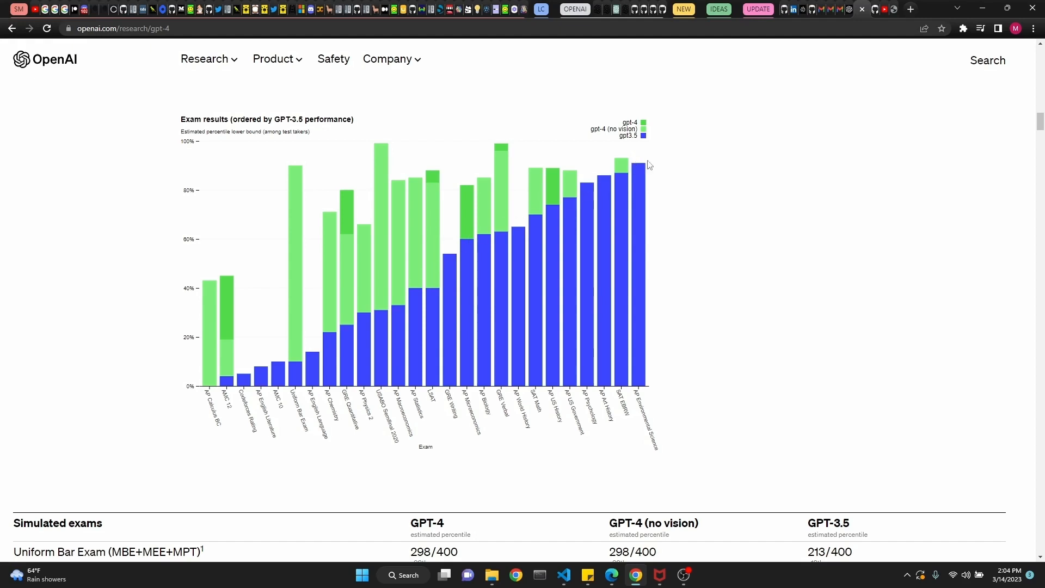
mouse_move(550, 245)
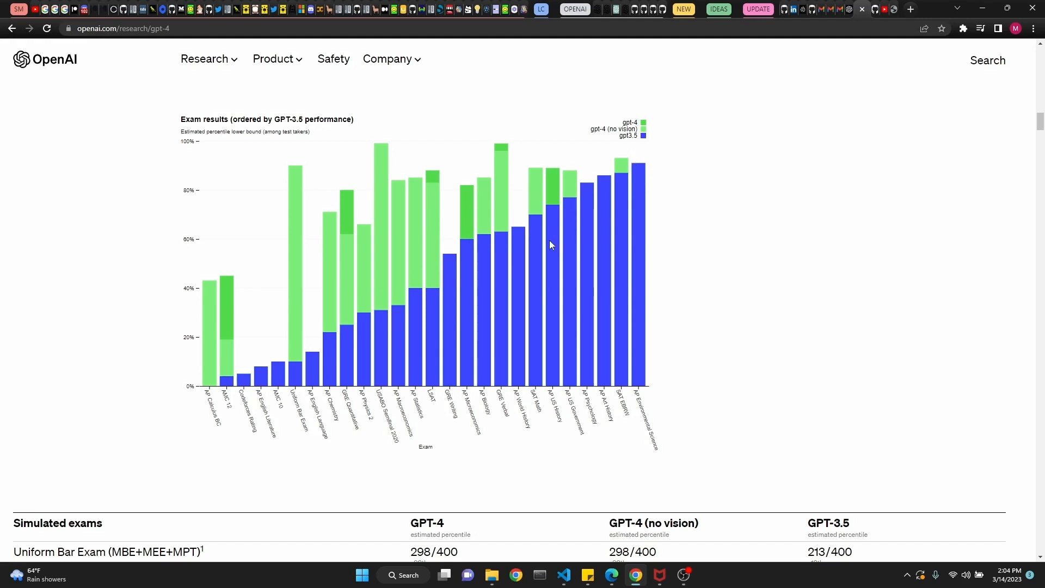
mouse_move(296, 240)
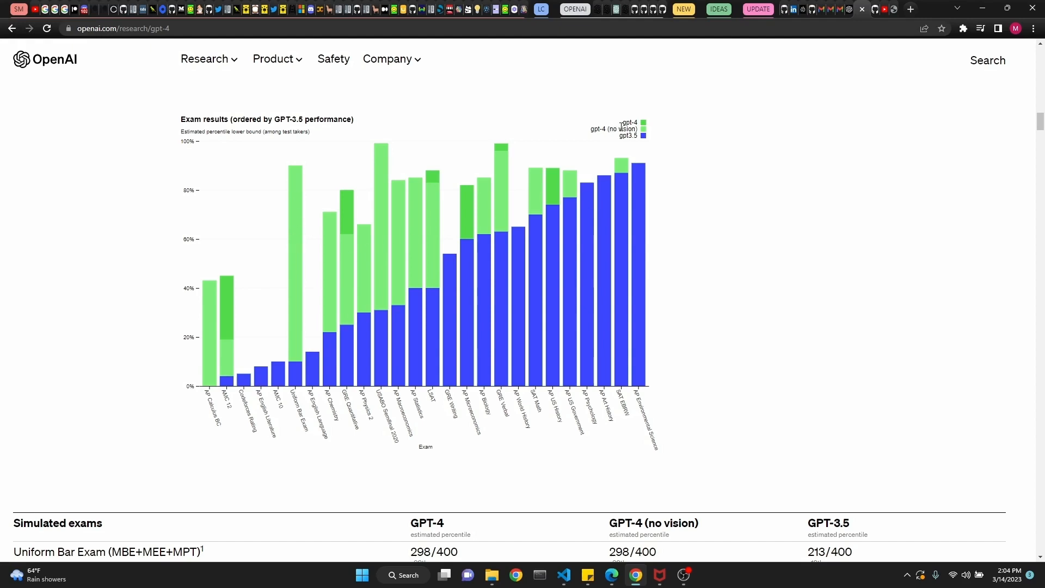
mouse_move(209, 301)
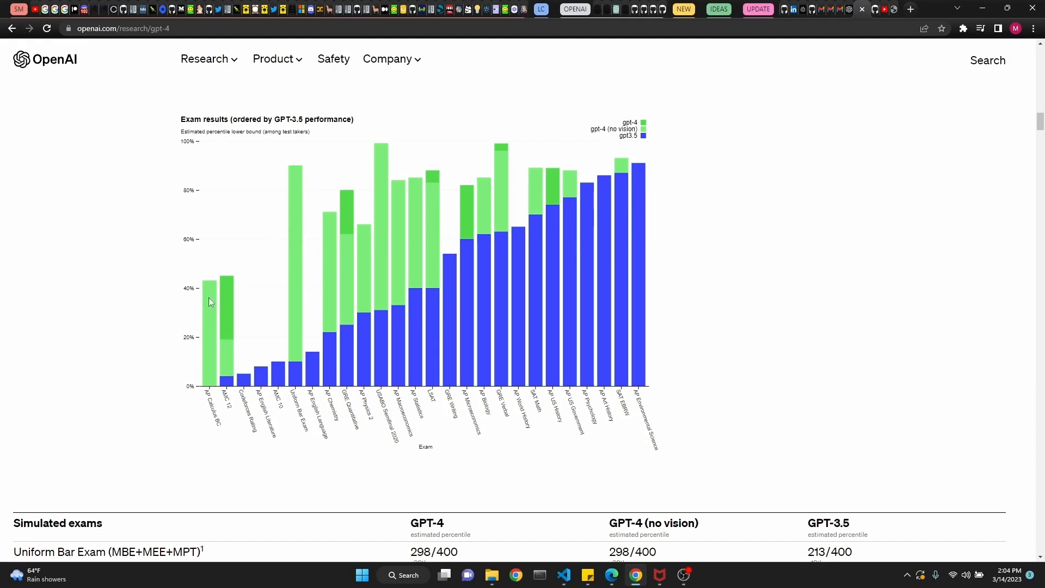
mouse_move(649, 125)
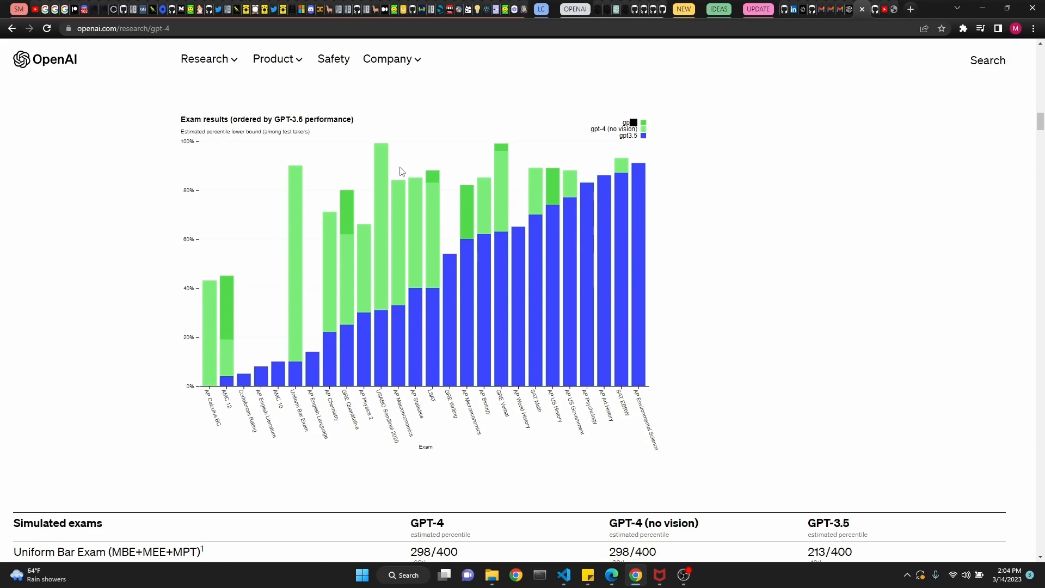
mouse_move(238, 281)
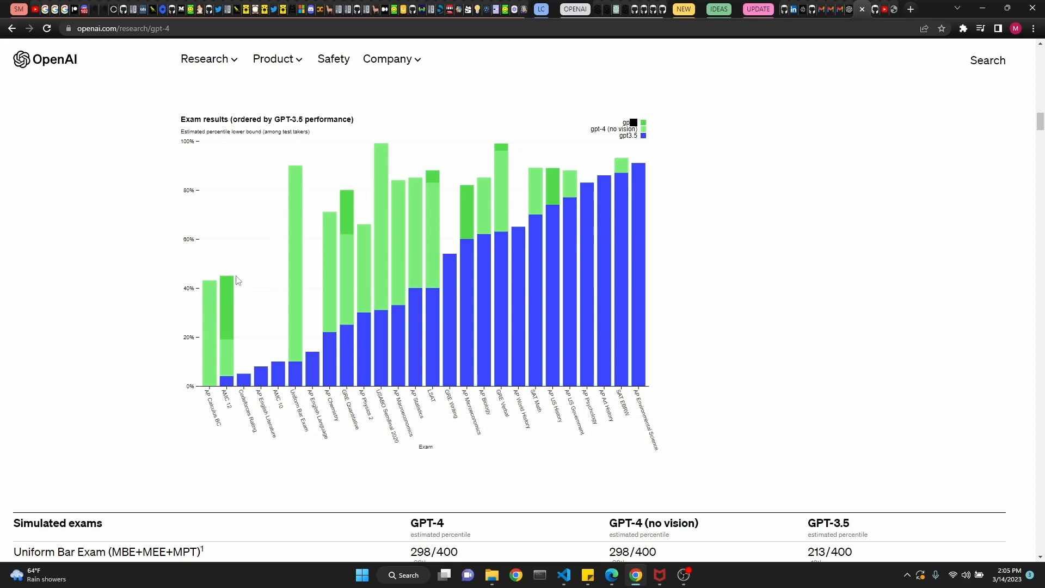
Scroll to the benchmark table and open the HumanEval link in a new tab
scroll(down, 3)
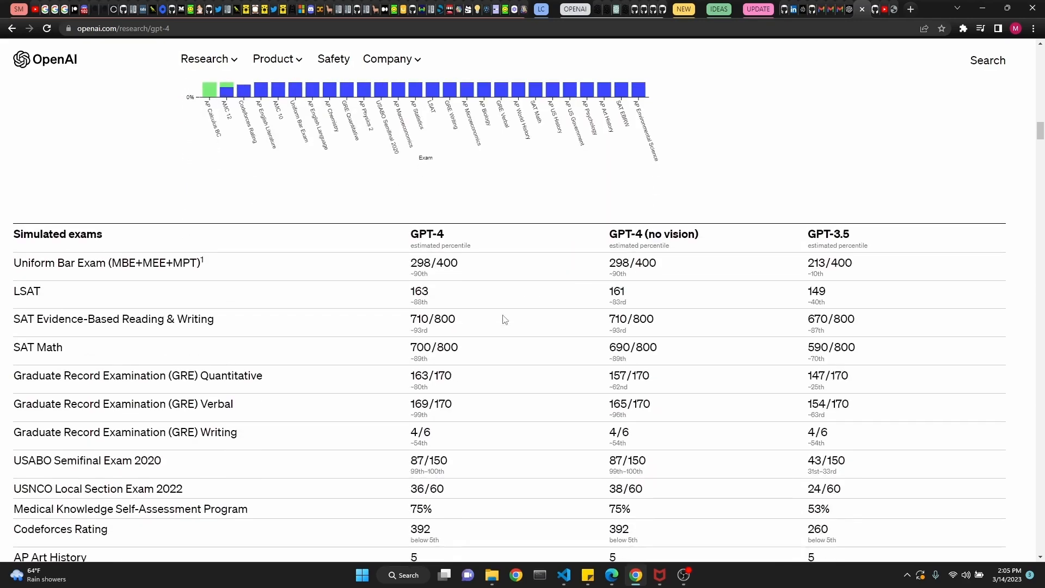
scroll(down, 3)
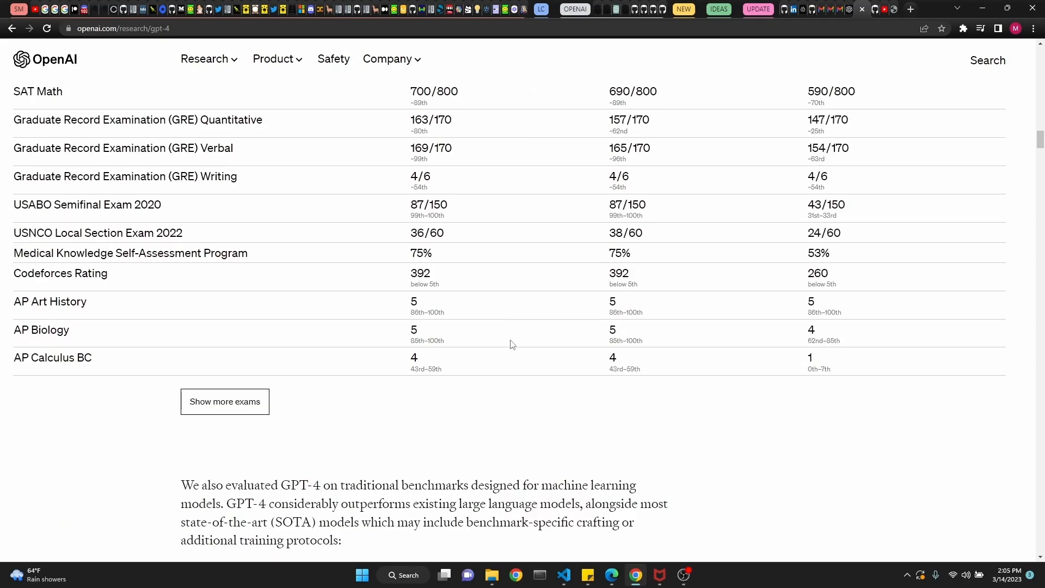
scroll(down, 3)
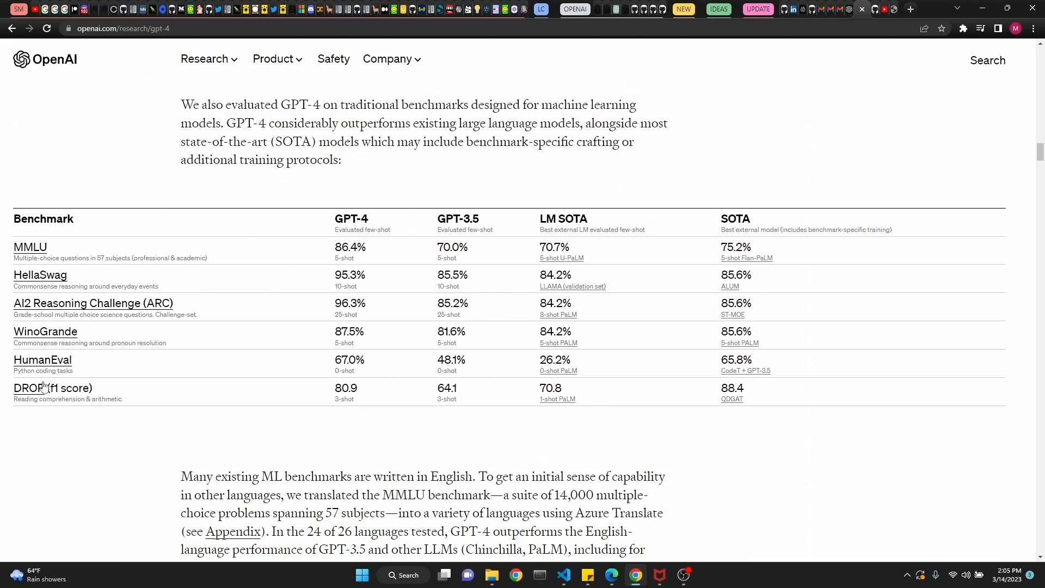
right_click(43, 359)
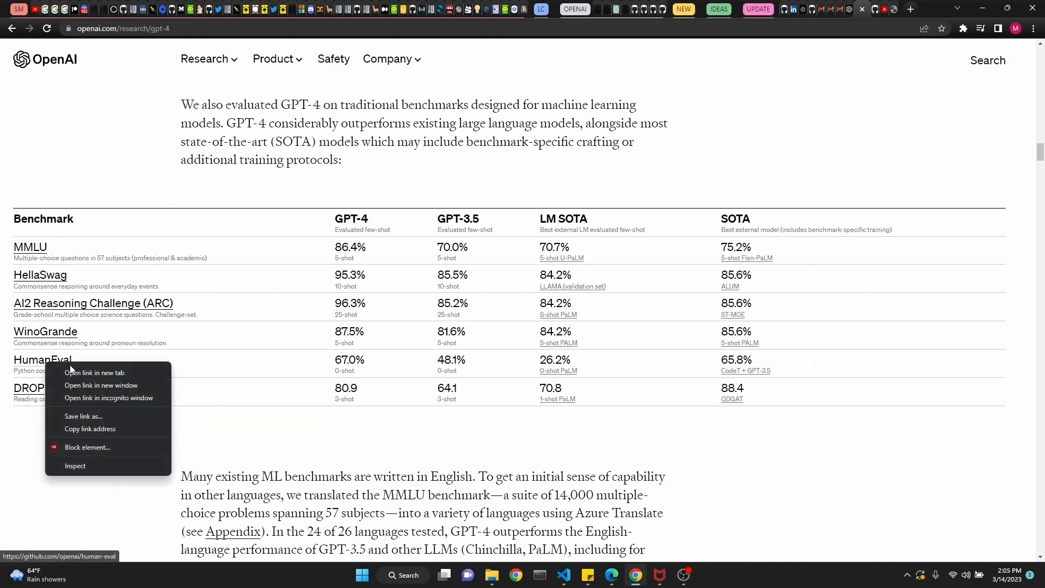
click(94, 372)
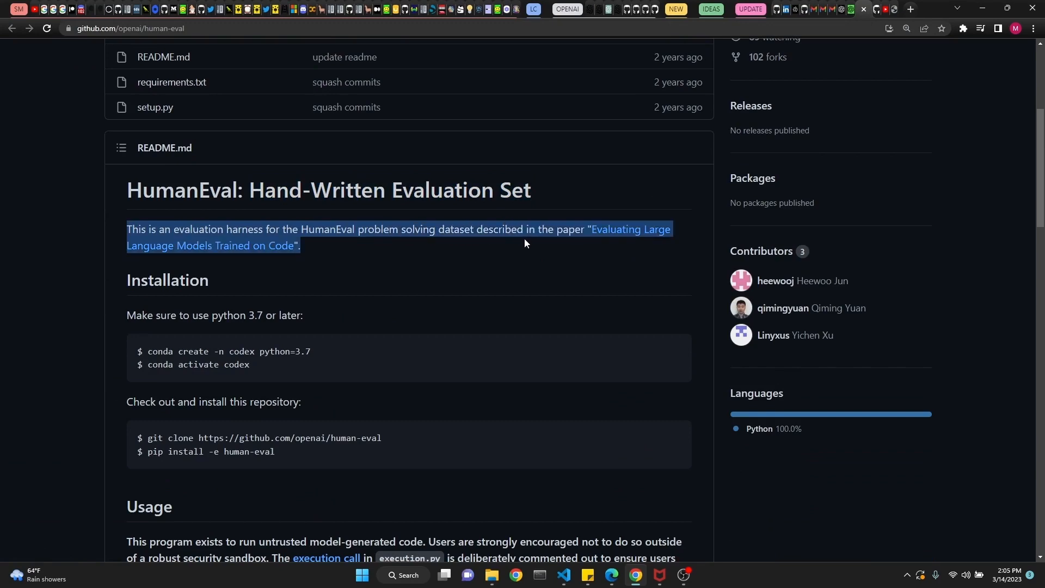
Highlight the HumanEval README's Usage instructions, then return to the GPT-4 research page
scroll(down, 3)
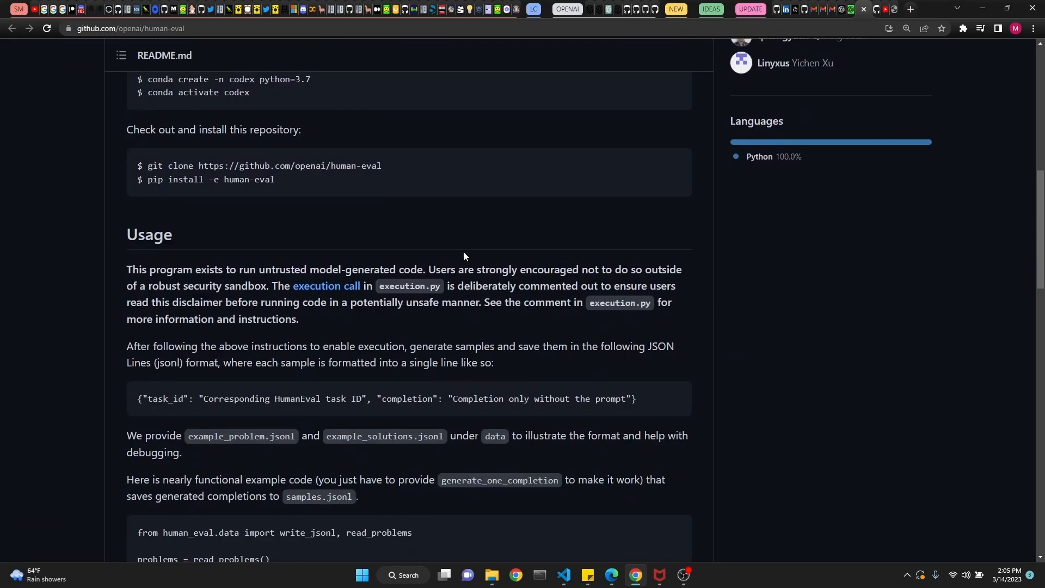
drag(138, 269, 271, 269)
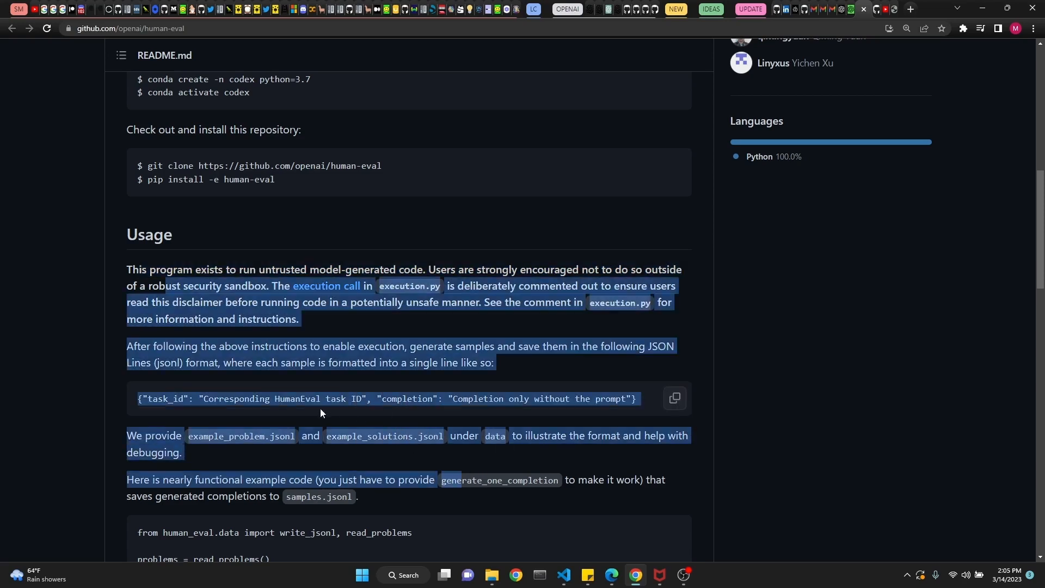
click(513, 360)
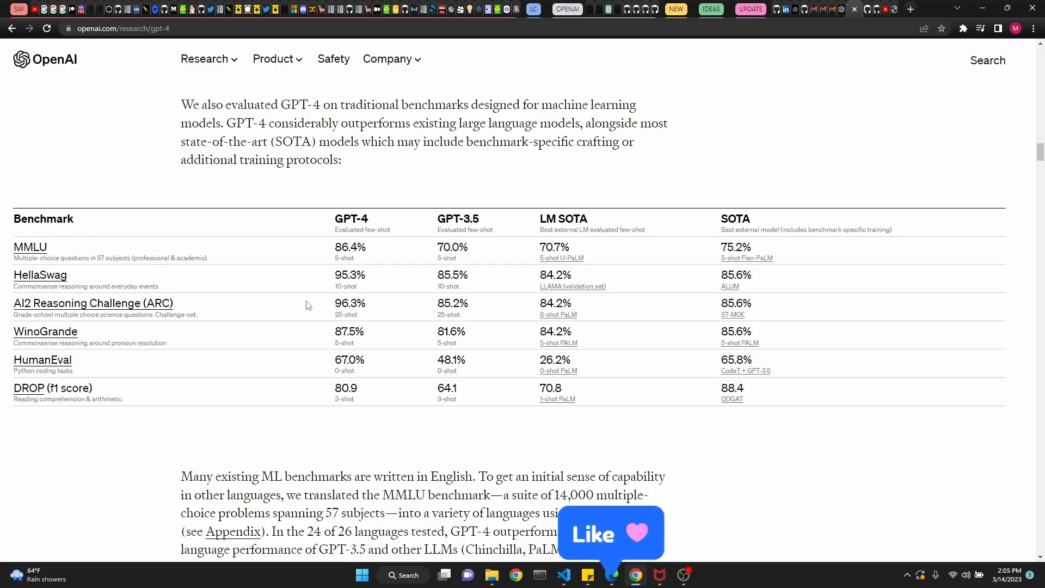
Scroll past the multilingual MMLU chart down to the Visual inputs: chart reasoning sample
scroll(down, 3)
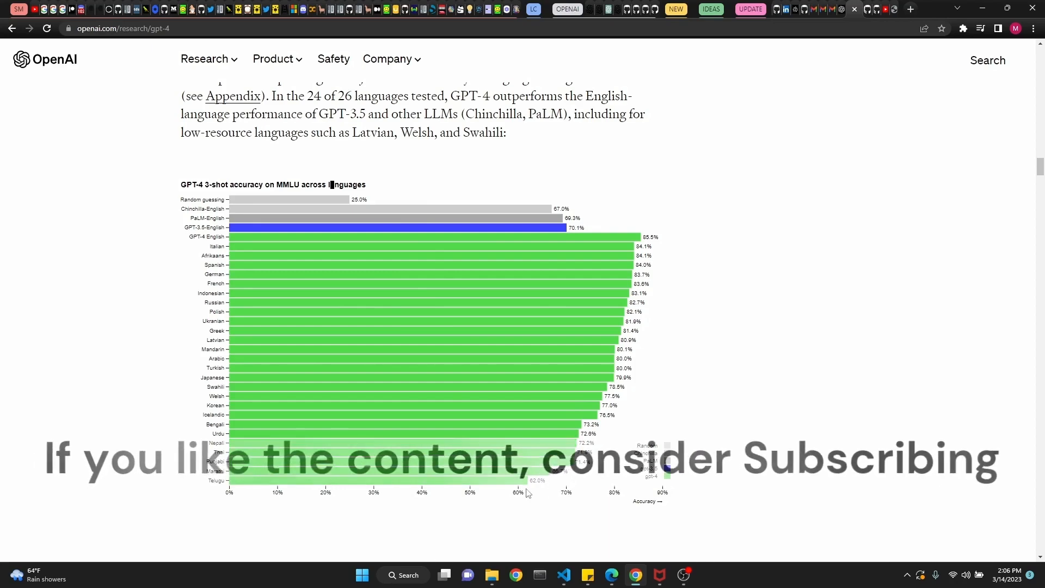
scroll(down, 3)
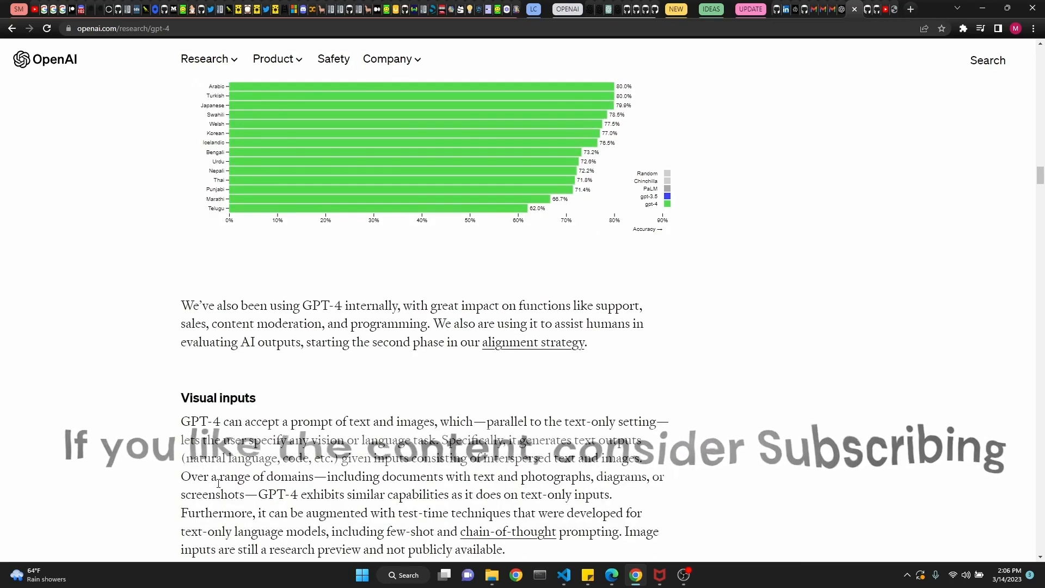
scroll(down, 3)
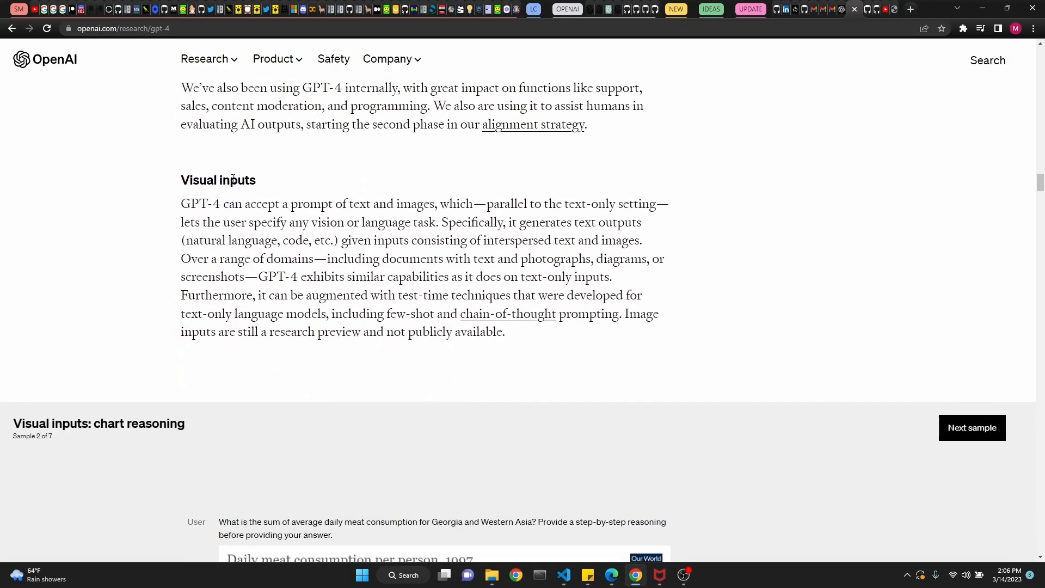
scroll(down, 3)
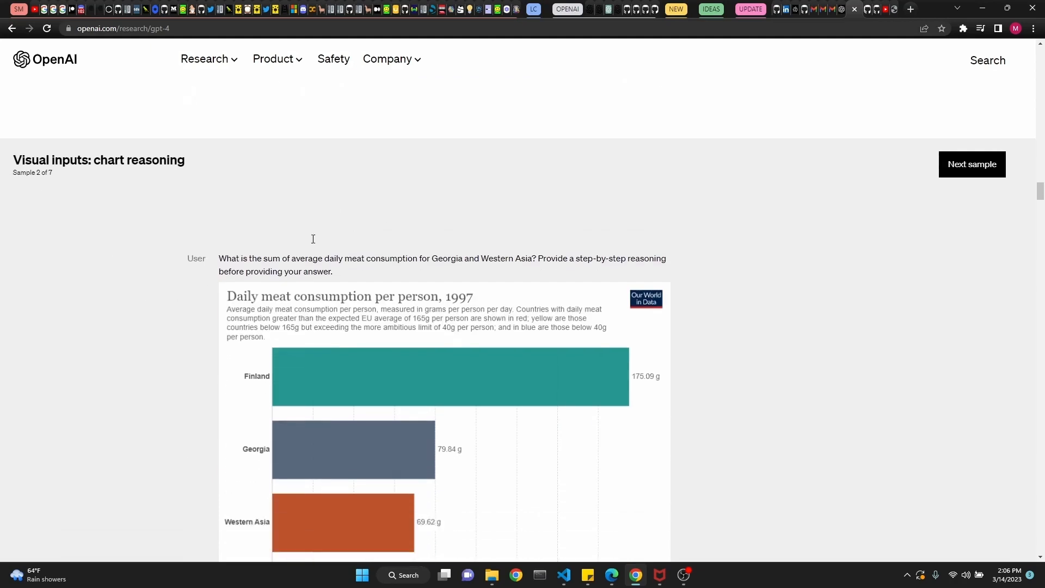
scroll(down, 3)
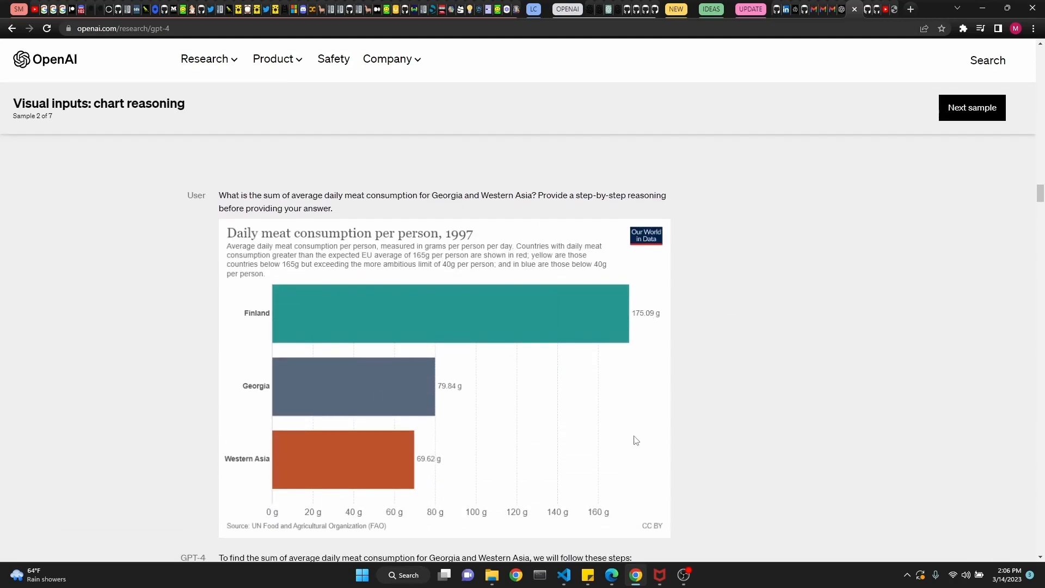
mouse_move(458, 244)
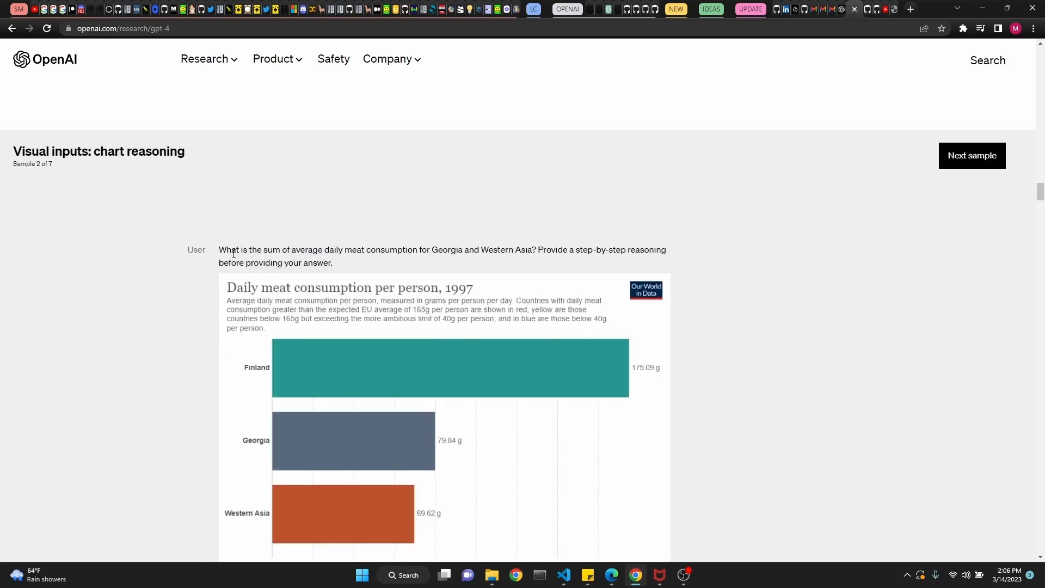
Highlight the meat-consumption question and reveal GPT-4's 149.46 g Georgia plus Western Asia answer
drag(232, 249, 421, 249)
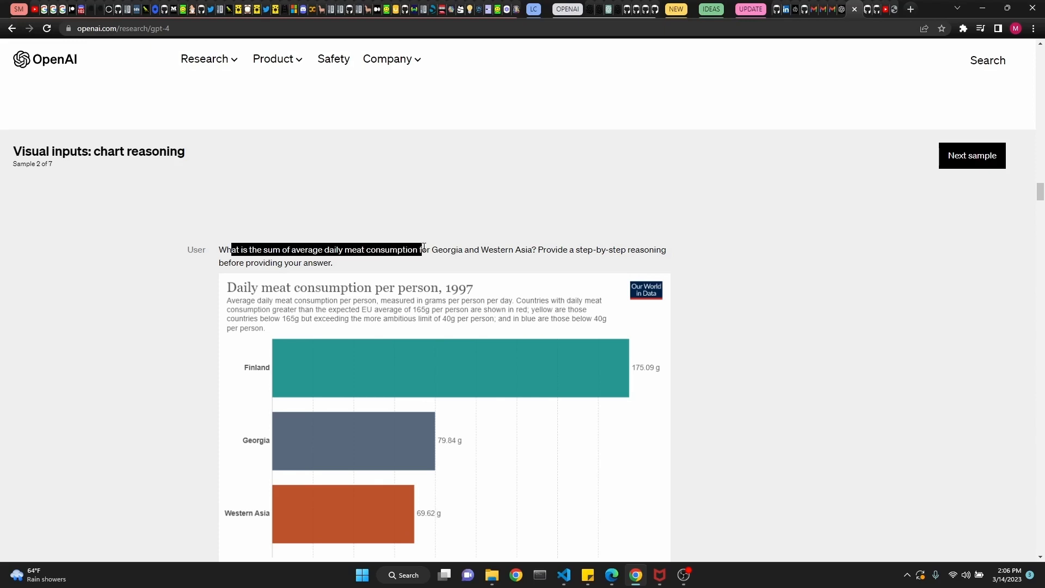
scroll(down, 3)
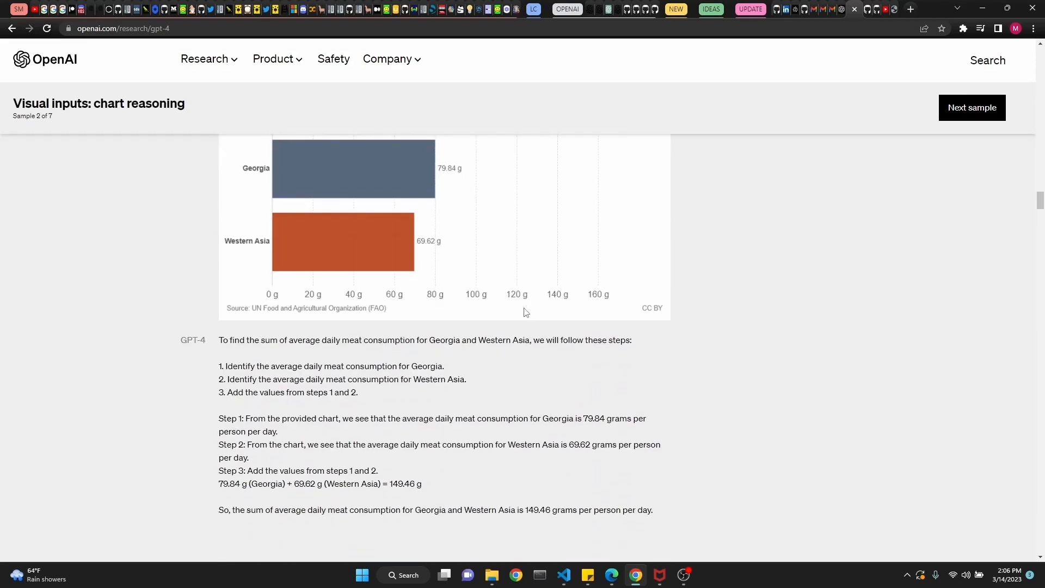
scroll(down, 3)
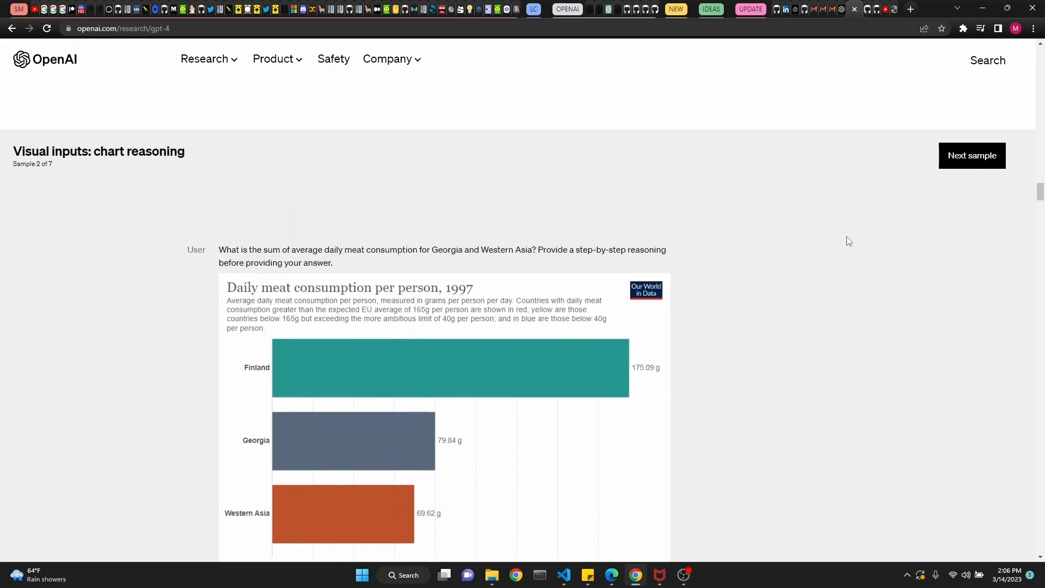
click(972, 156)
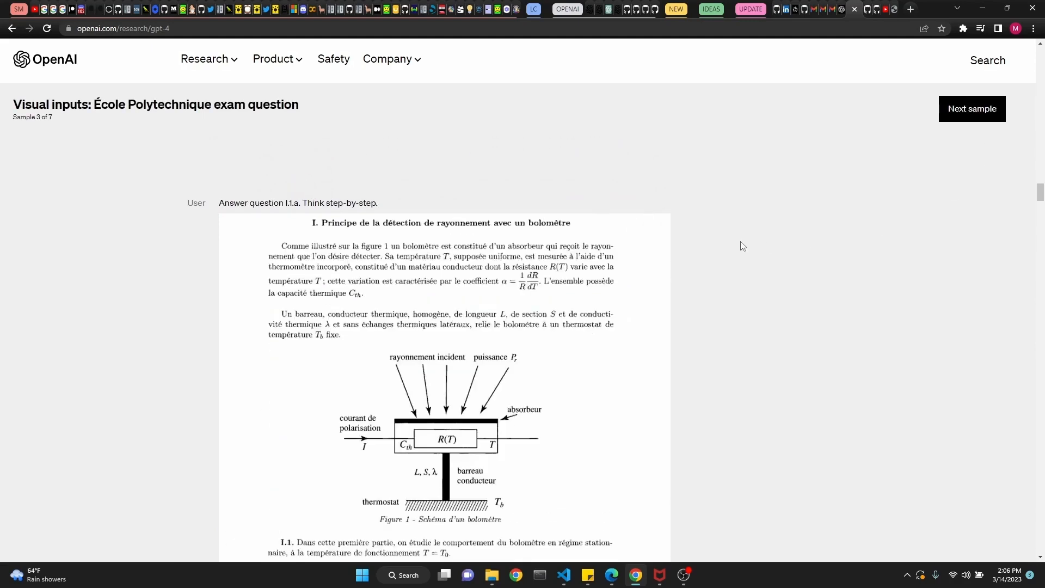
scroll(down, 3)
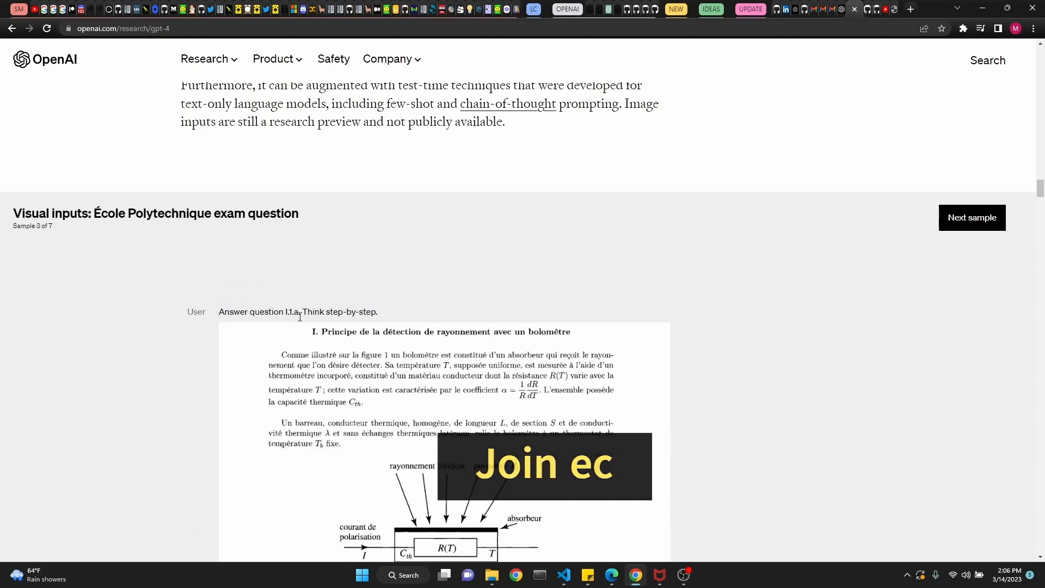
scroll(down, 3)
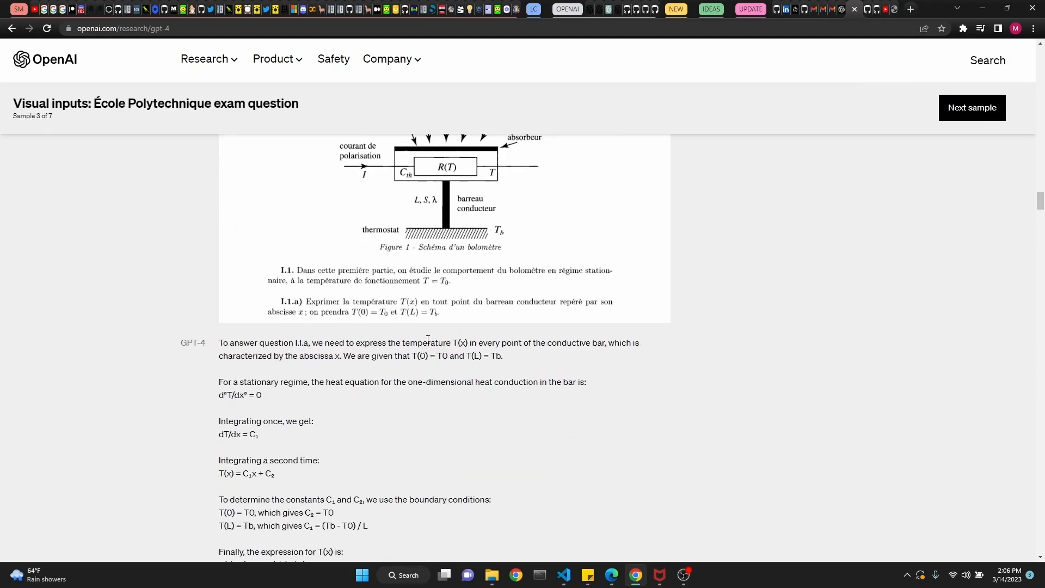
mouse_move(407, 408)
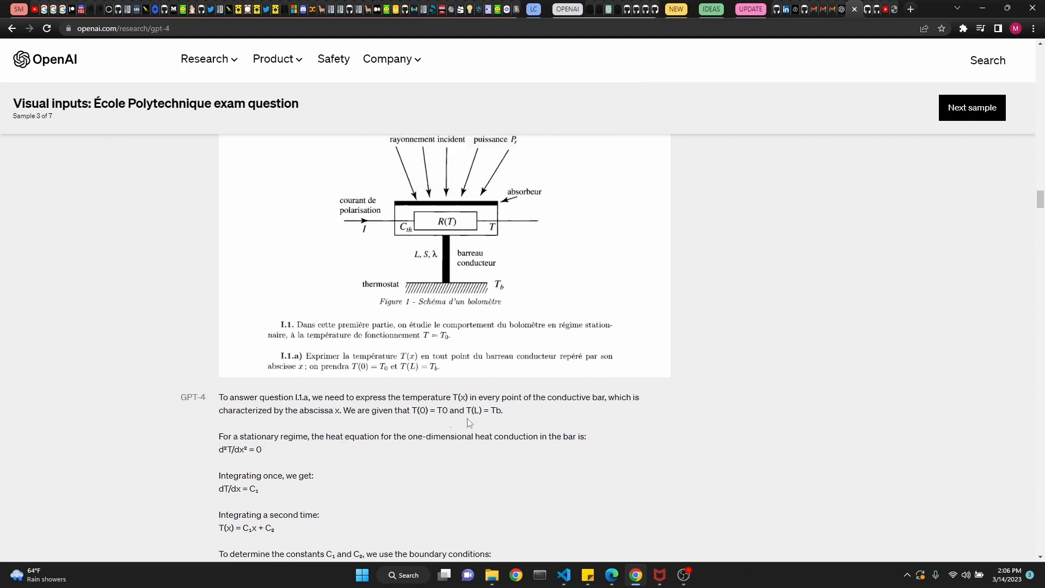
scroll(up, 3)
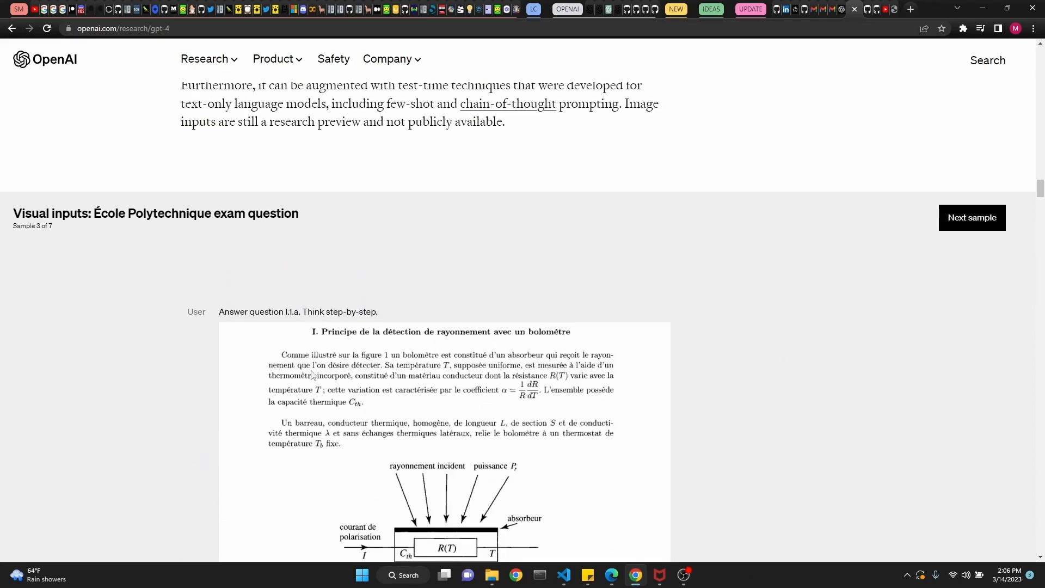
Advance to sample 4, the extreme ironing image, and highlight GPT-4's answer about the man ironing on a moving taxi
click(971, 216)
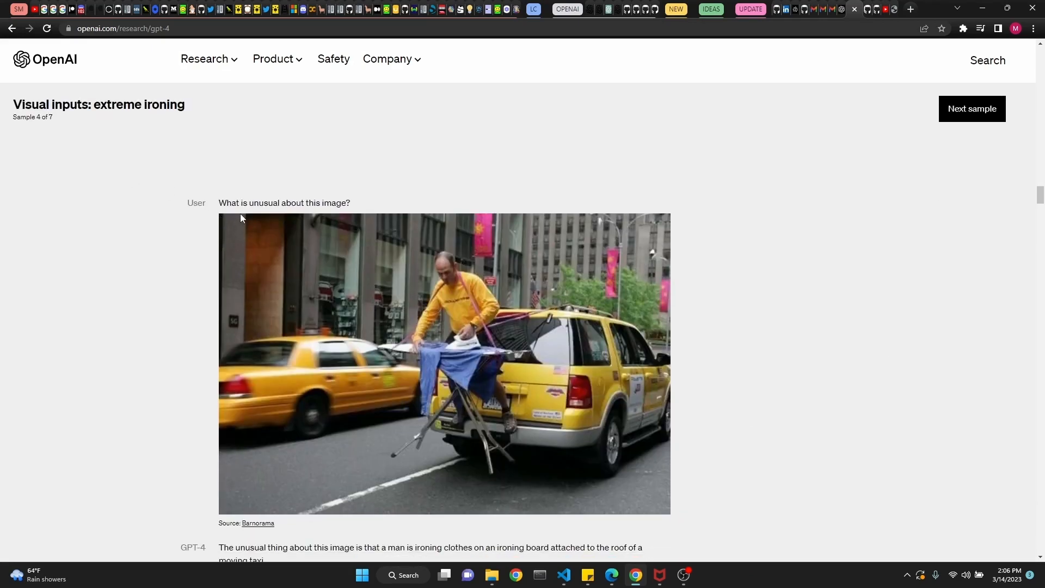
drag(223, 202, 342, 202)
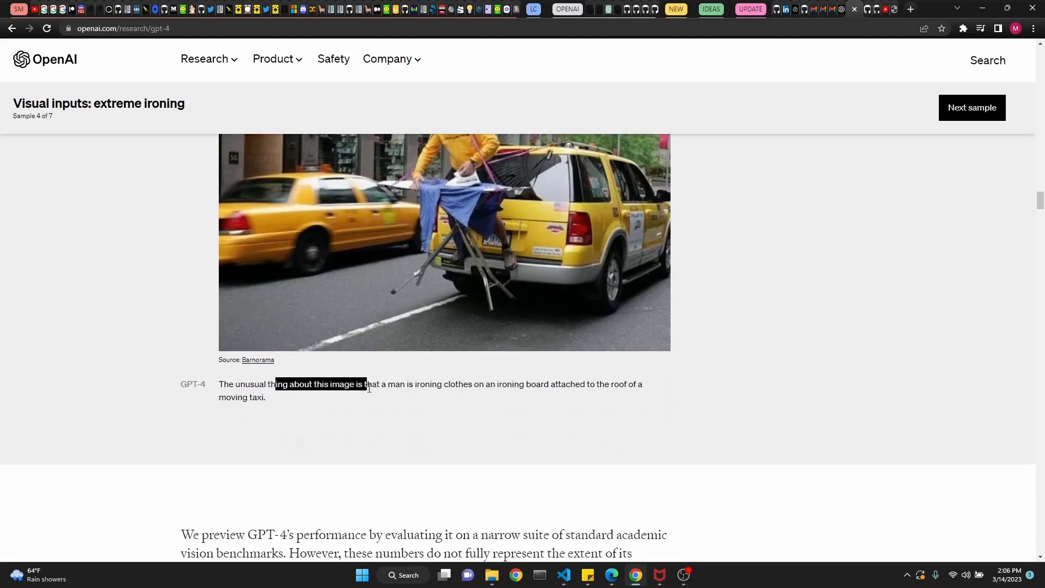
drag(369, 384, 468, 384)
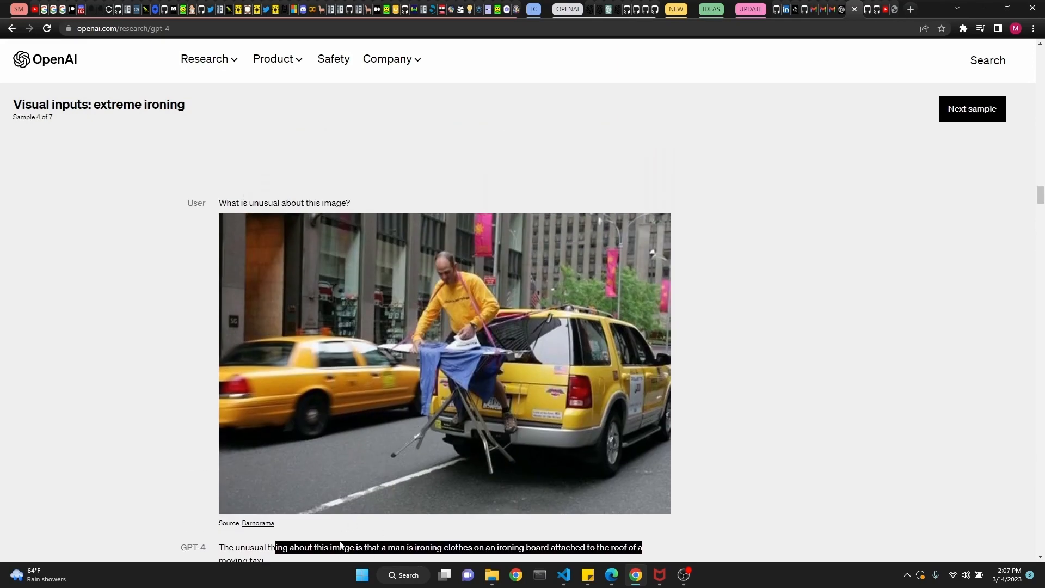
mouse_move(250, 324)
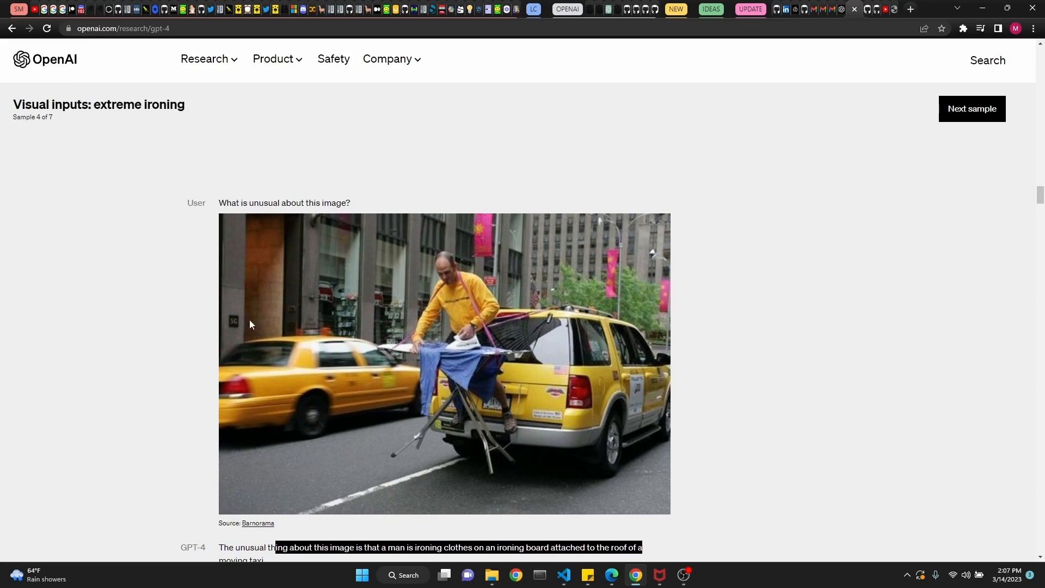
scroll(down, 3)
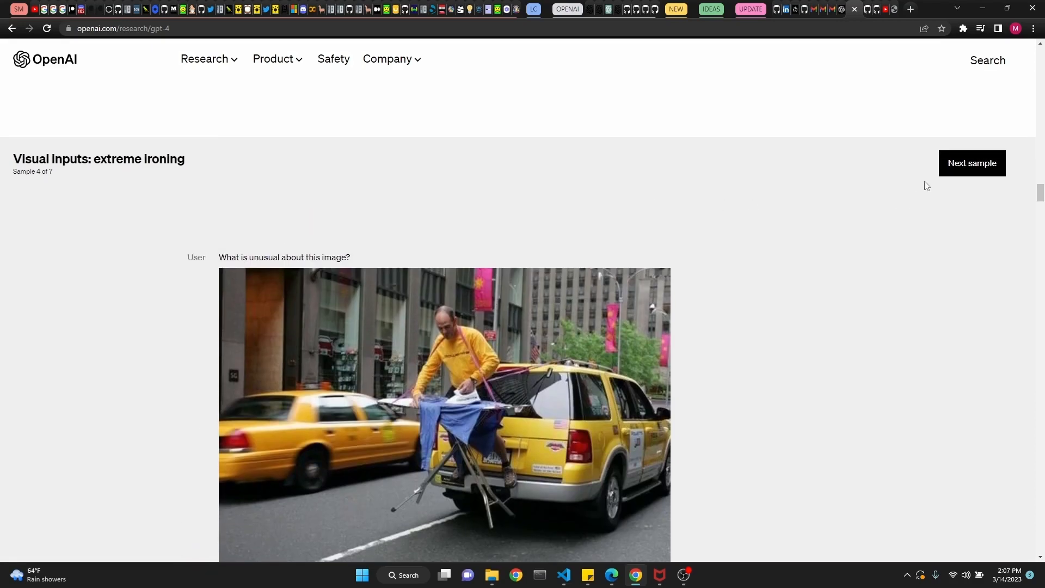
Advance to the paper-summaries sample and highlight the paper's name in the user prompt
click(972, 164)
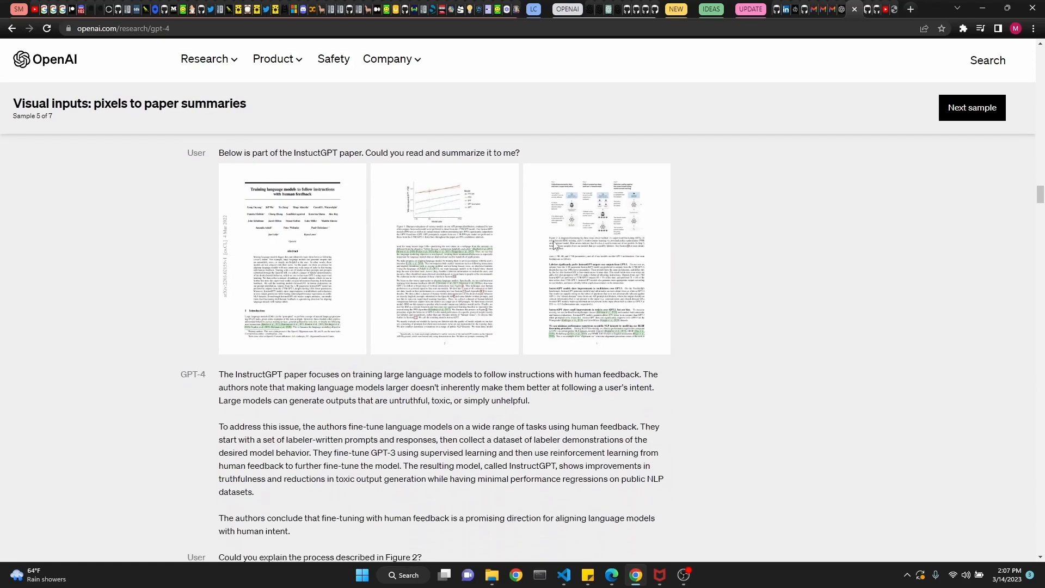
scroll(down, 3)
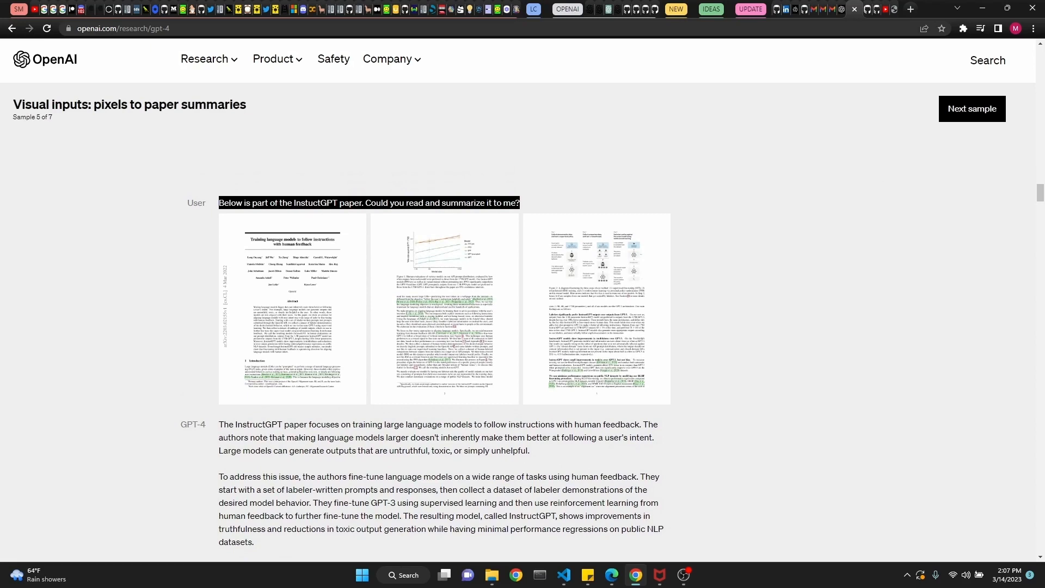
double_click(314, 202)
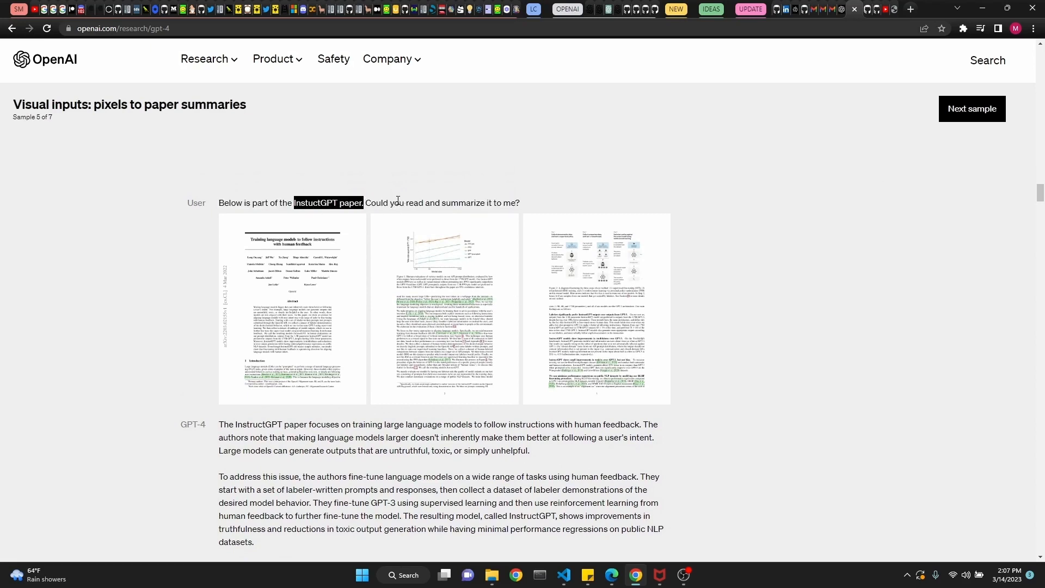
Continue to sample 6, the chicken nugget map meme, and highlight GPT-4's explanation of the joke
scroll(down, 3)
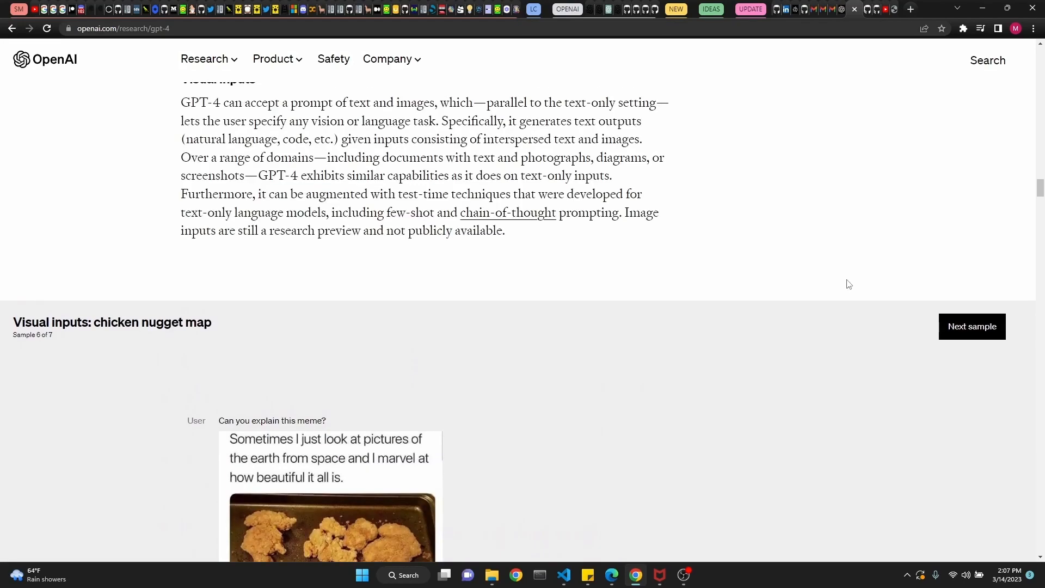
scroll(down, 3)
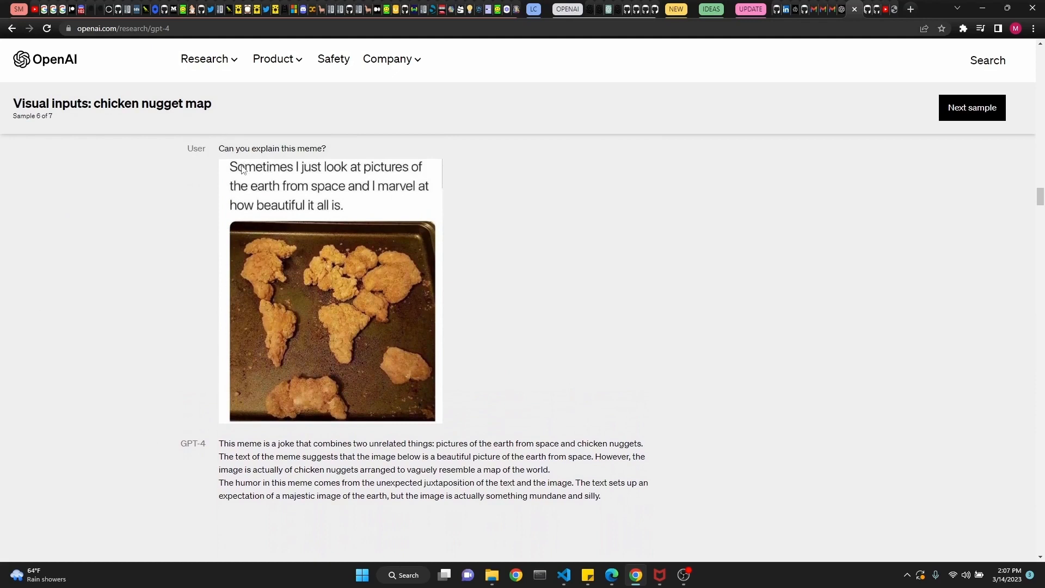
mouse_move(311, 174)
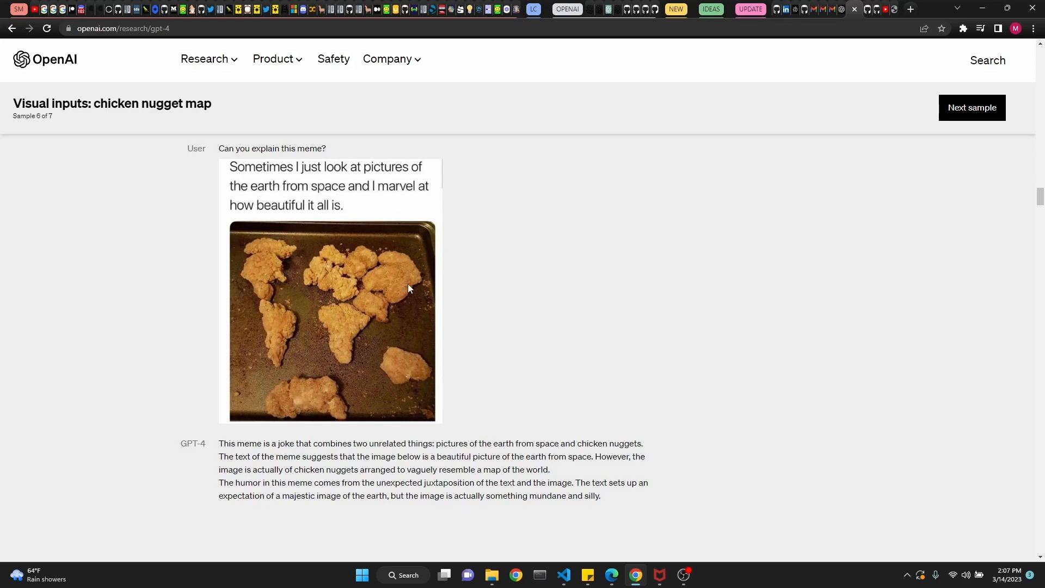
mouse_move(327, 391)
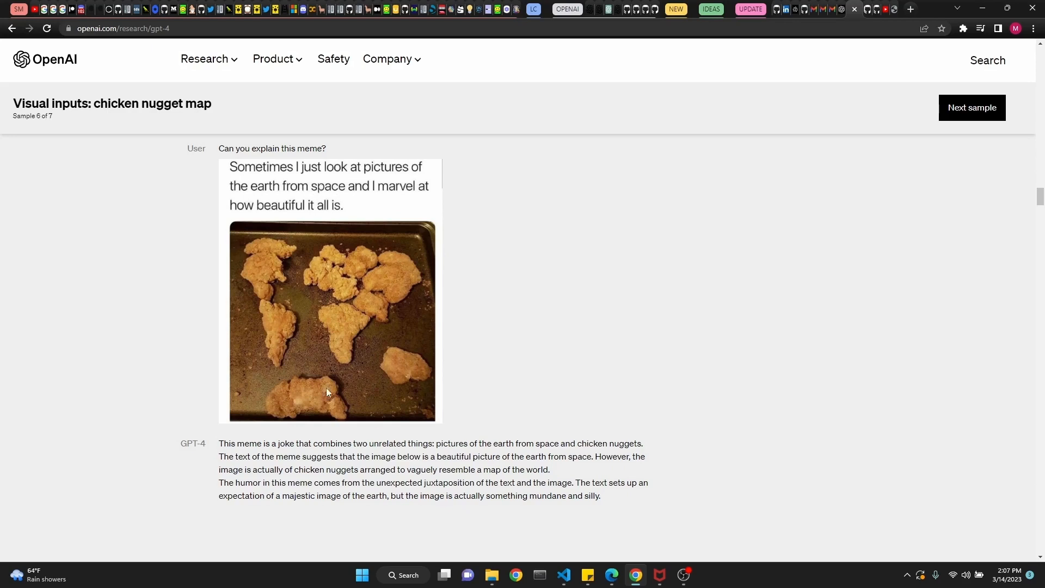
mouse_move(289, 340)
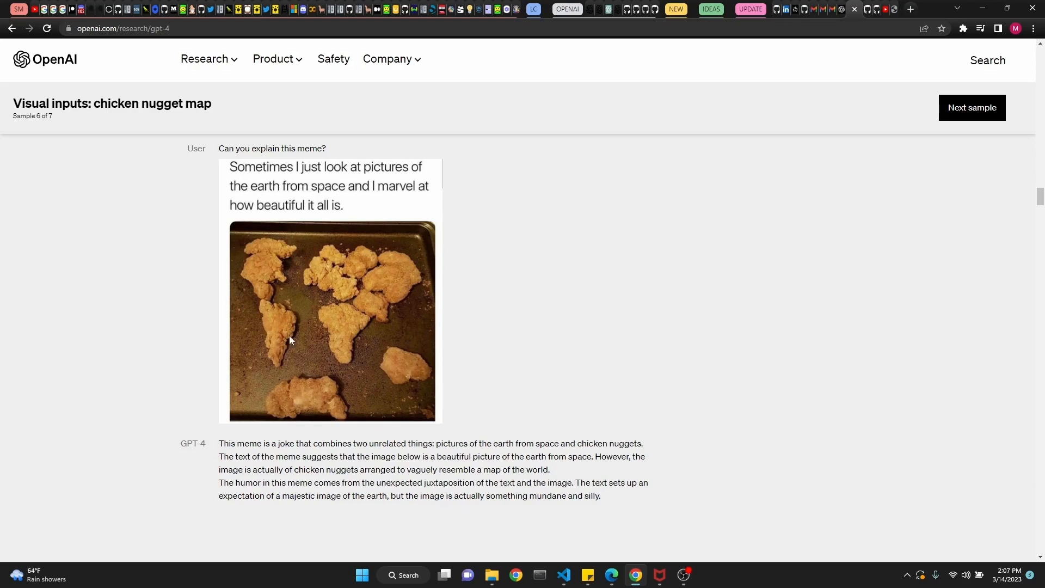
mouse_move(458, 499)
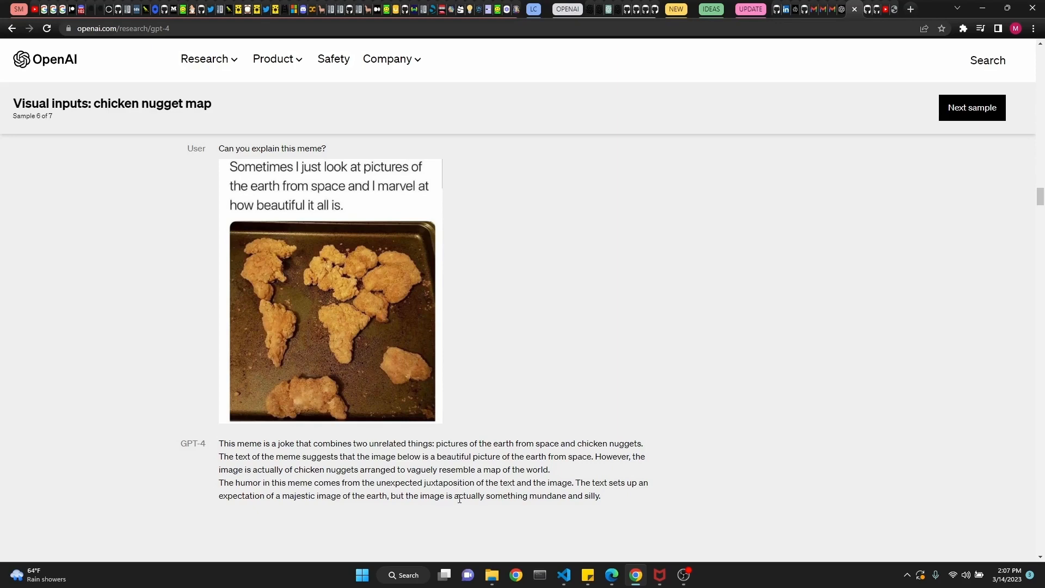
drag(260, 443, 450, 495)
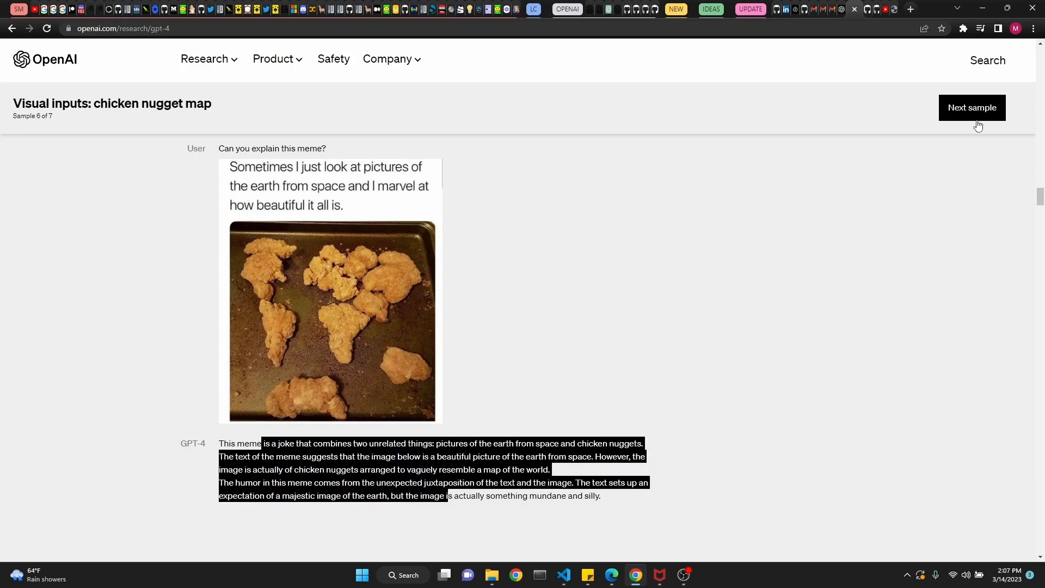
Show sample 7, the moar layers comic, then scroll past the benchmark table and calibration charts to the hindsight neglect chart
click(971, 107)
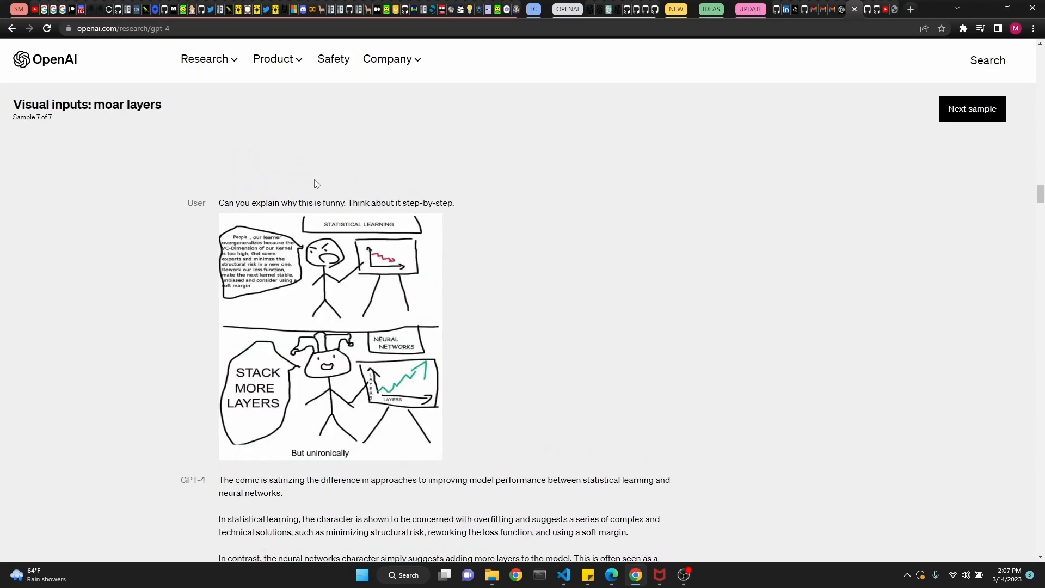
scroll(down, 3)
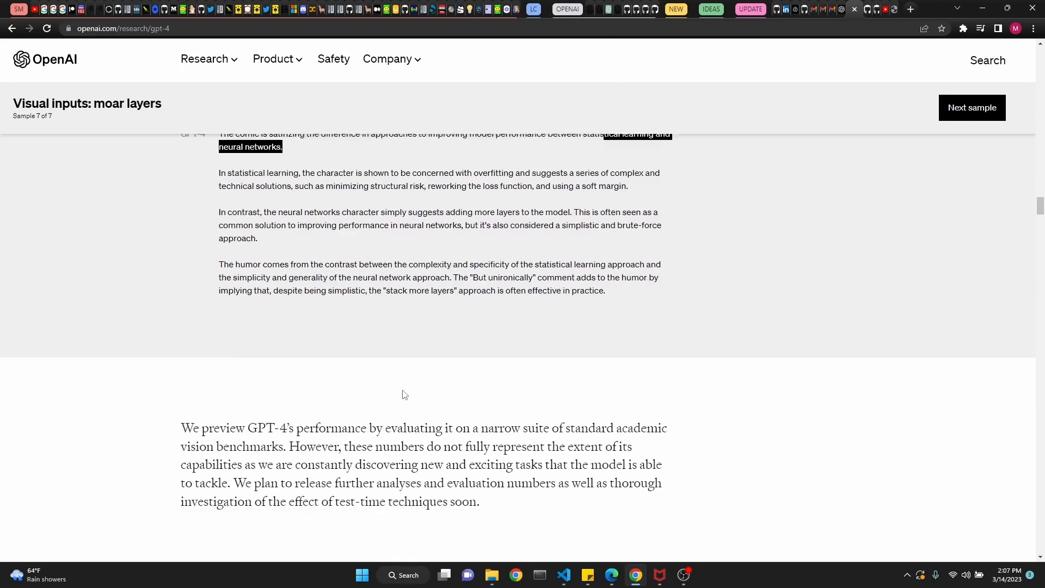
scroll(down, 3)
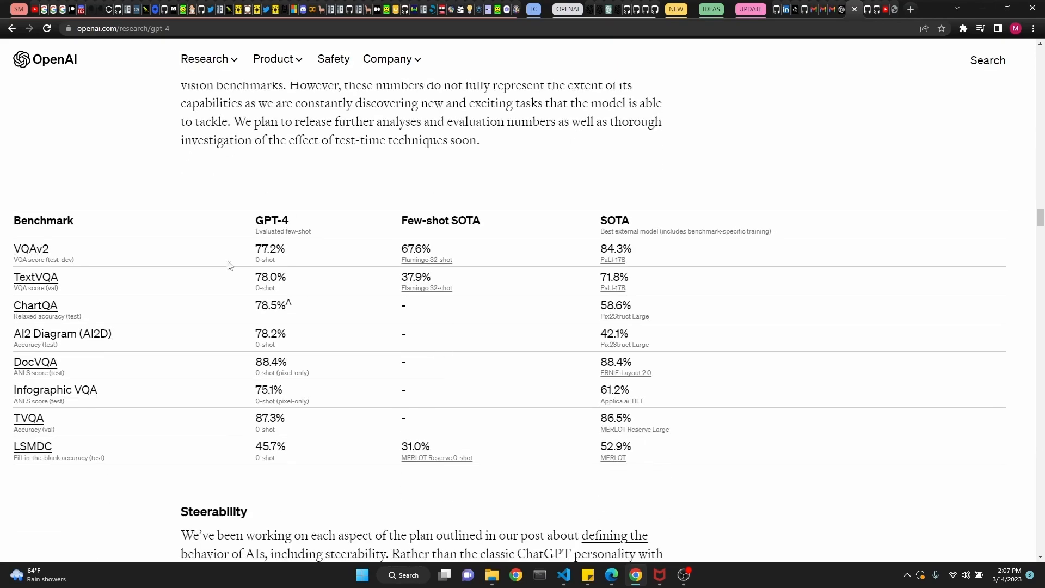
mouse_move(353, 404)
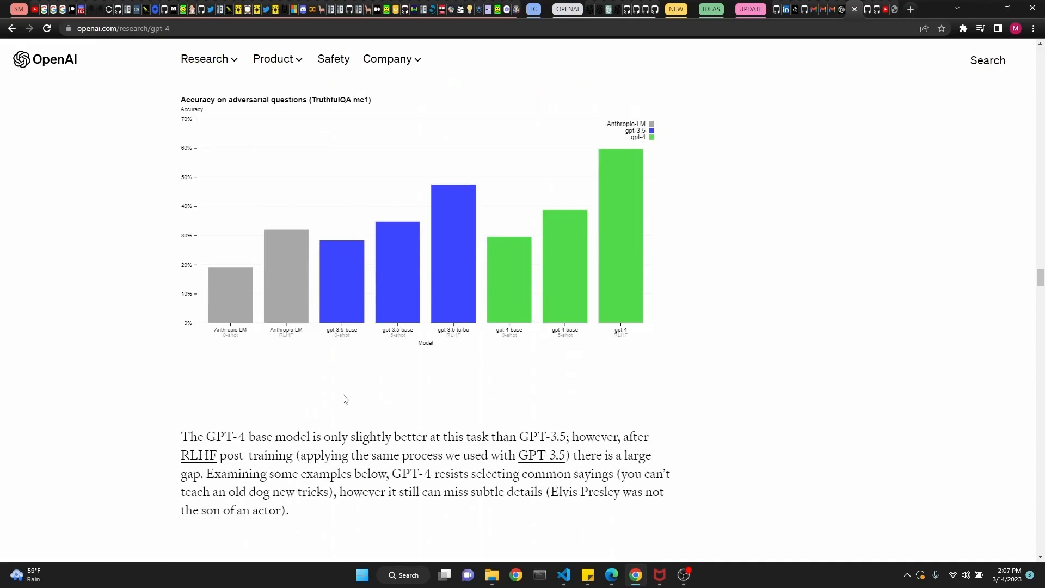
scroll(down, 3)
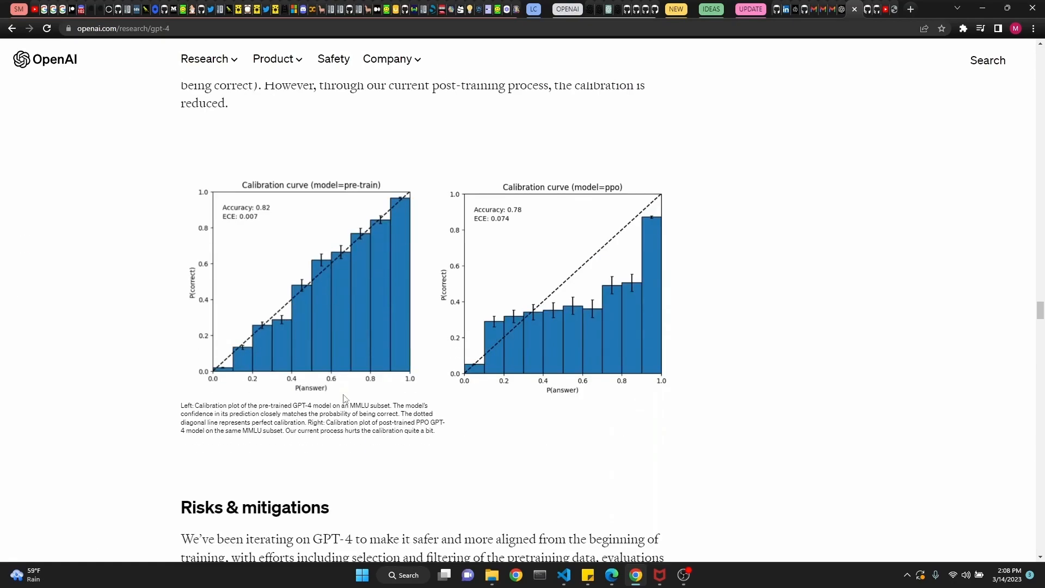
scroll(down, 3)
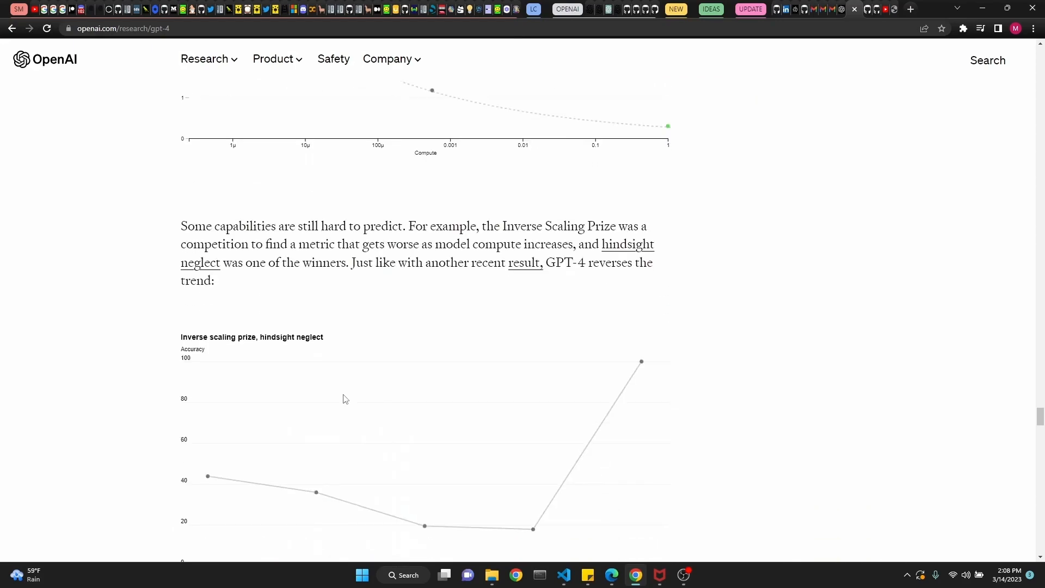
Scroll down to the OpenAI Evals section on open-sourcing the benchmark framework
scroll(down, 3)
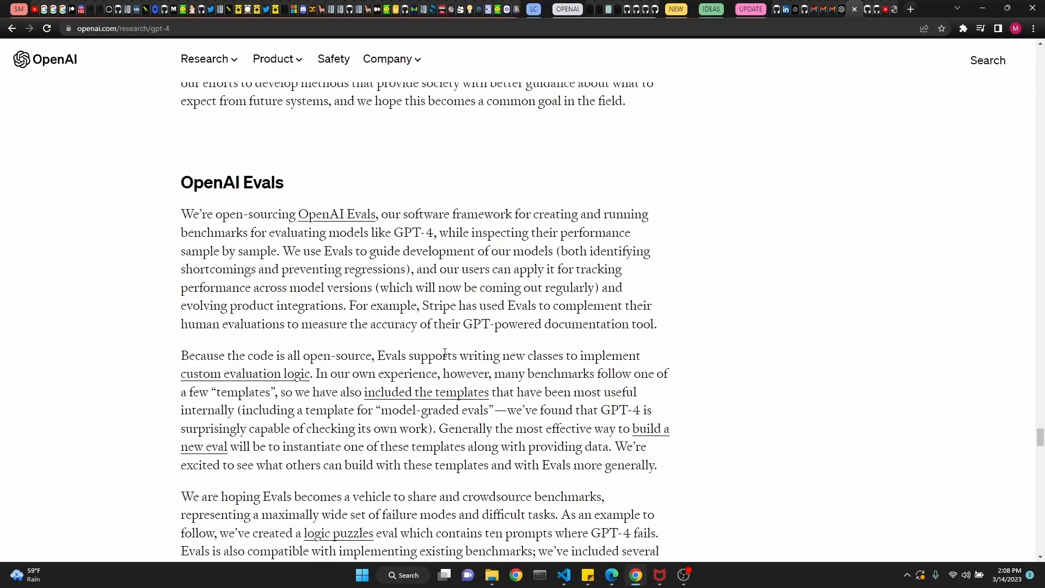
mouse_move(690, 355)
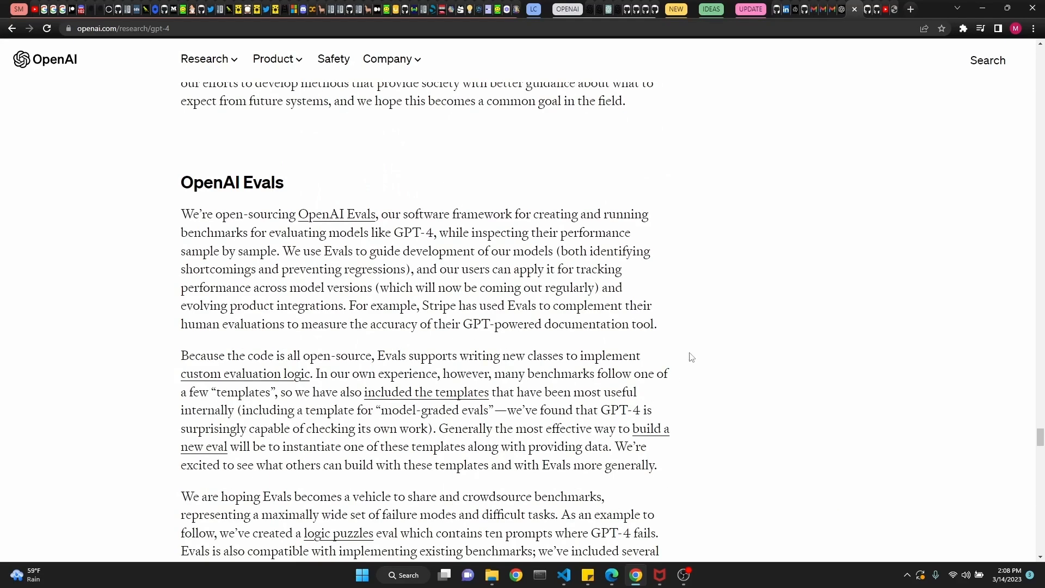
mouse_move(500, 289)
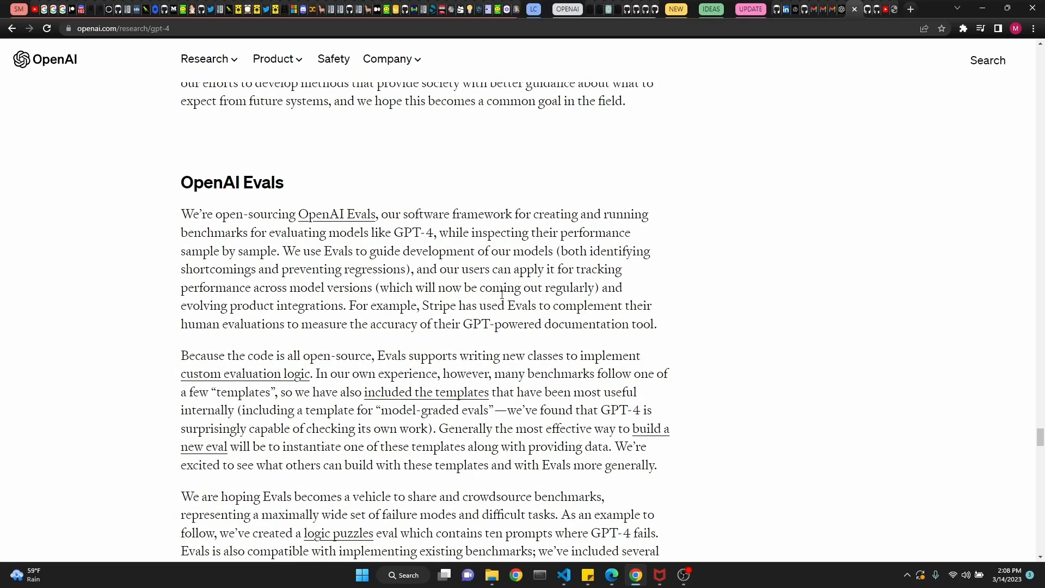
mouse_move(461, 318)
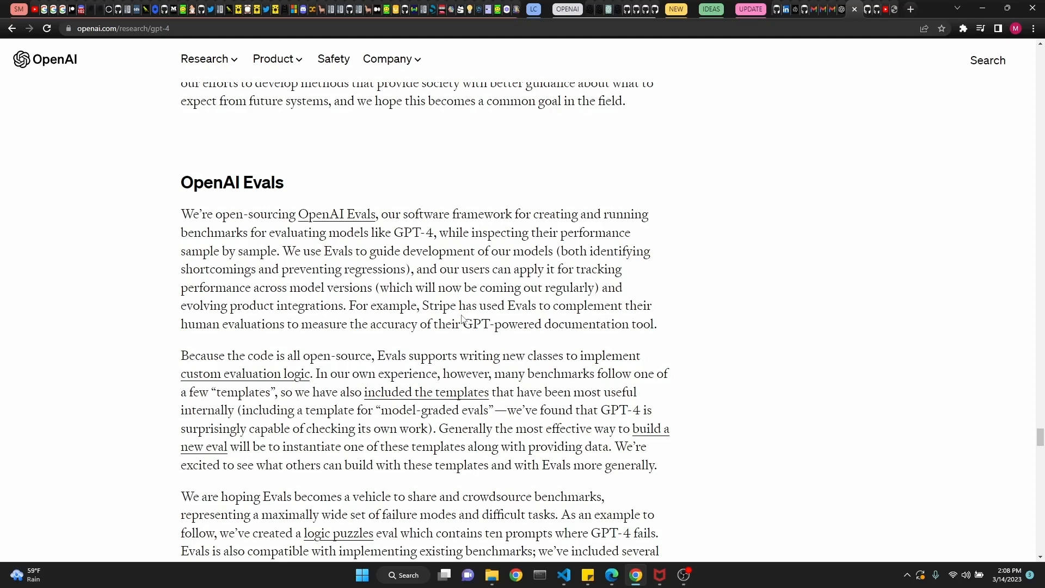